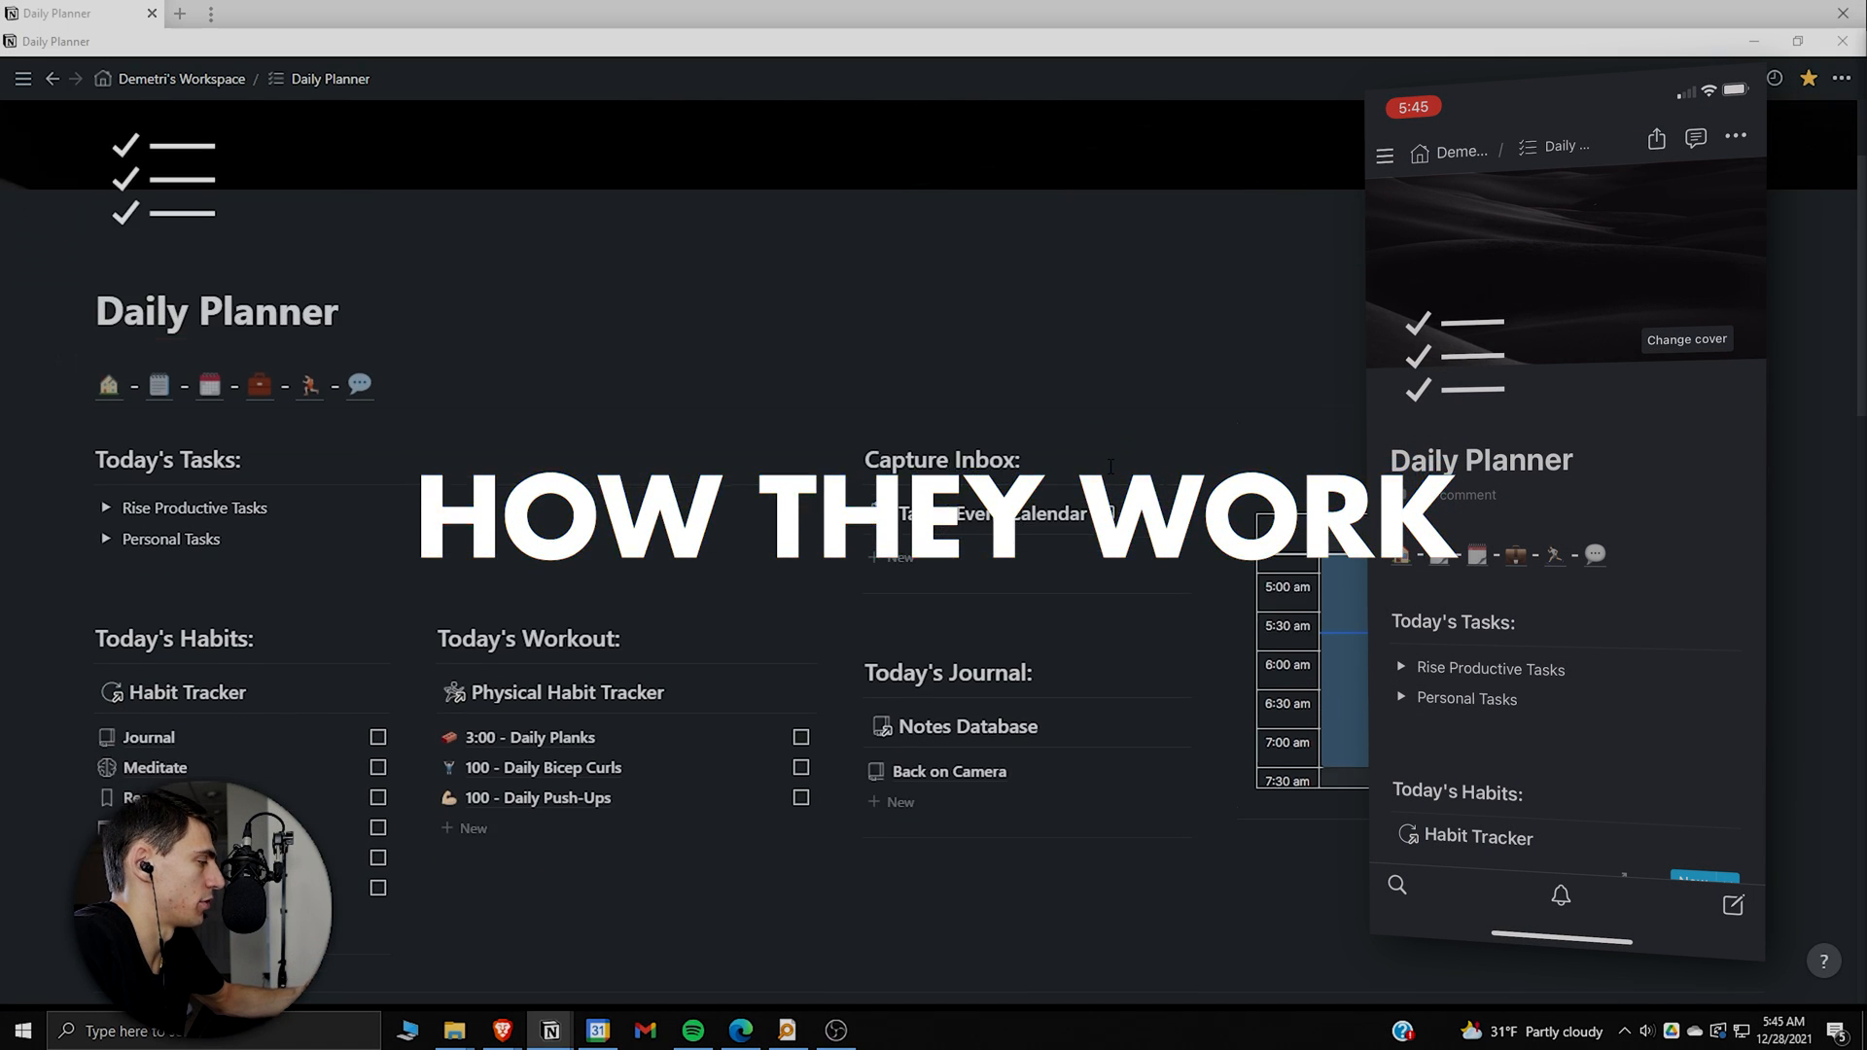
Step: Scroll through the current page and briefly review the sidebar's list of workspace pages
scroll(down, 3)
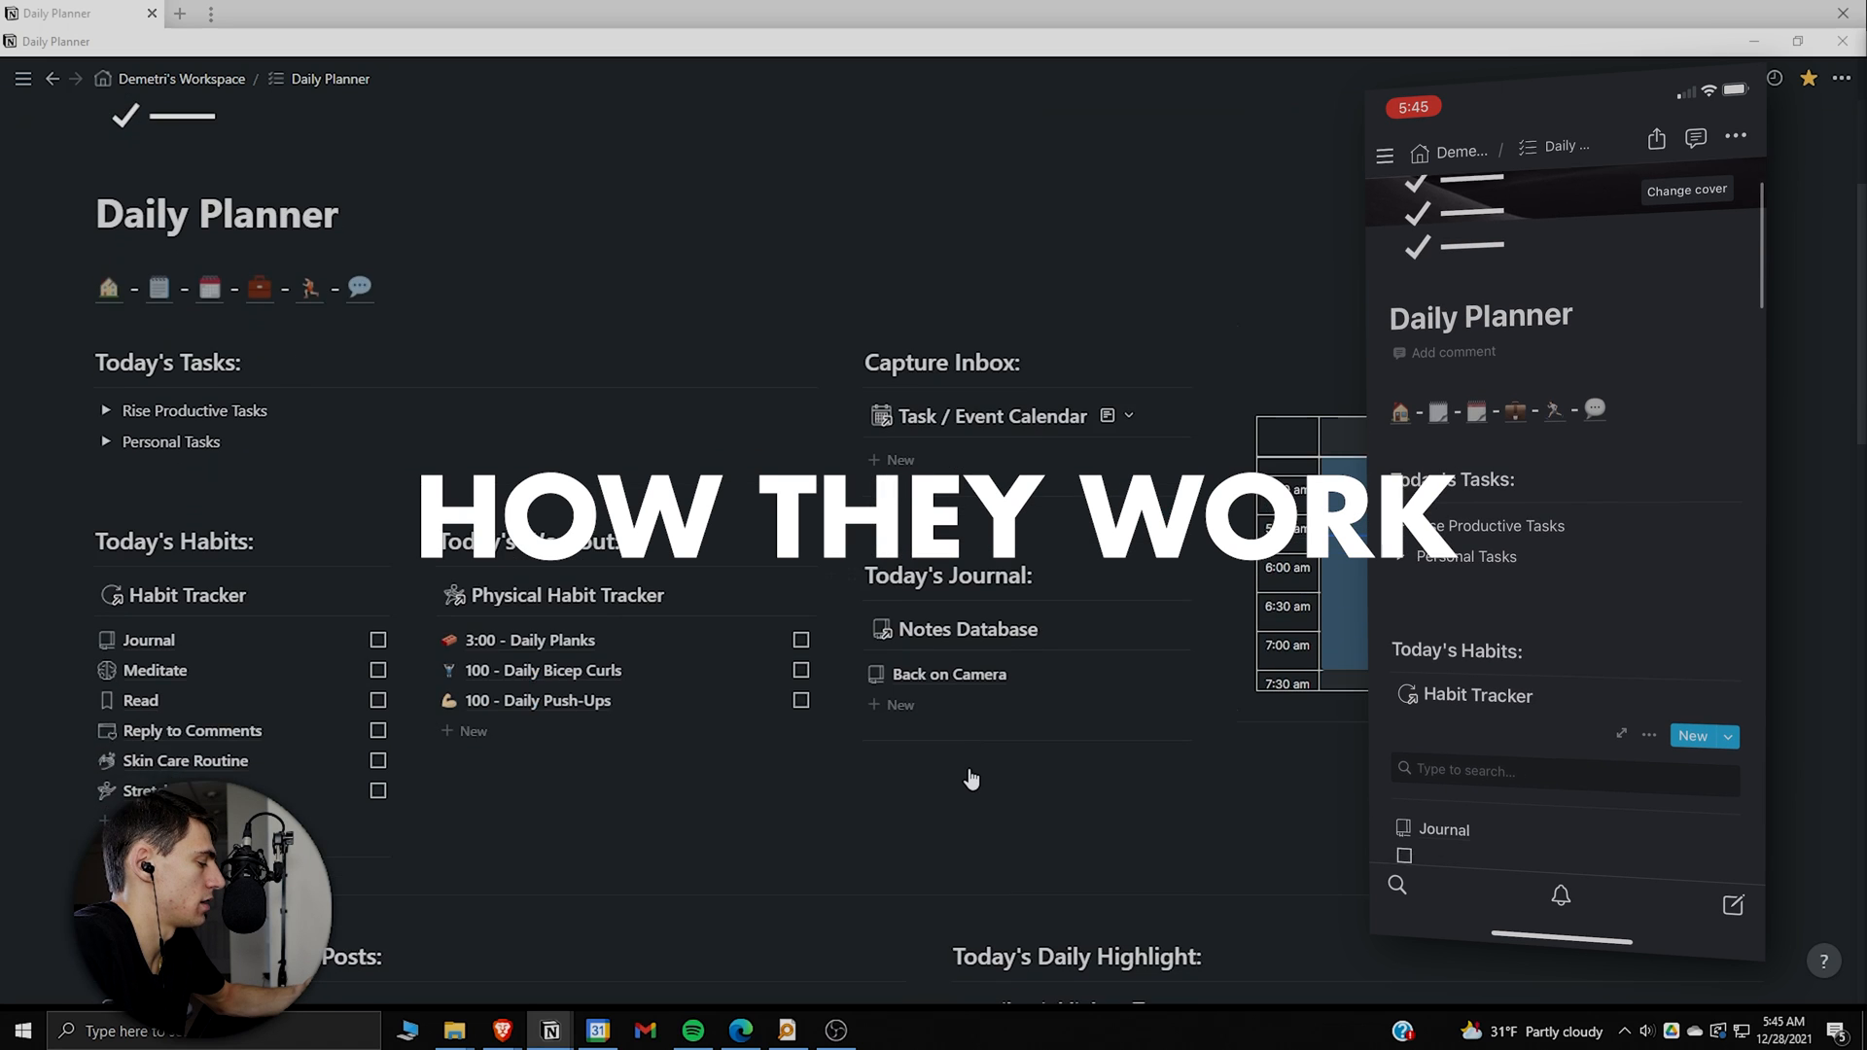
scroll(down, 3)
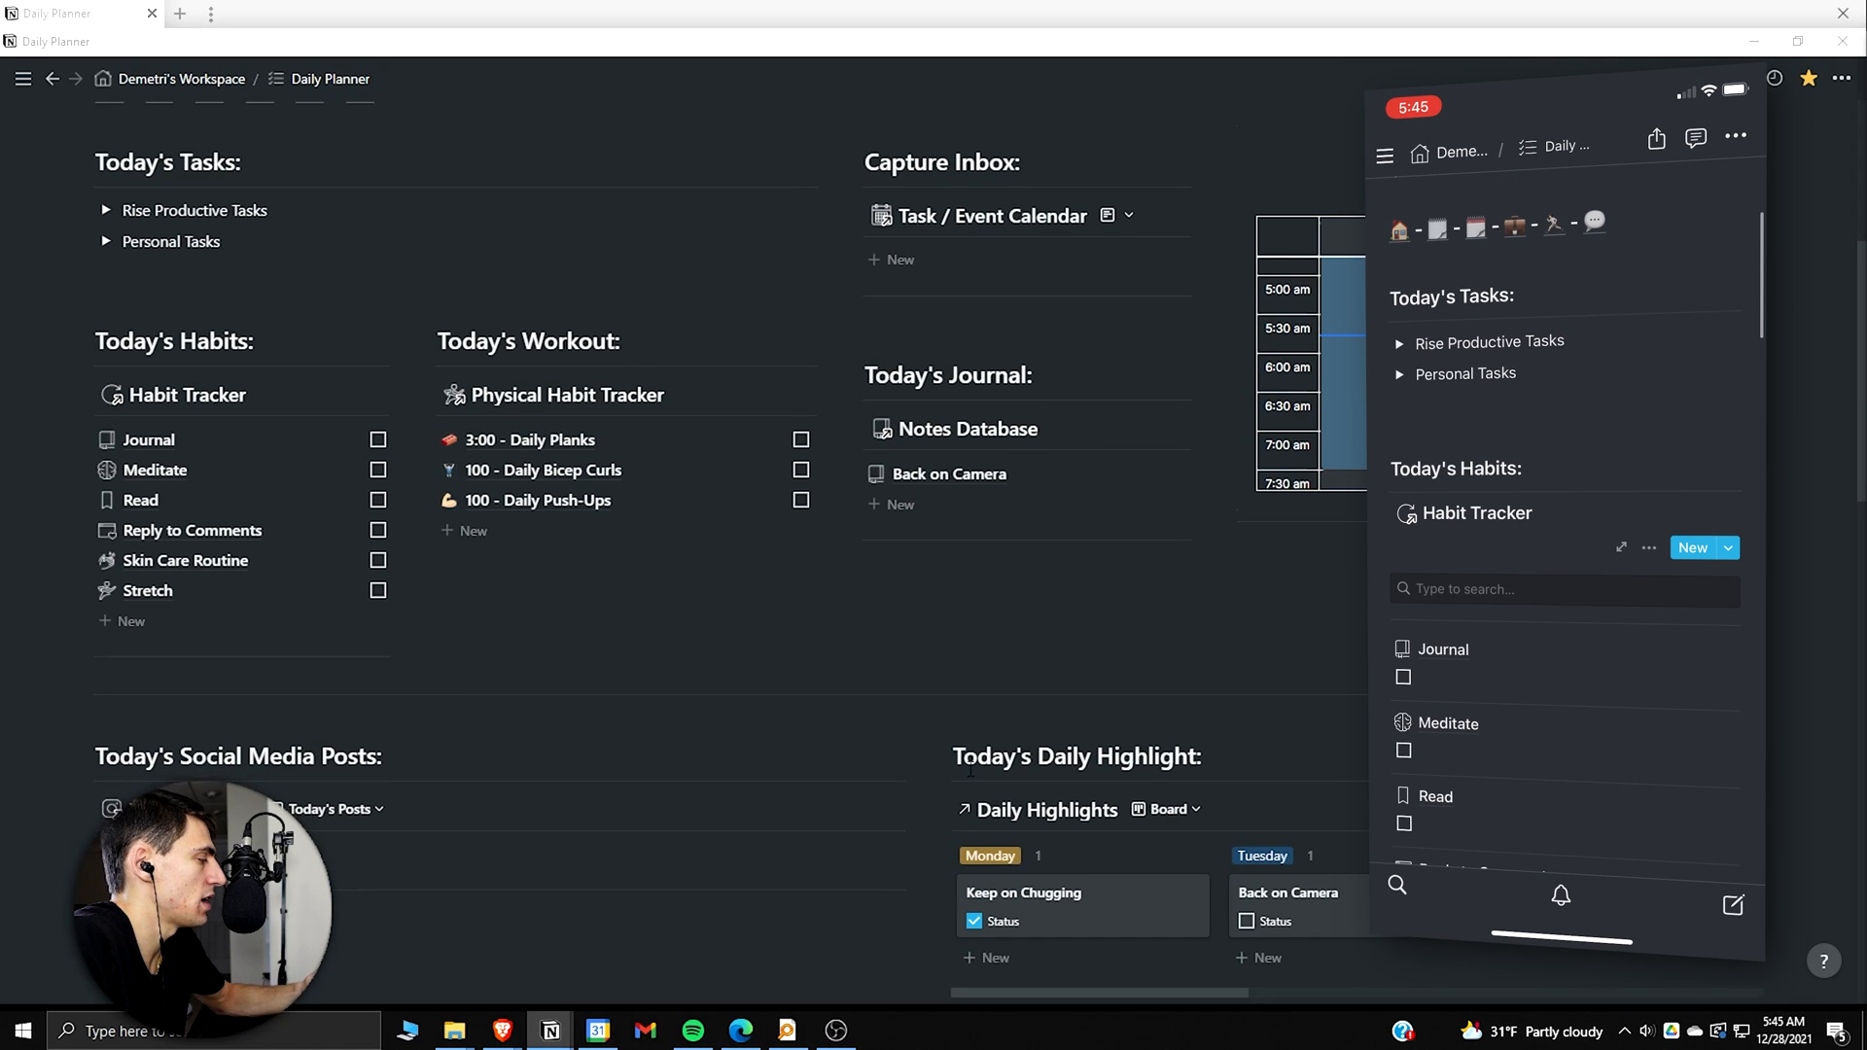
scroll(up, 3)
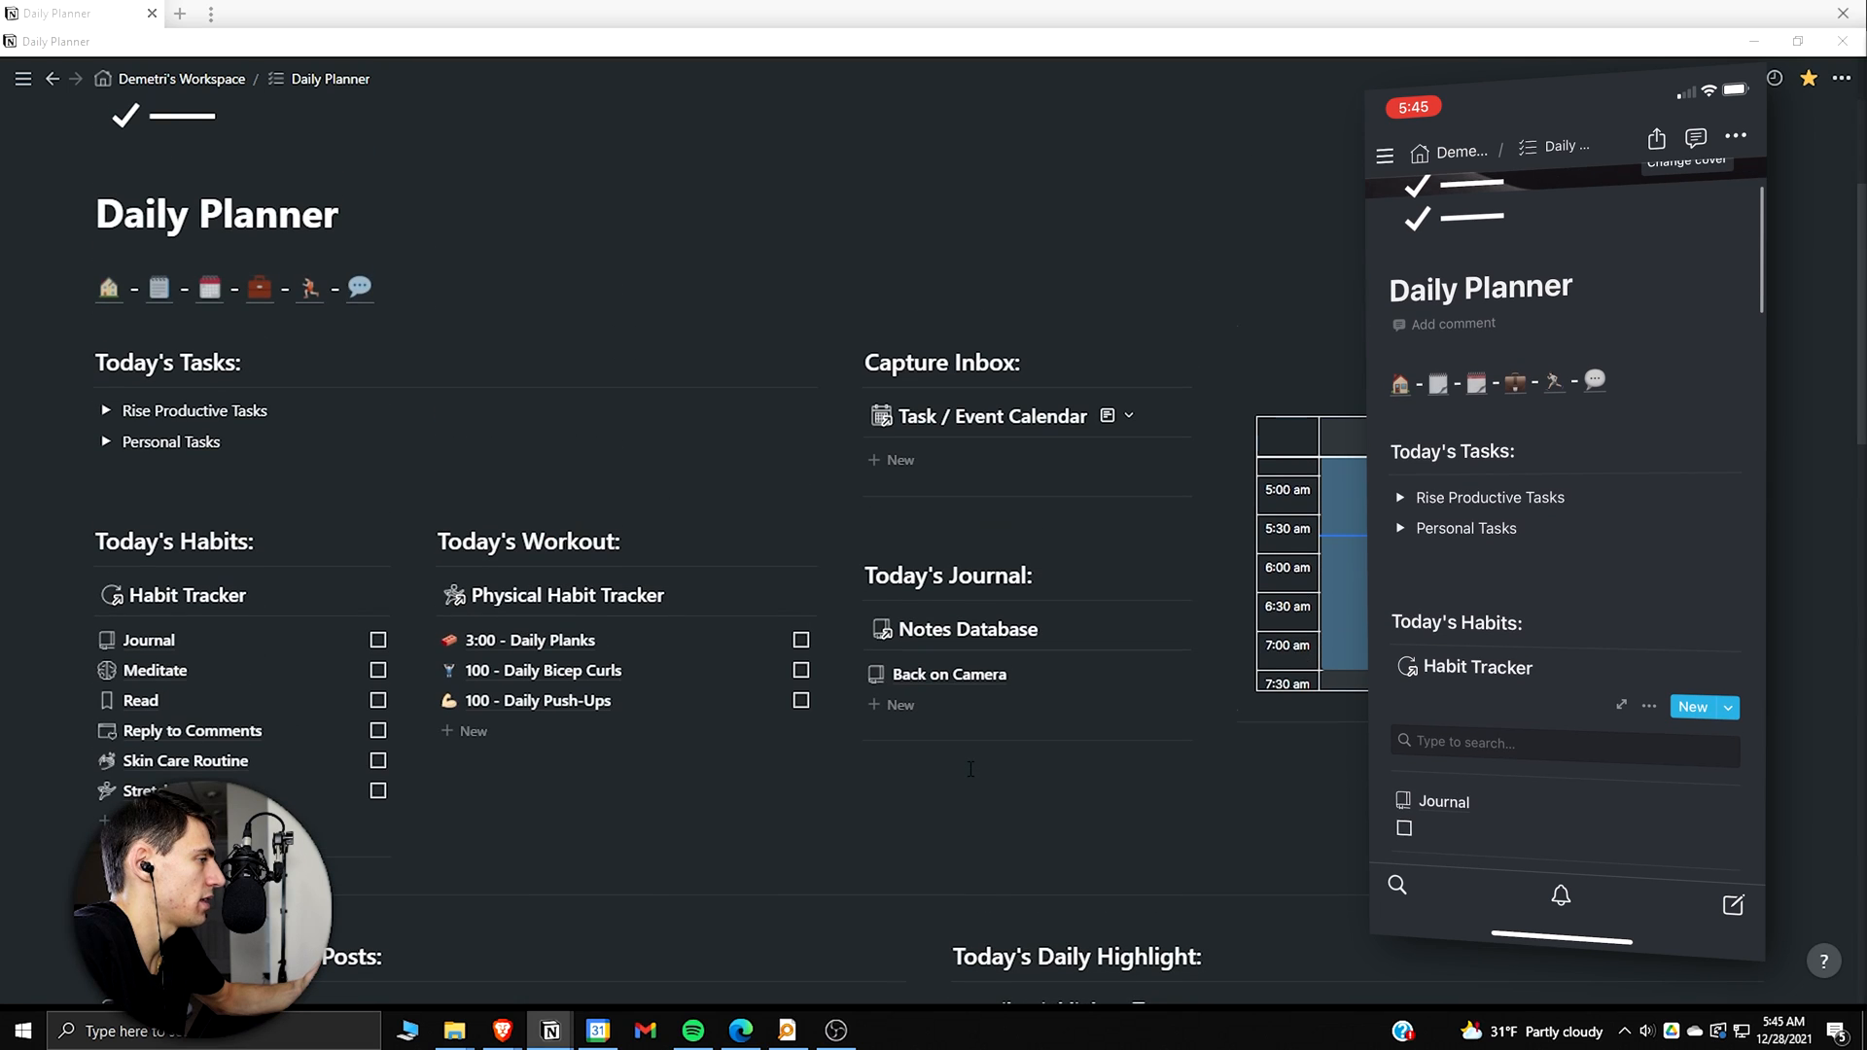
scroll(down, 3)
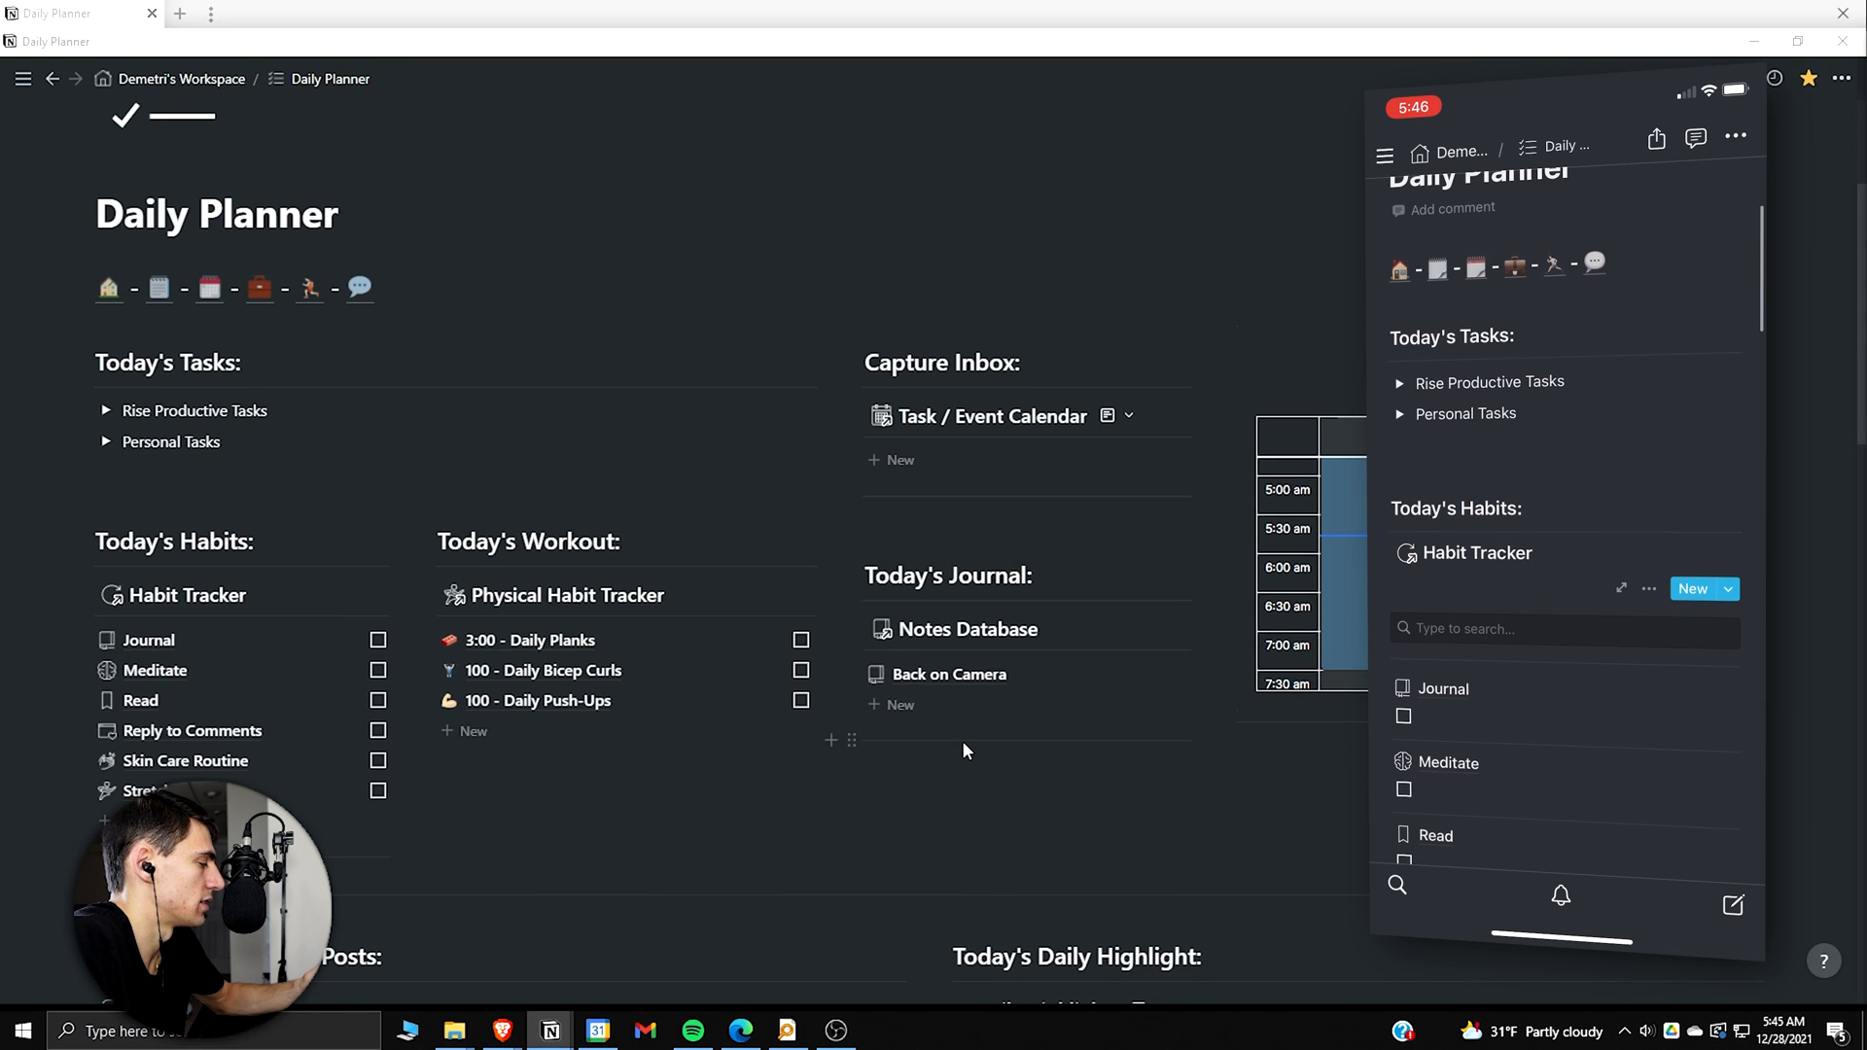
scroll(down, 3)
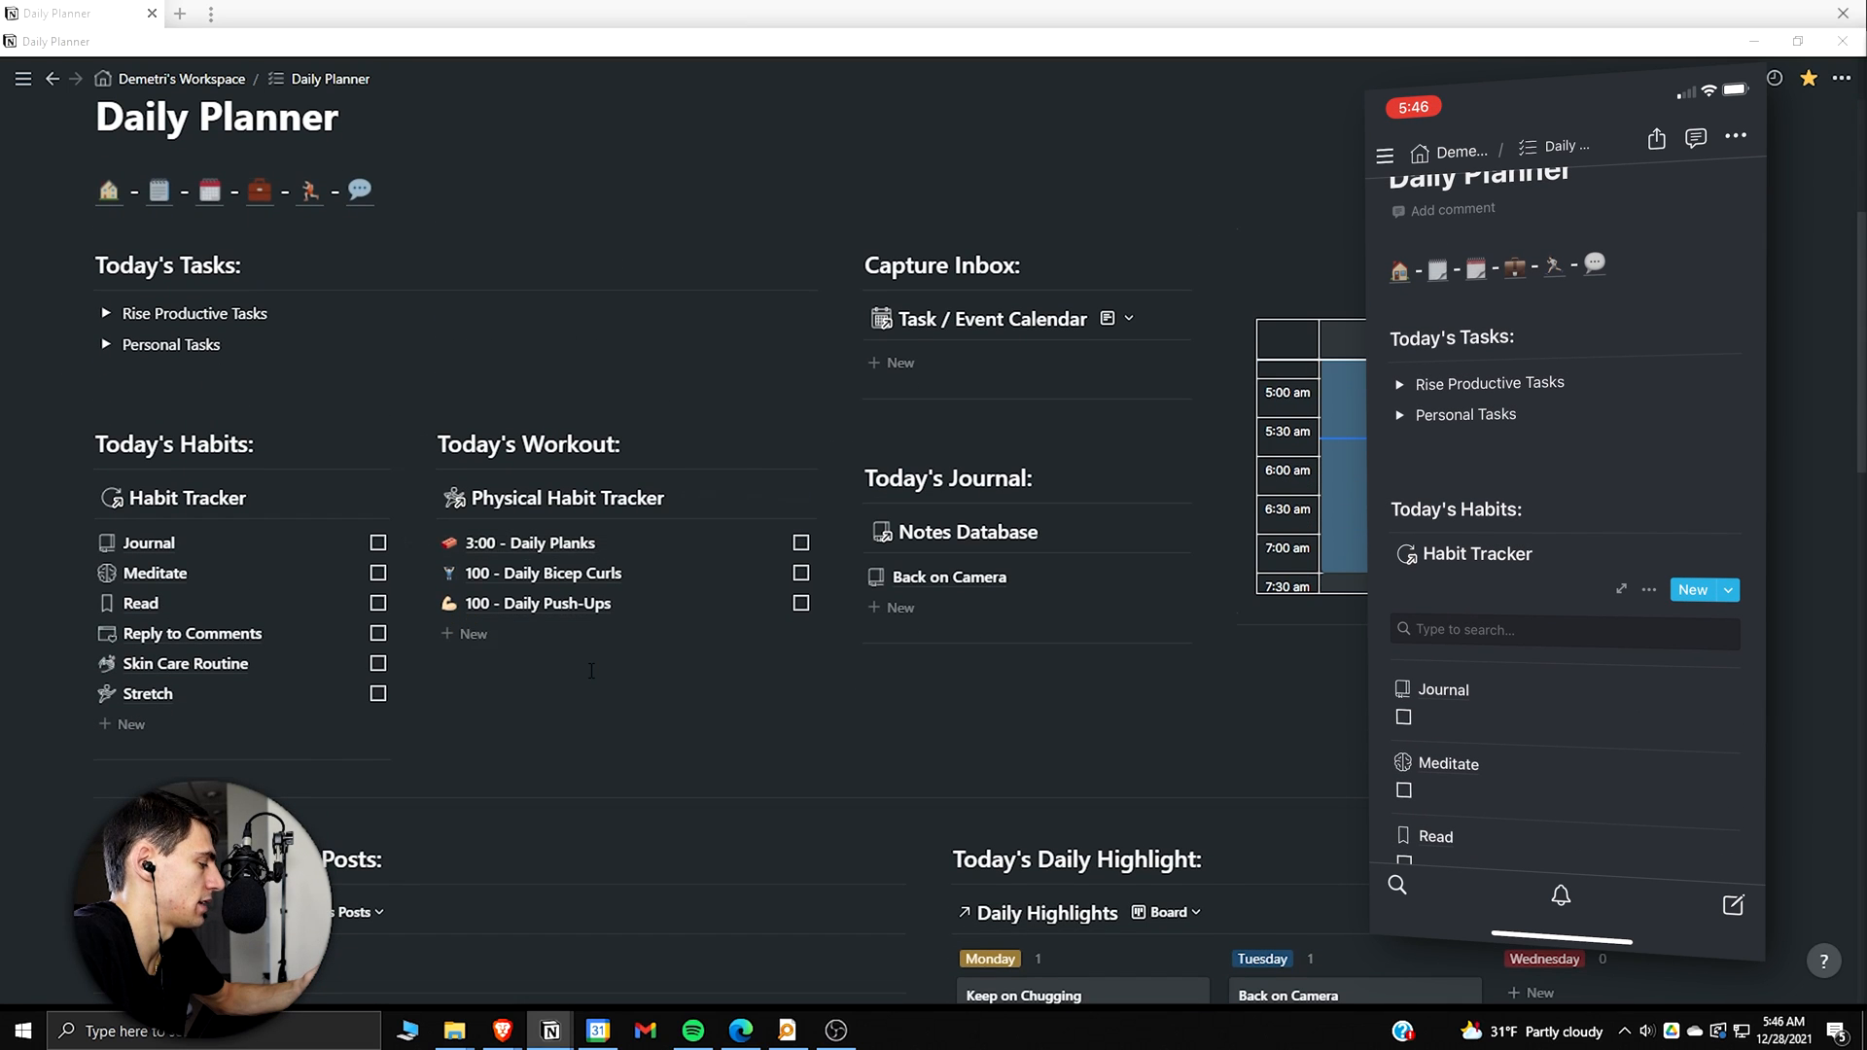
scroll(down, 3)
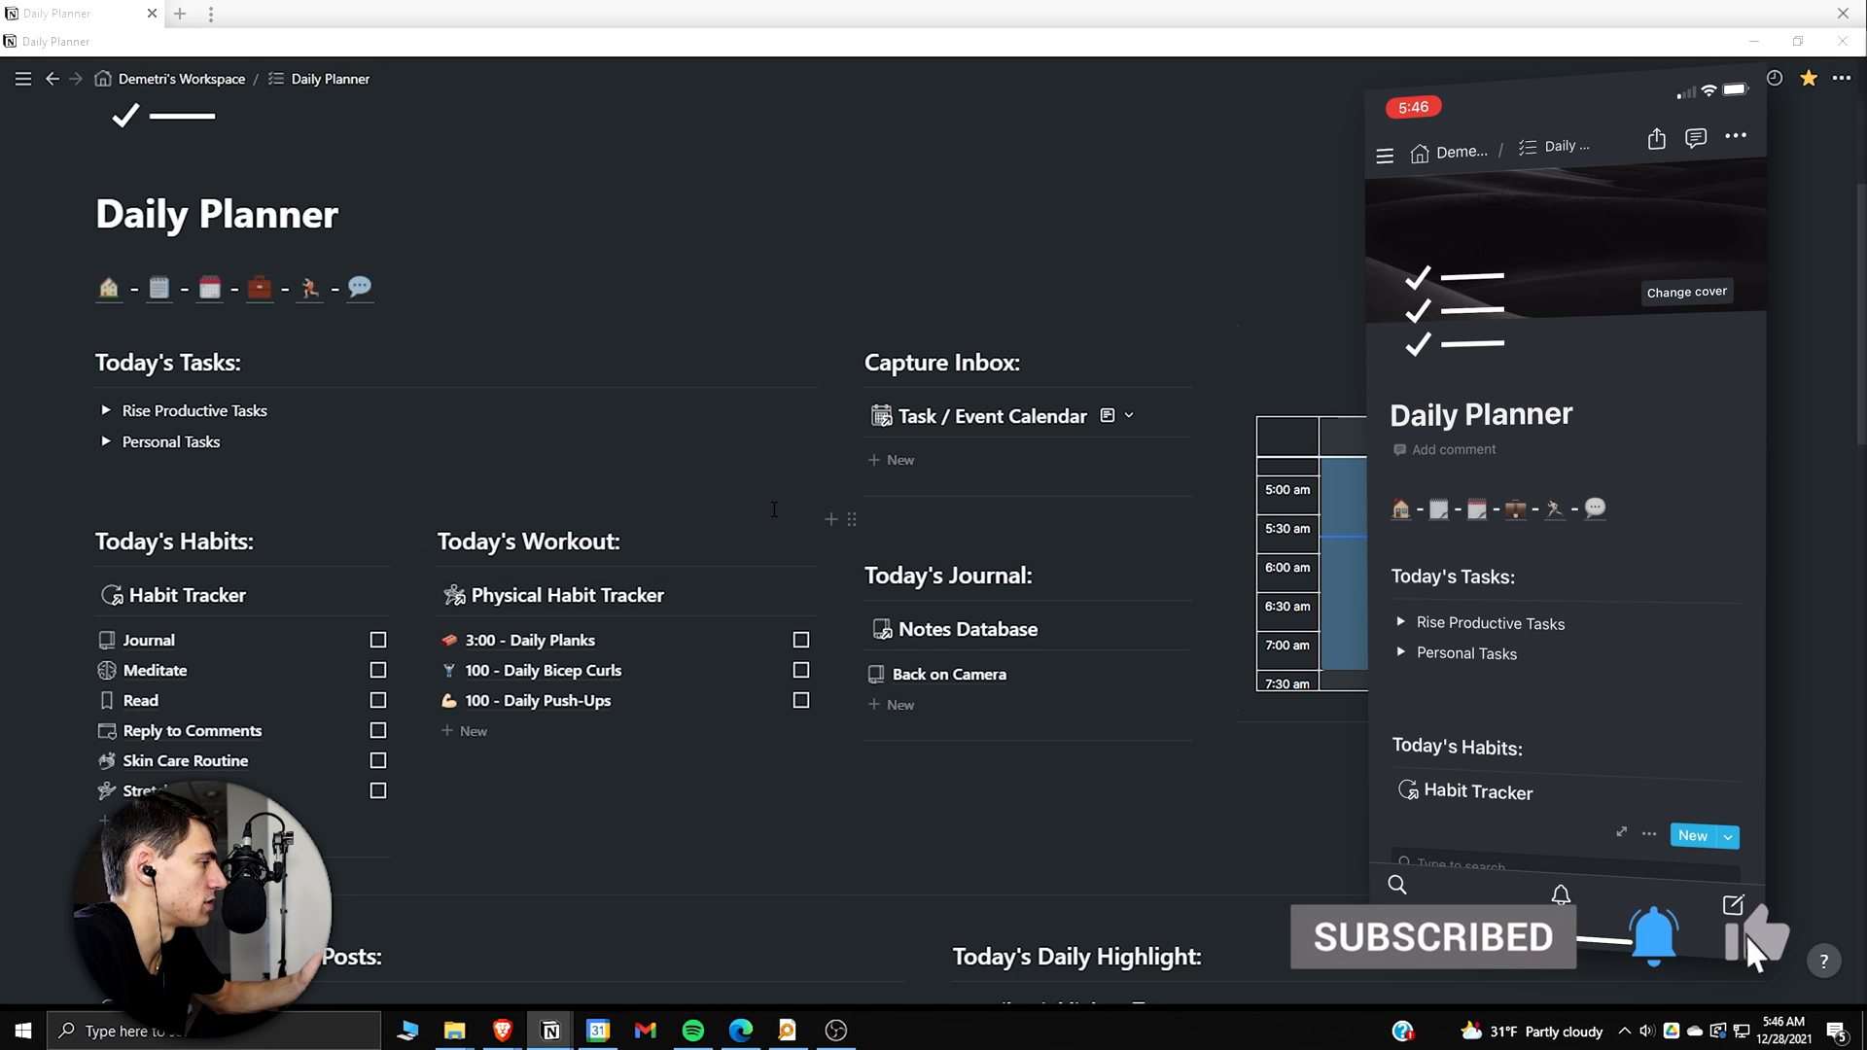
scroll(down, 3)
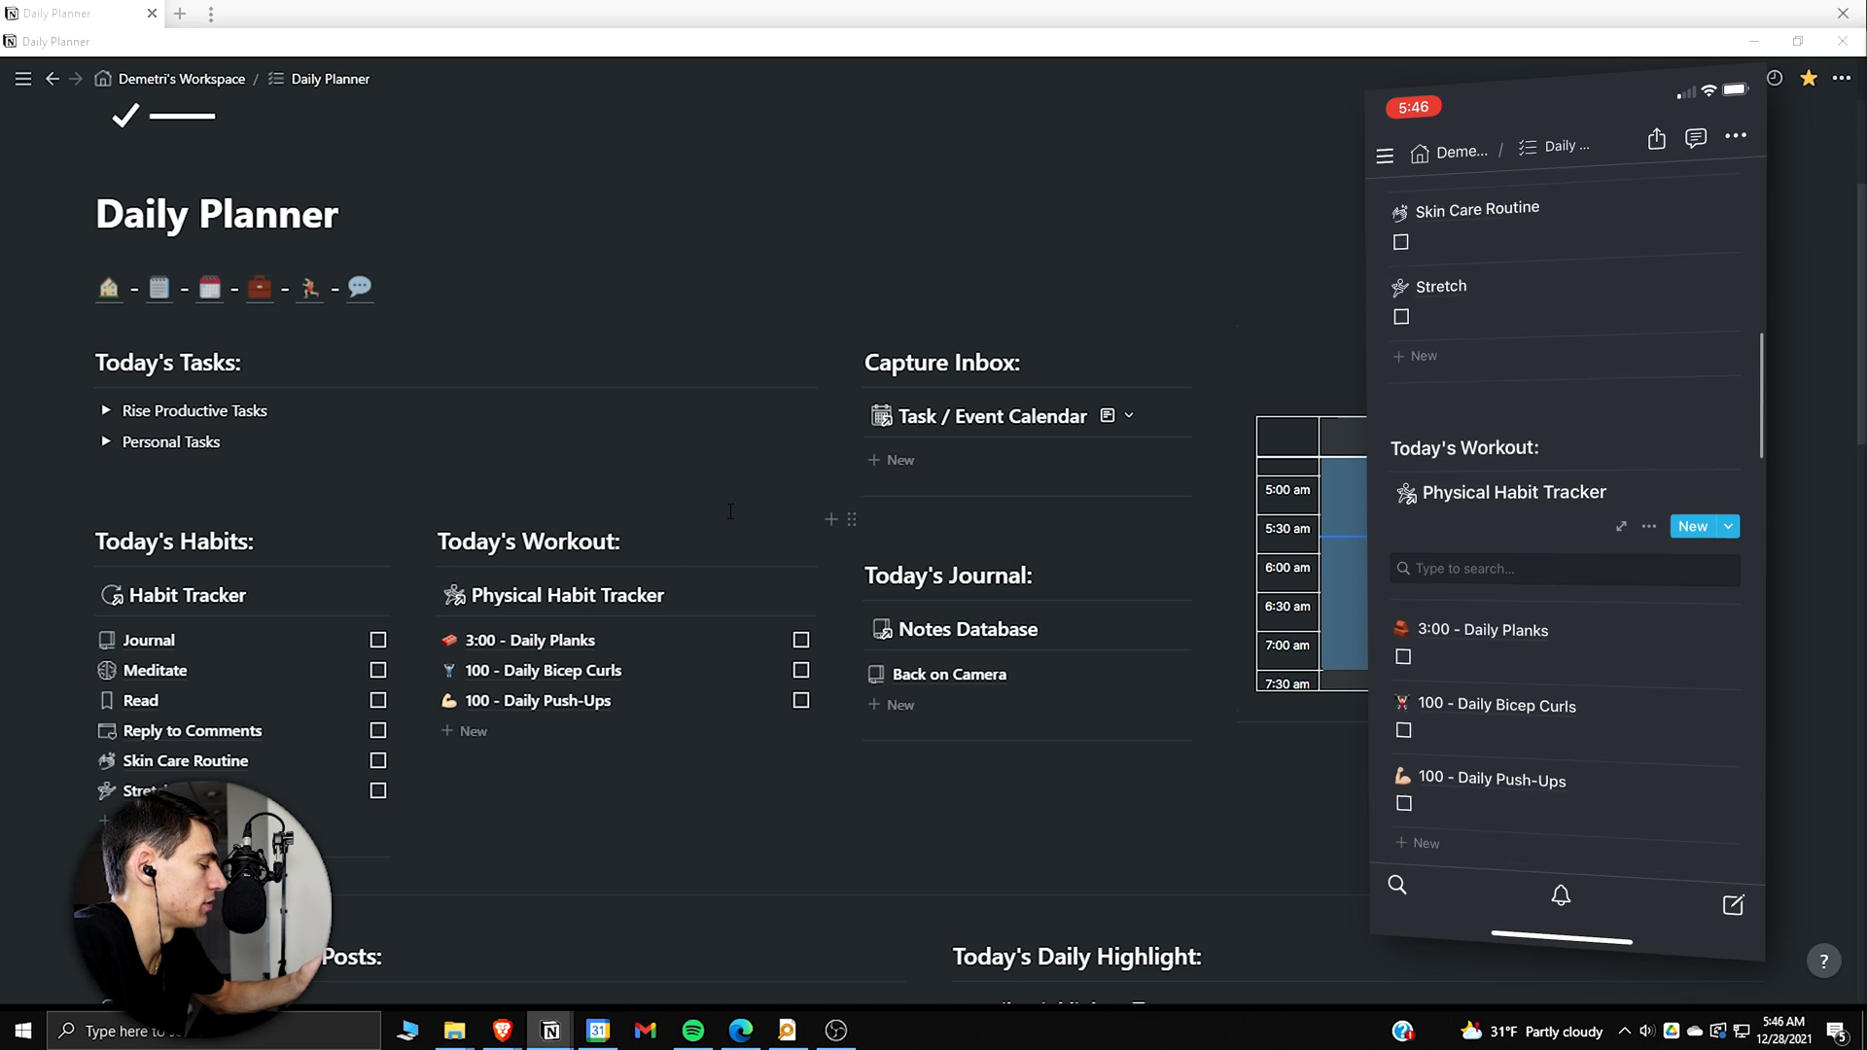
scroll(down, 3)
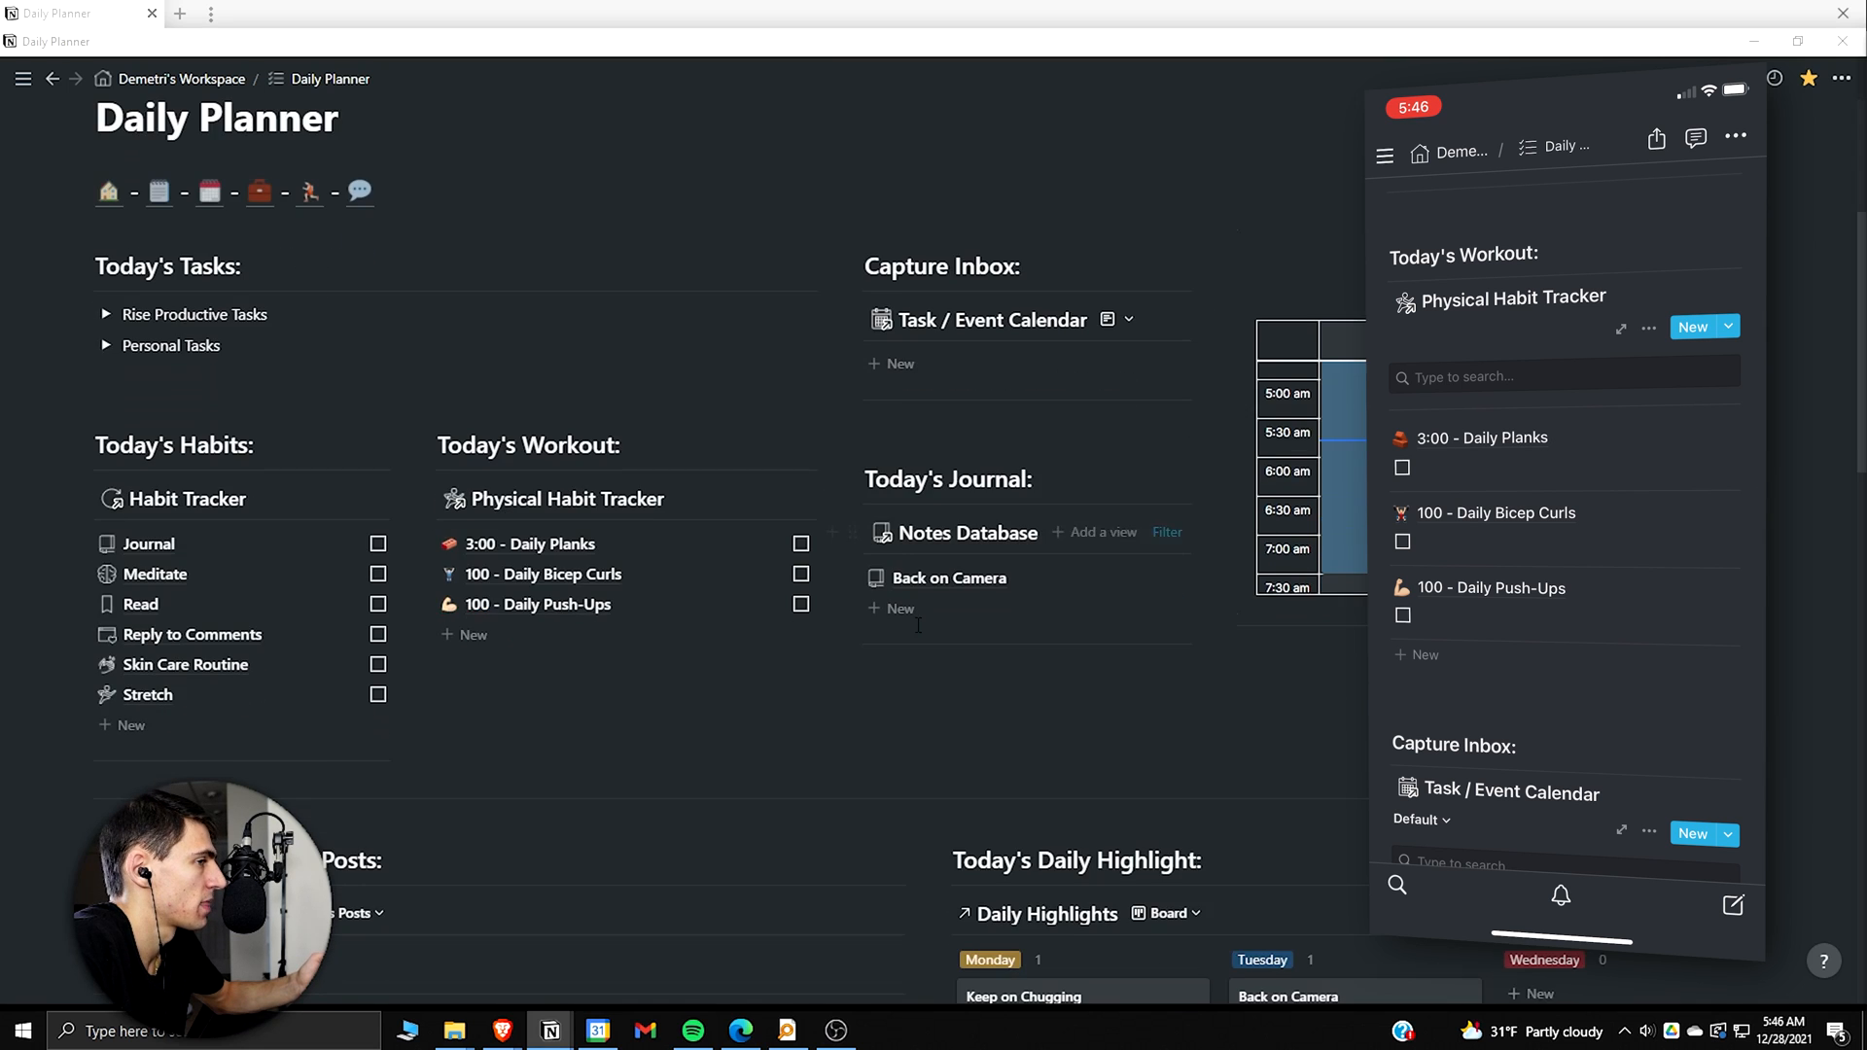
scroll(down, 3)
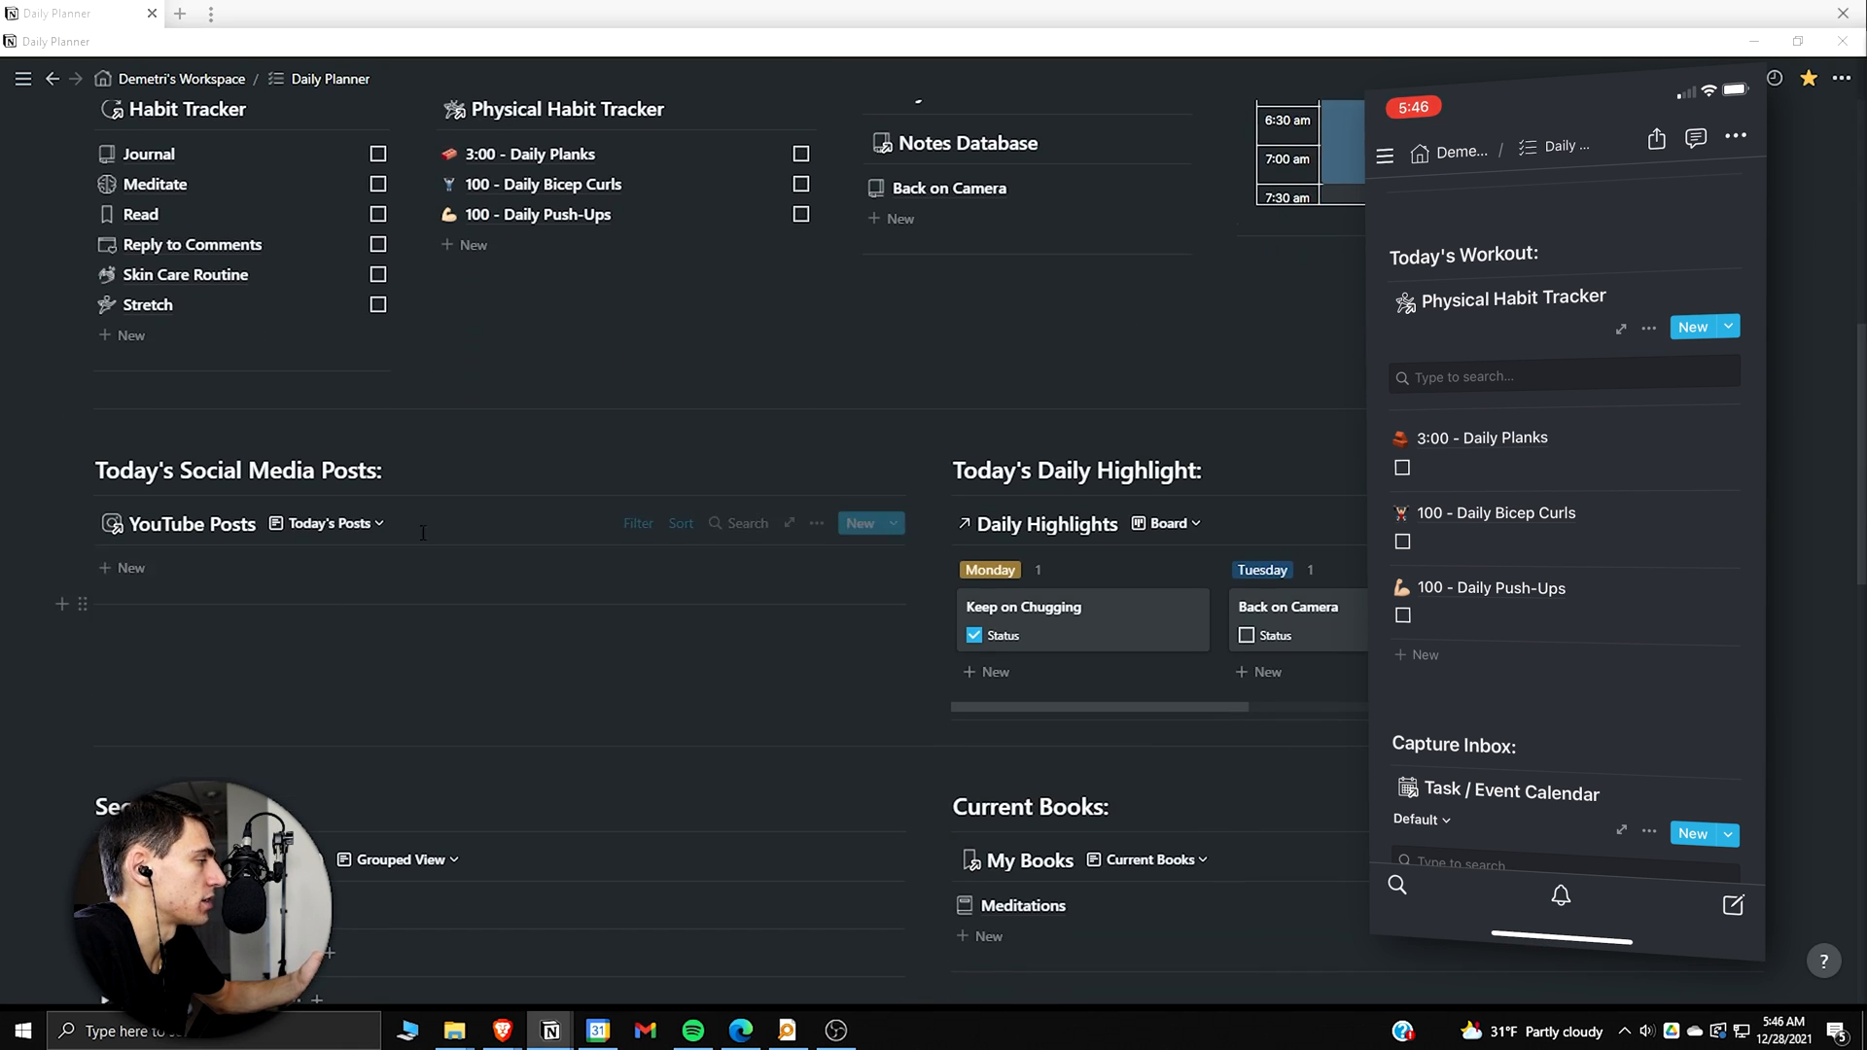
scroll(down, 3)
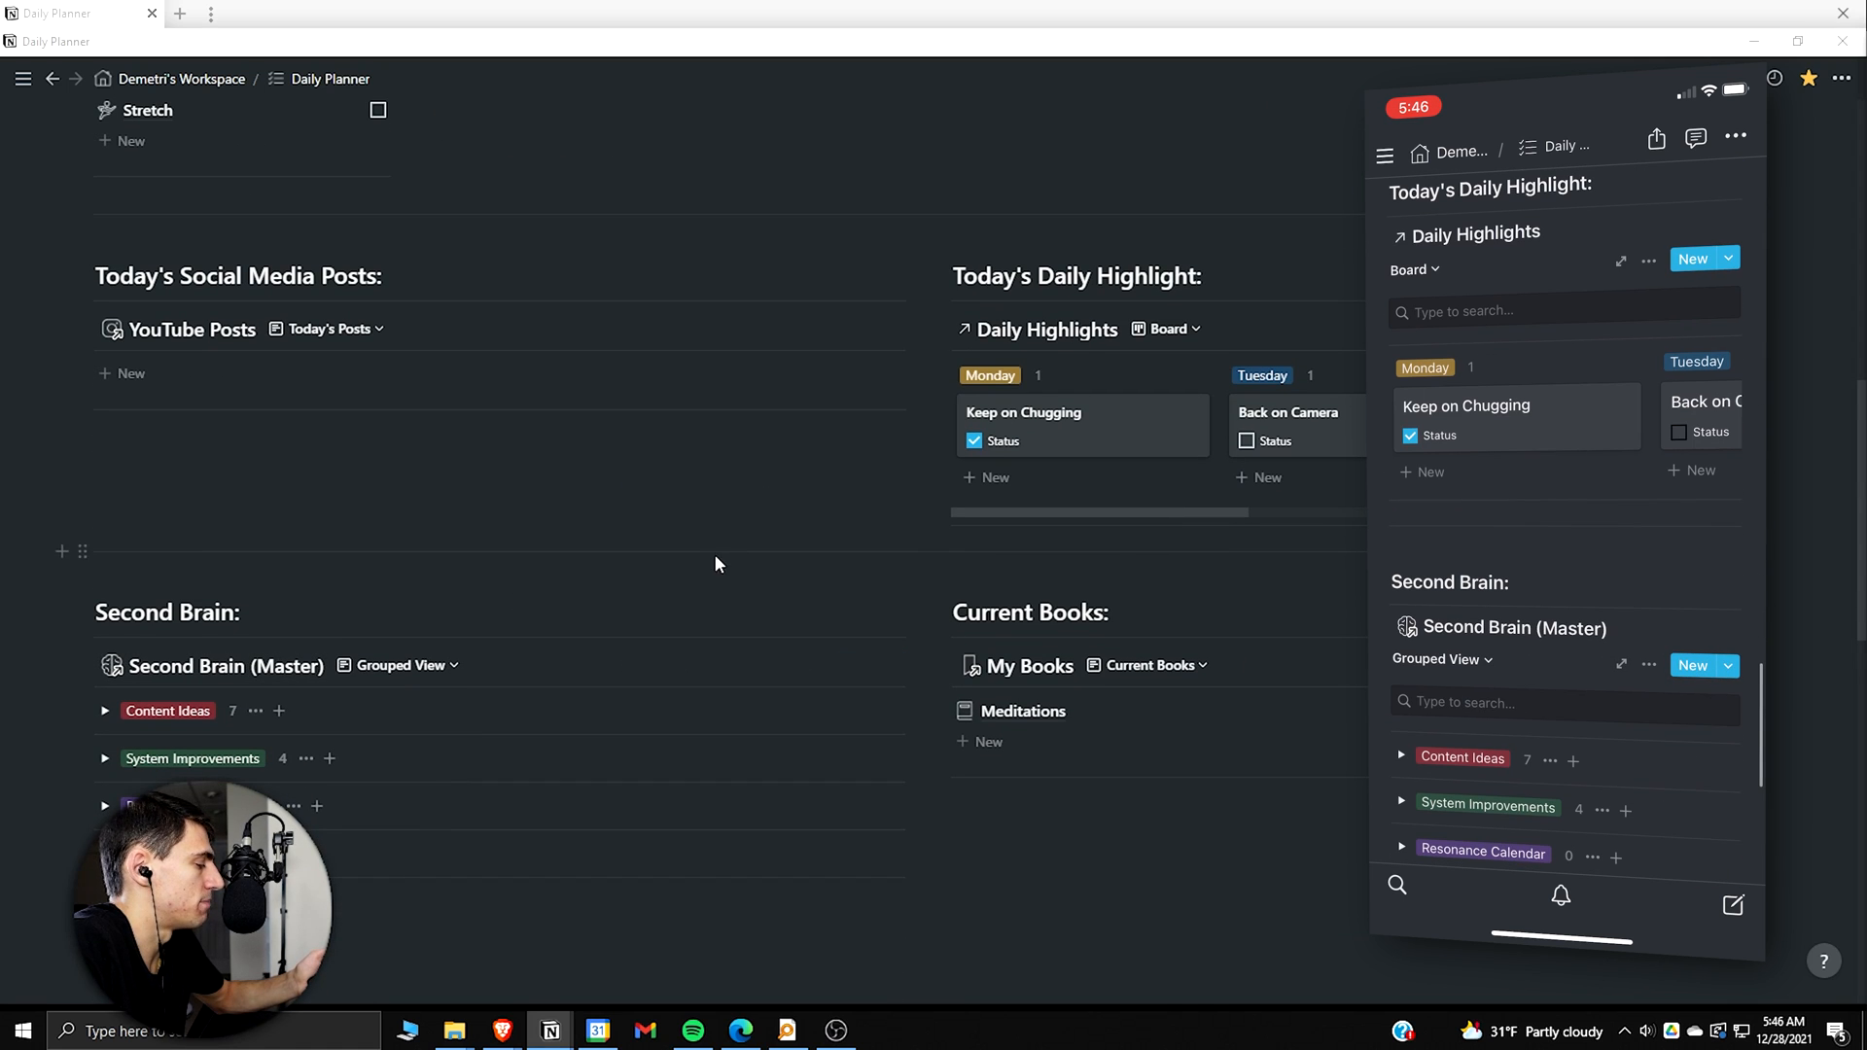
mouse_move(708, 592)
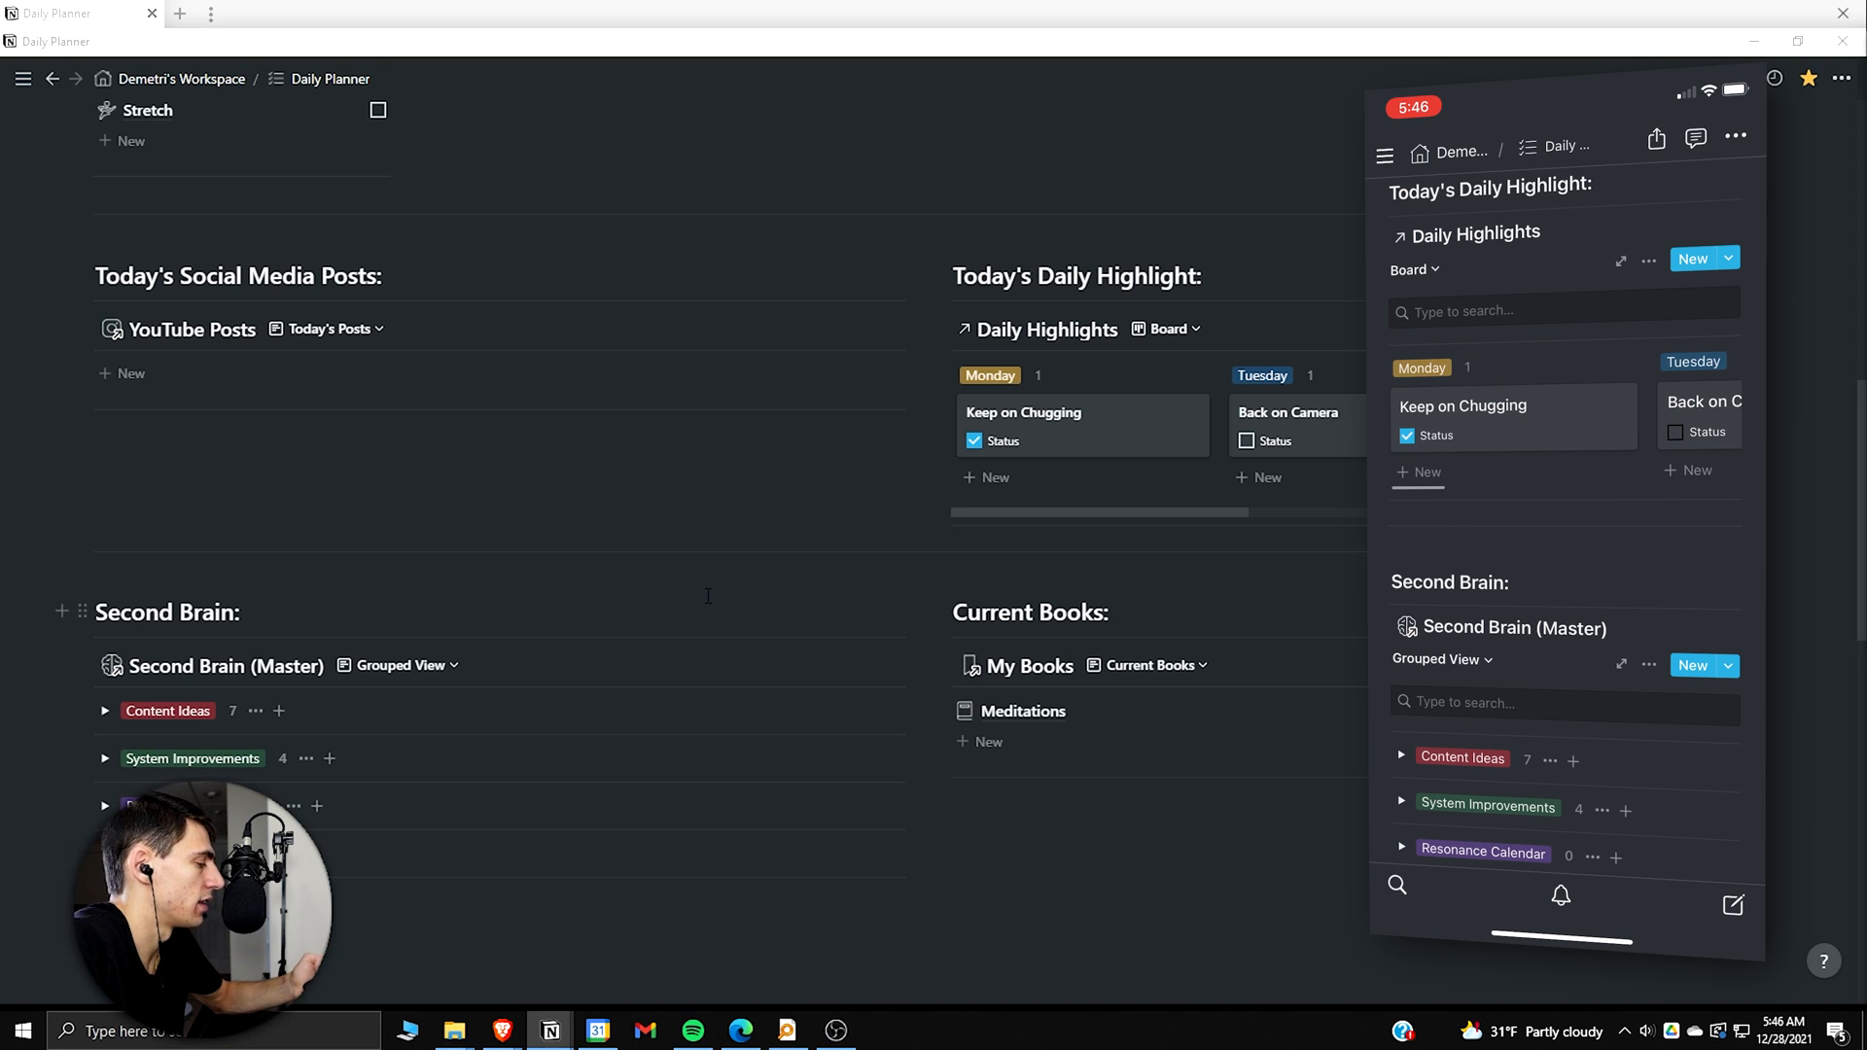
scroll(up, 3)
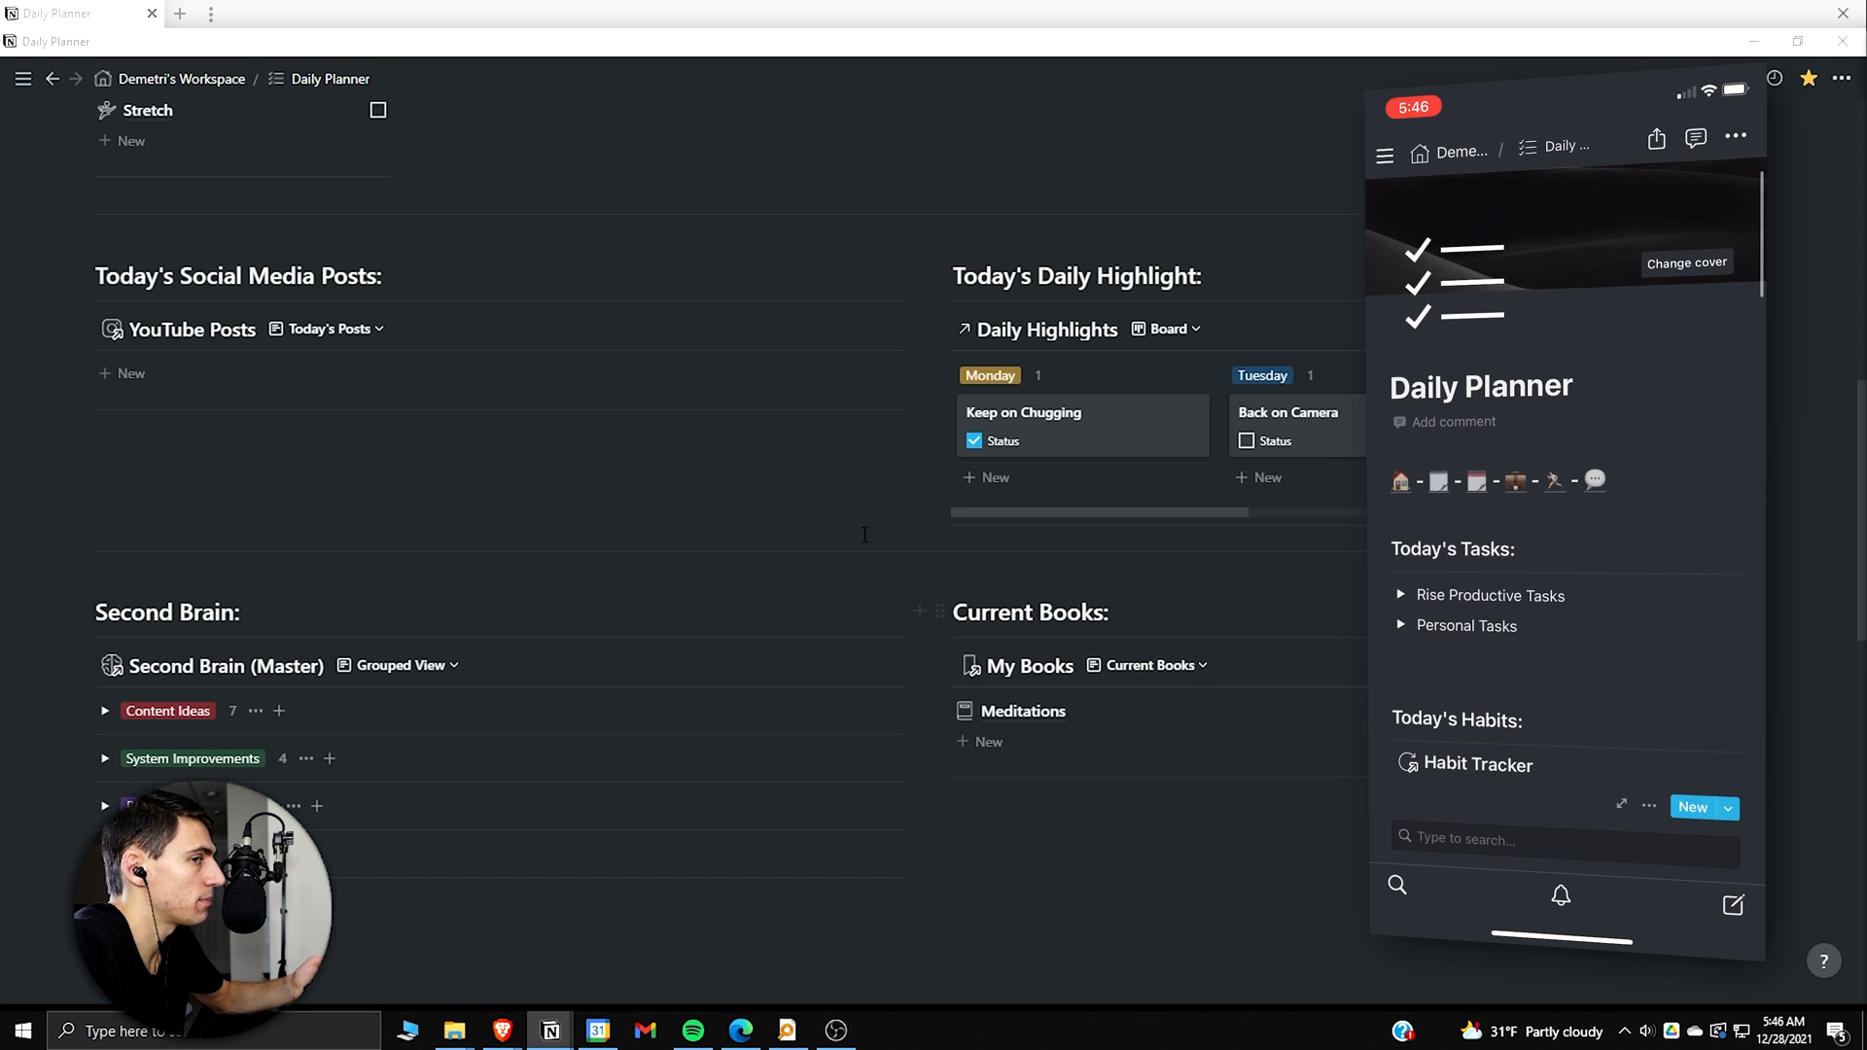
click(21, 78)
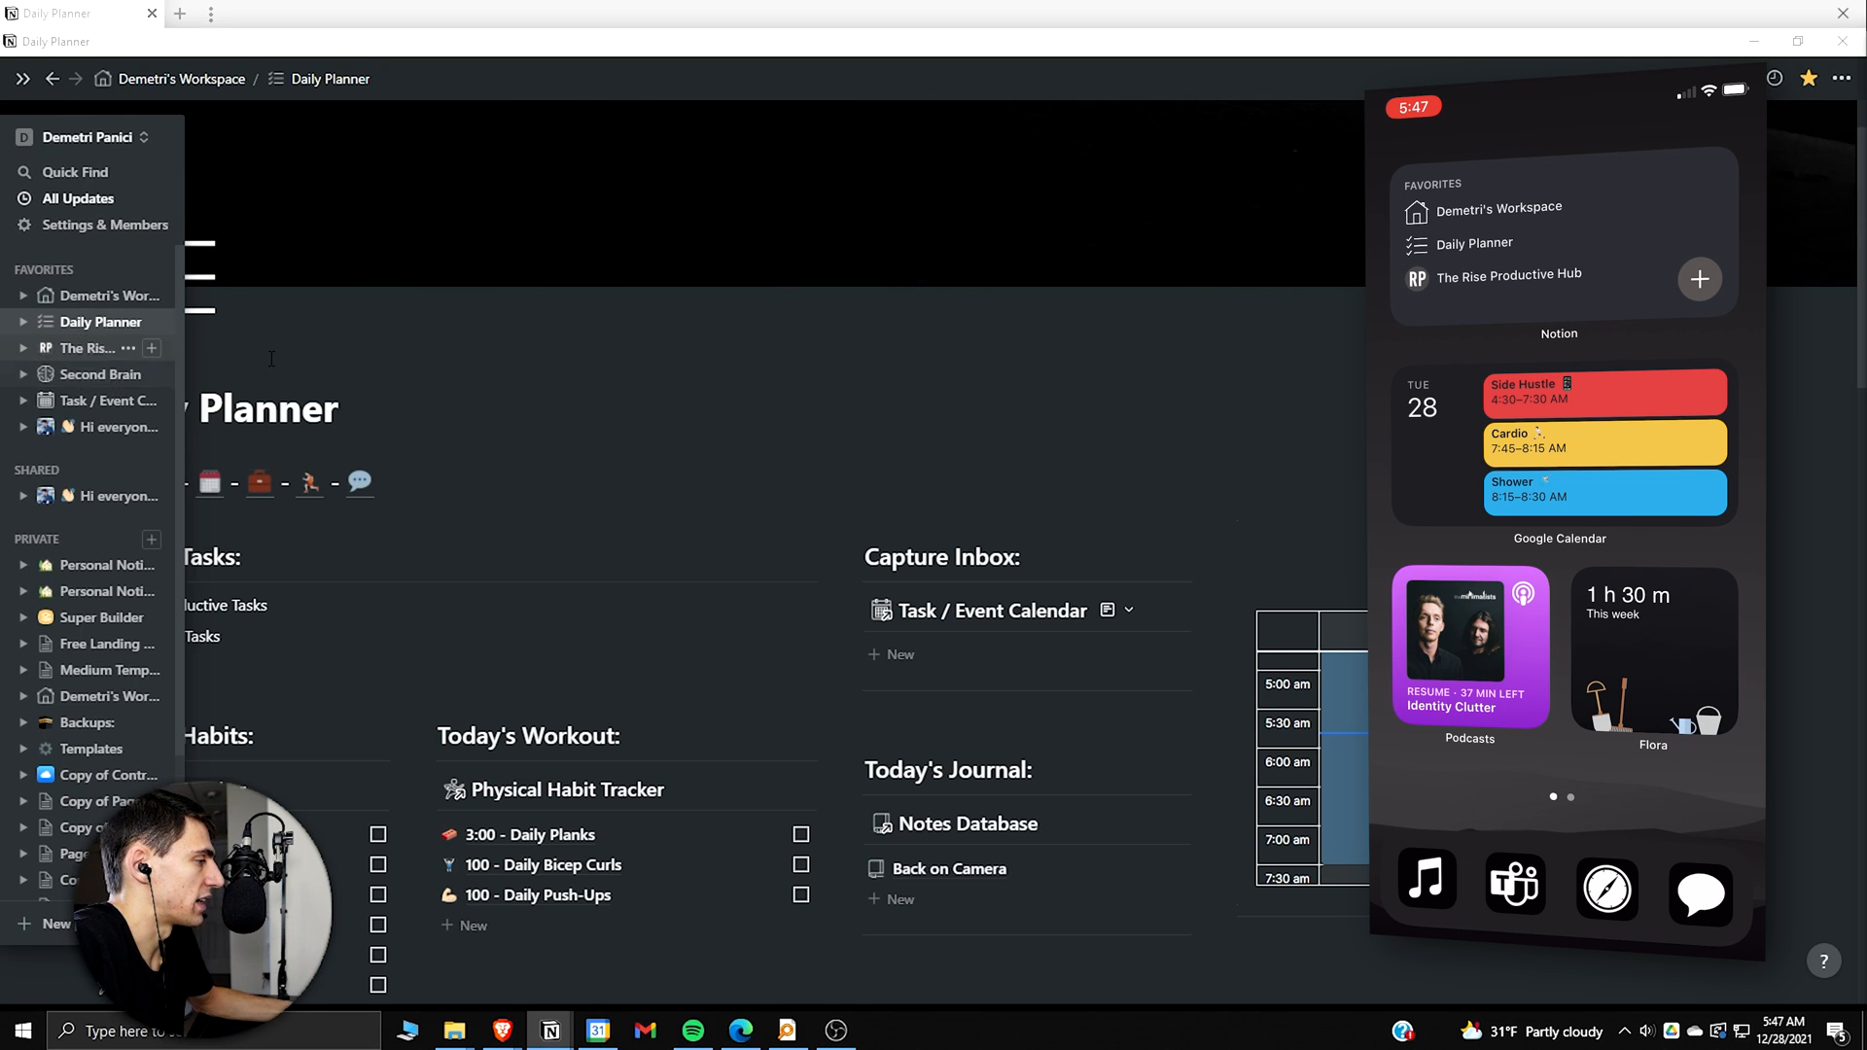
click(21, 78)
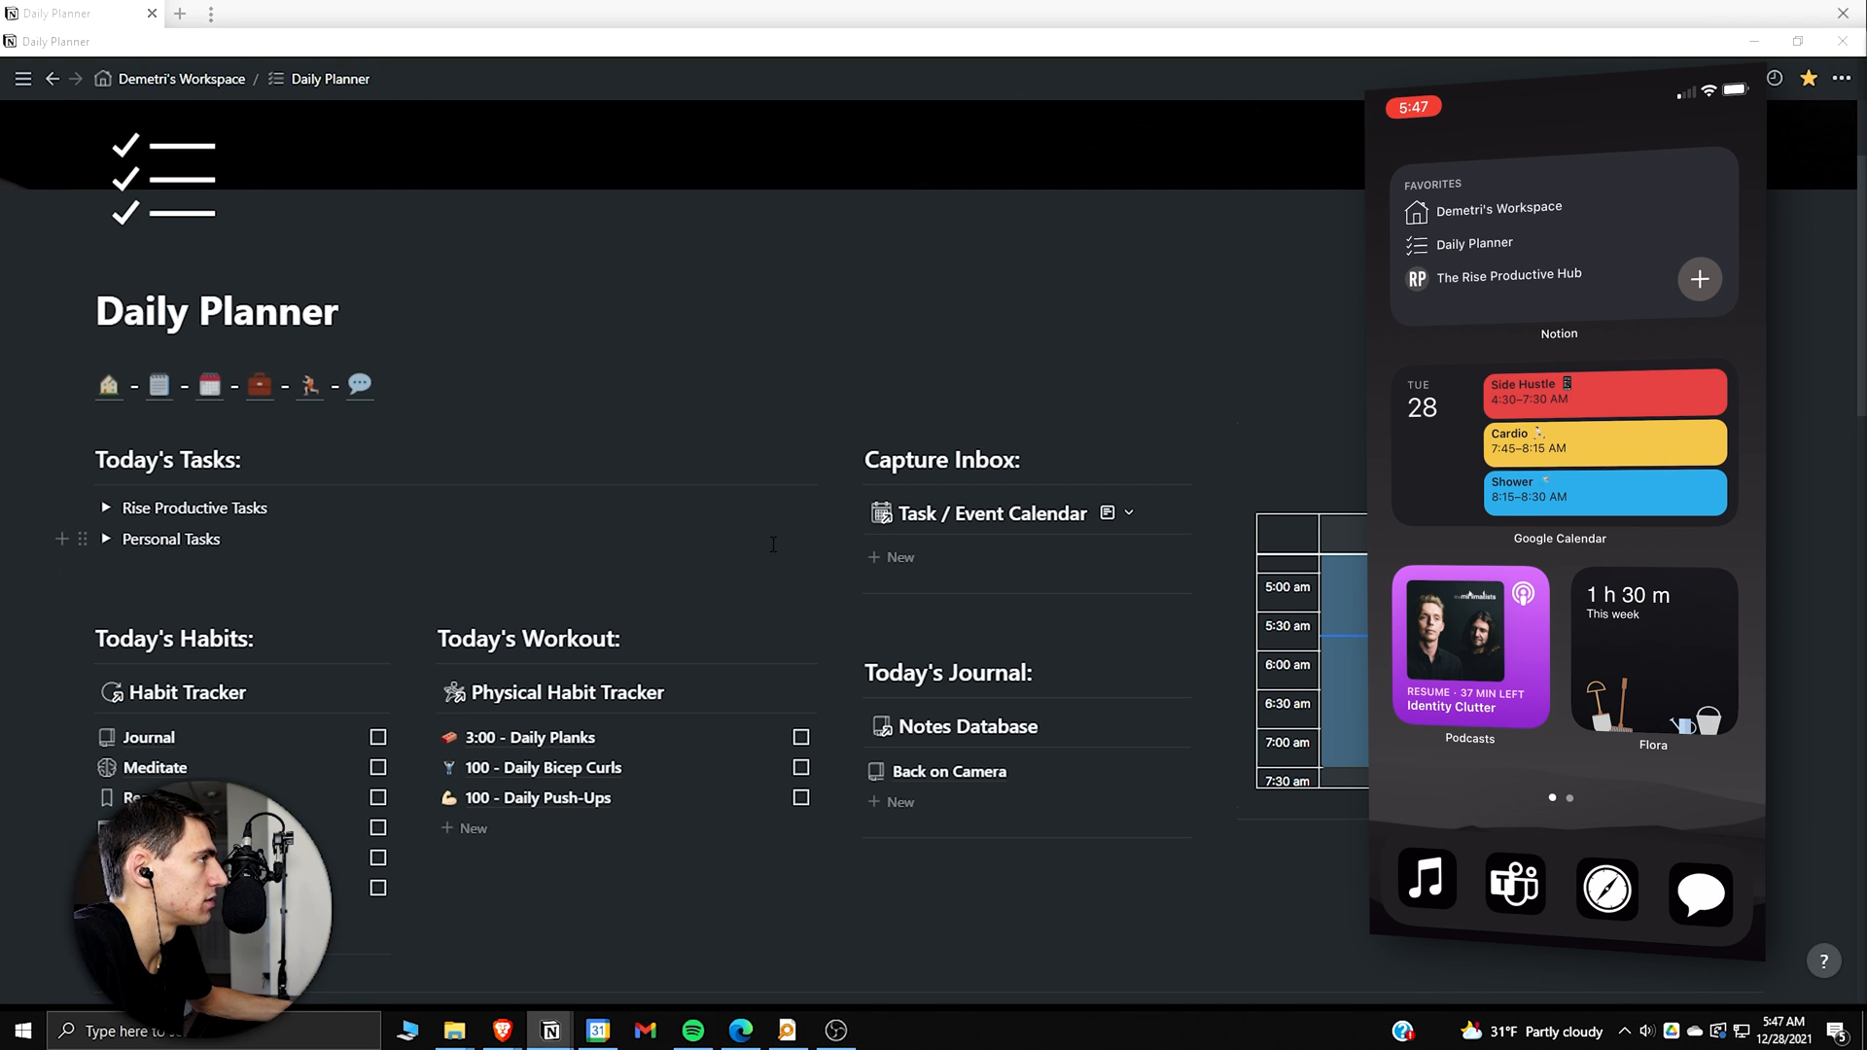
Step: On the Demetri's Workspace home page, add a new Daily Planner sub-page below the links via /page
scroll(down, 3)
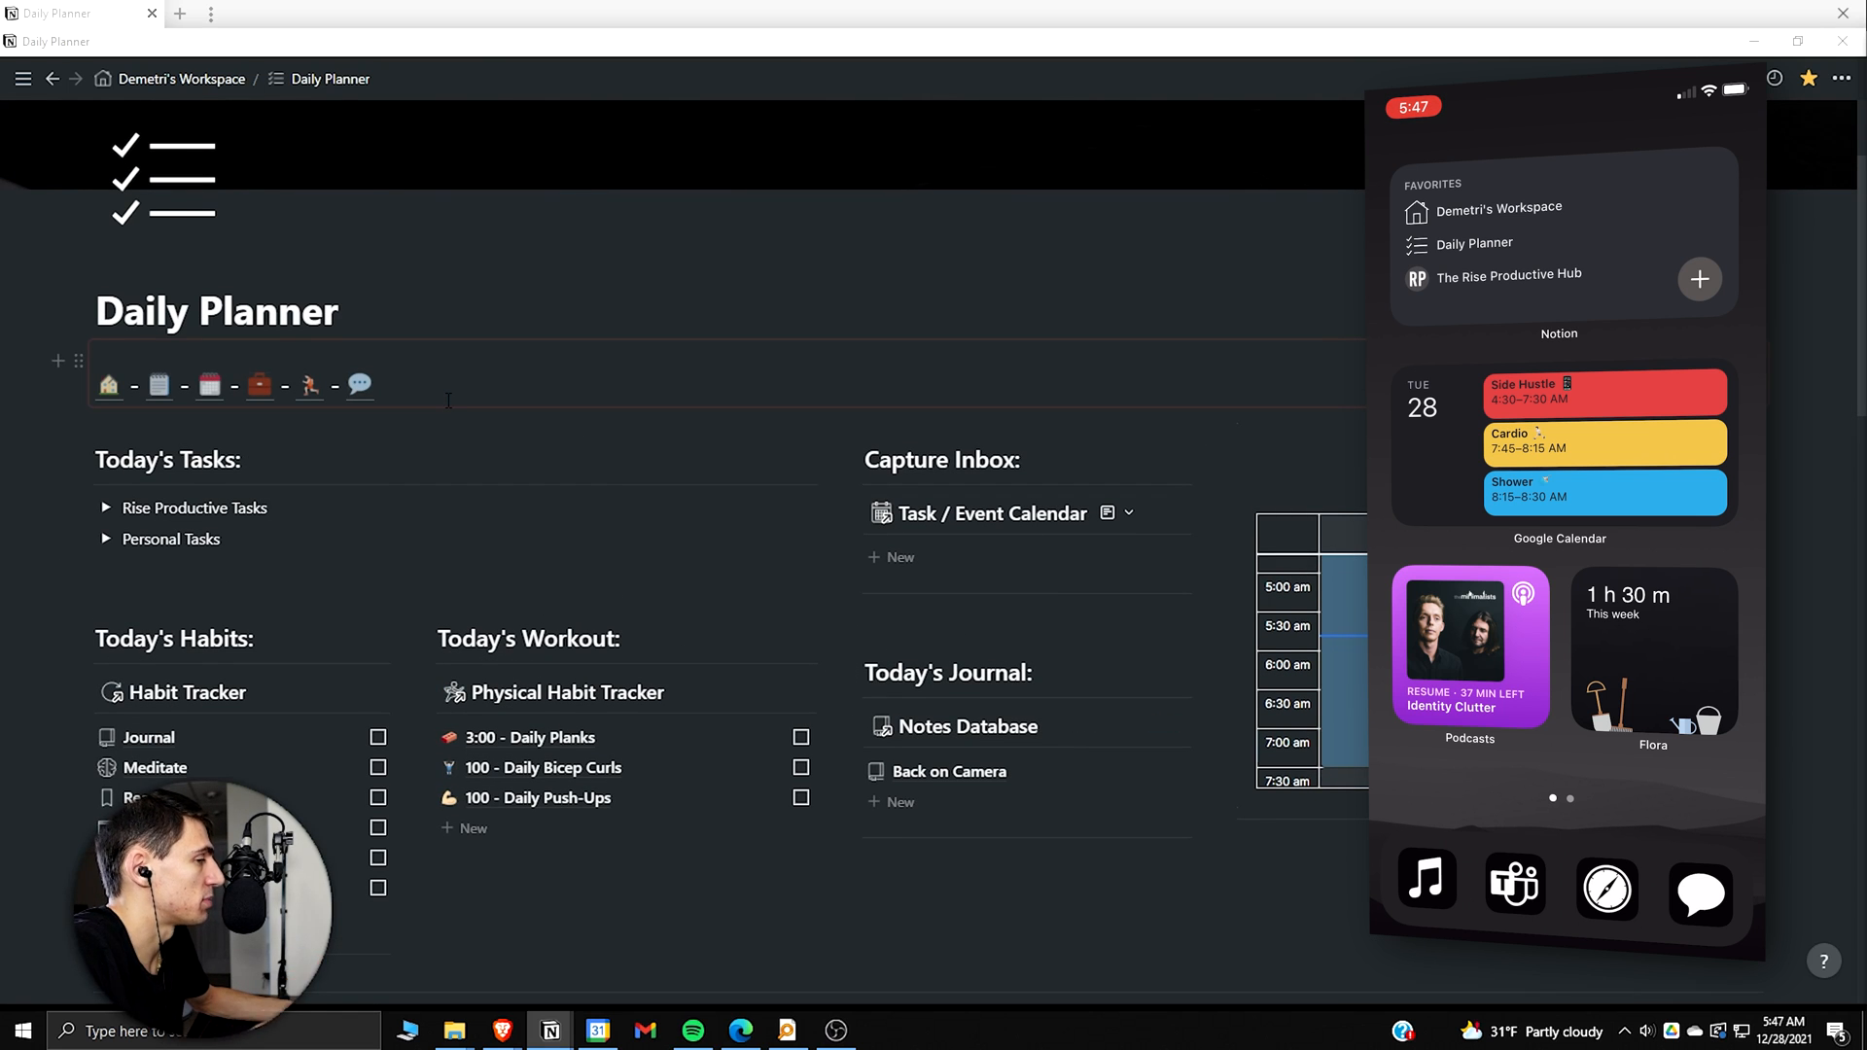
click(180, 78)
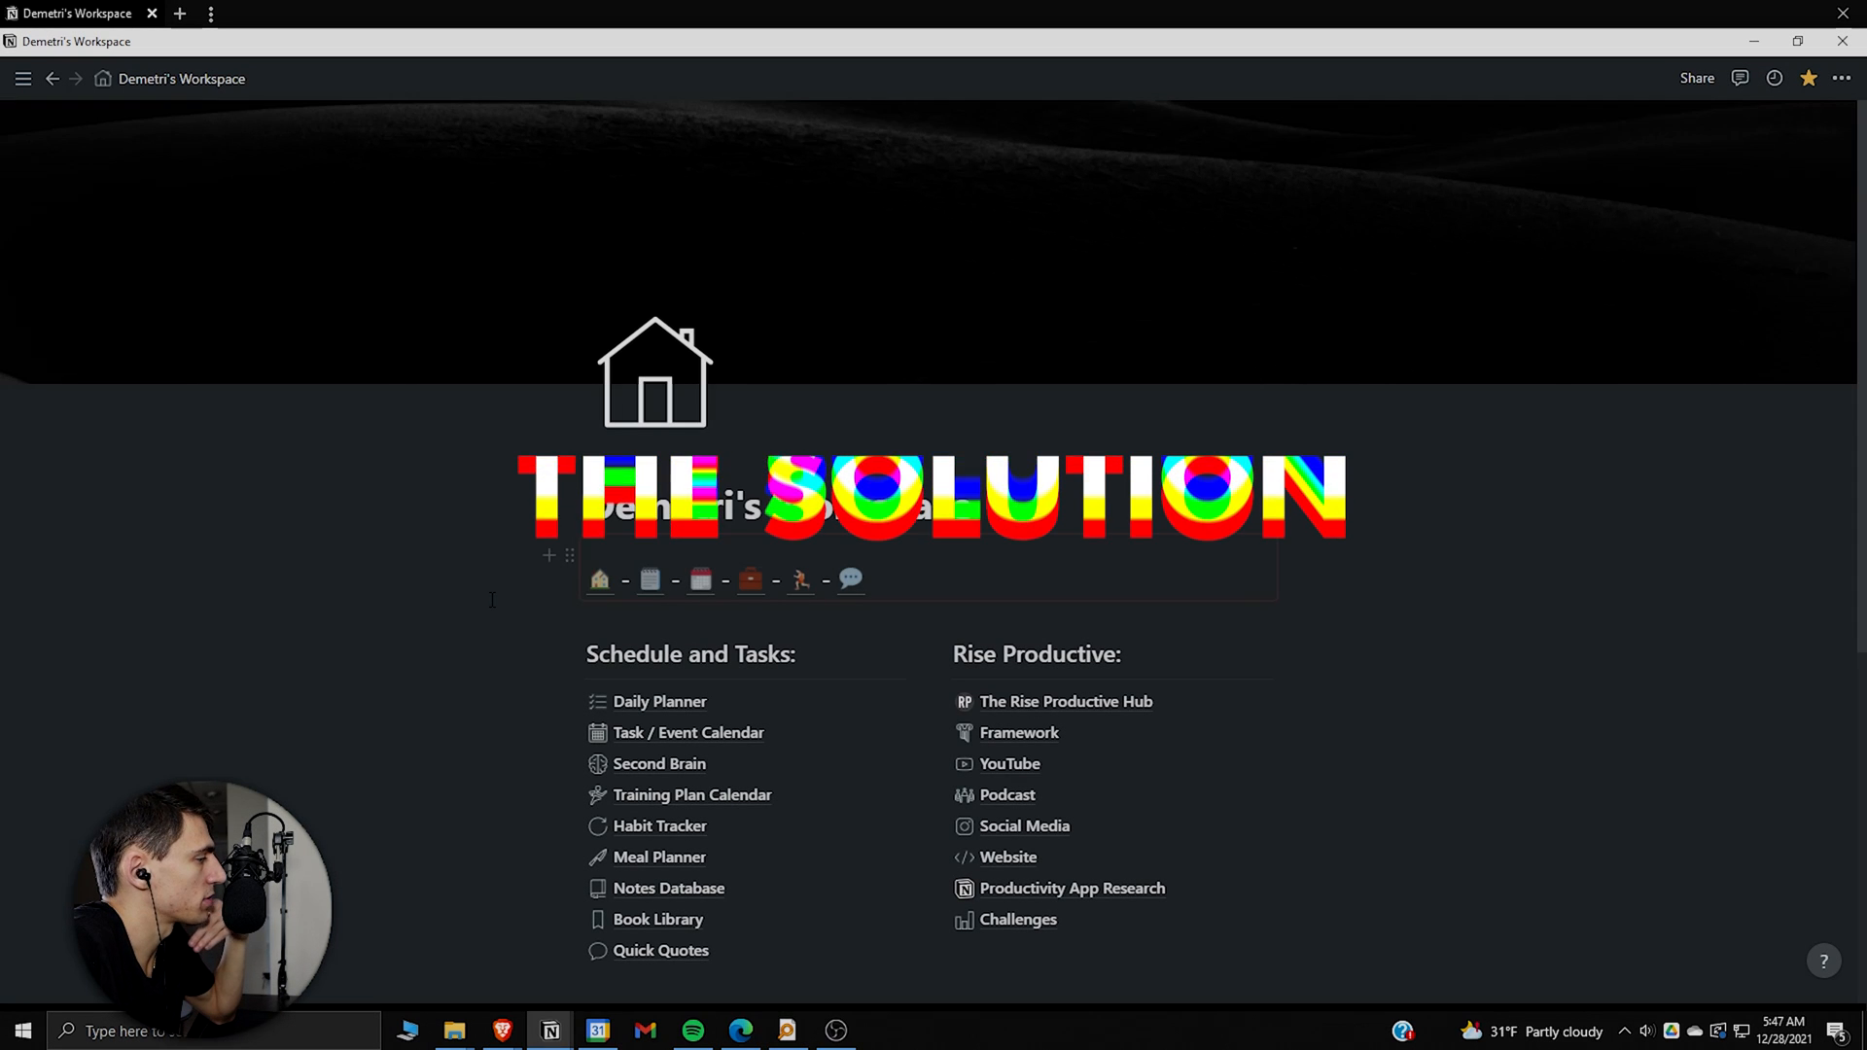
click(21, 77)
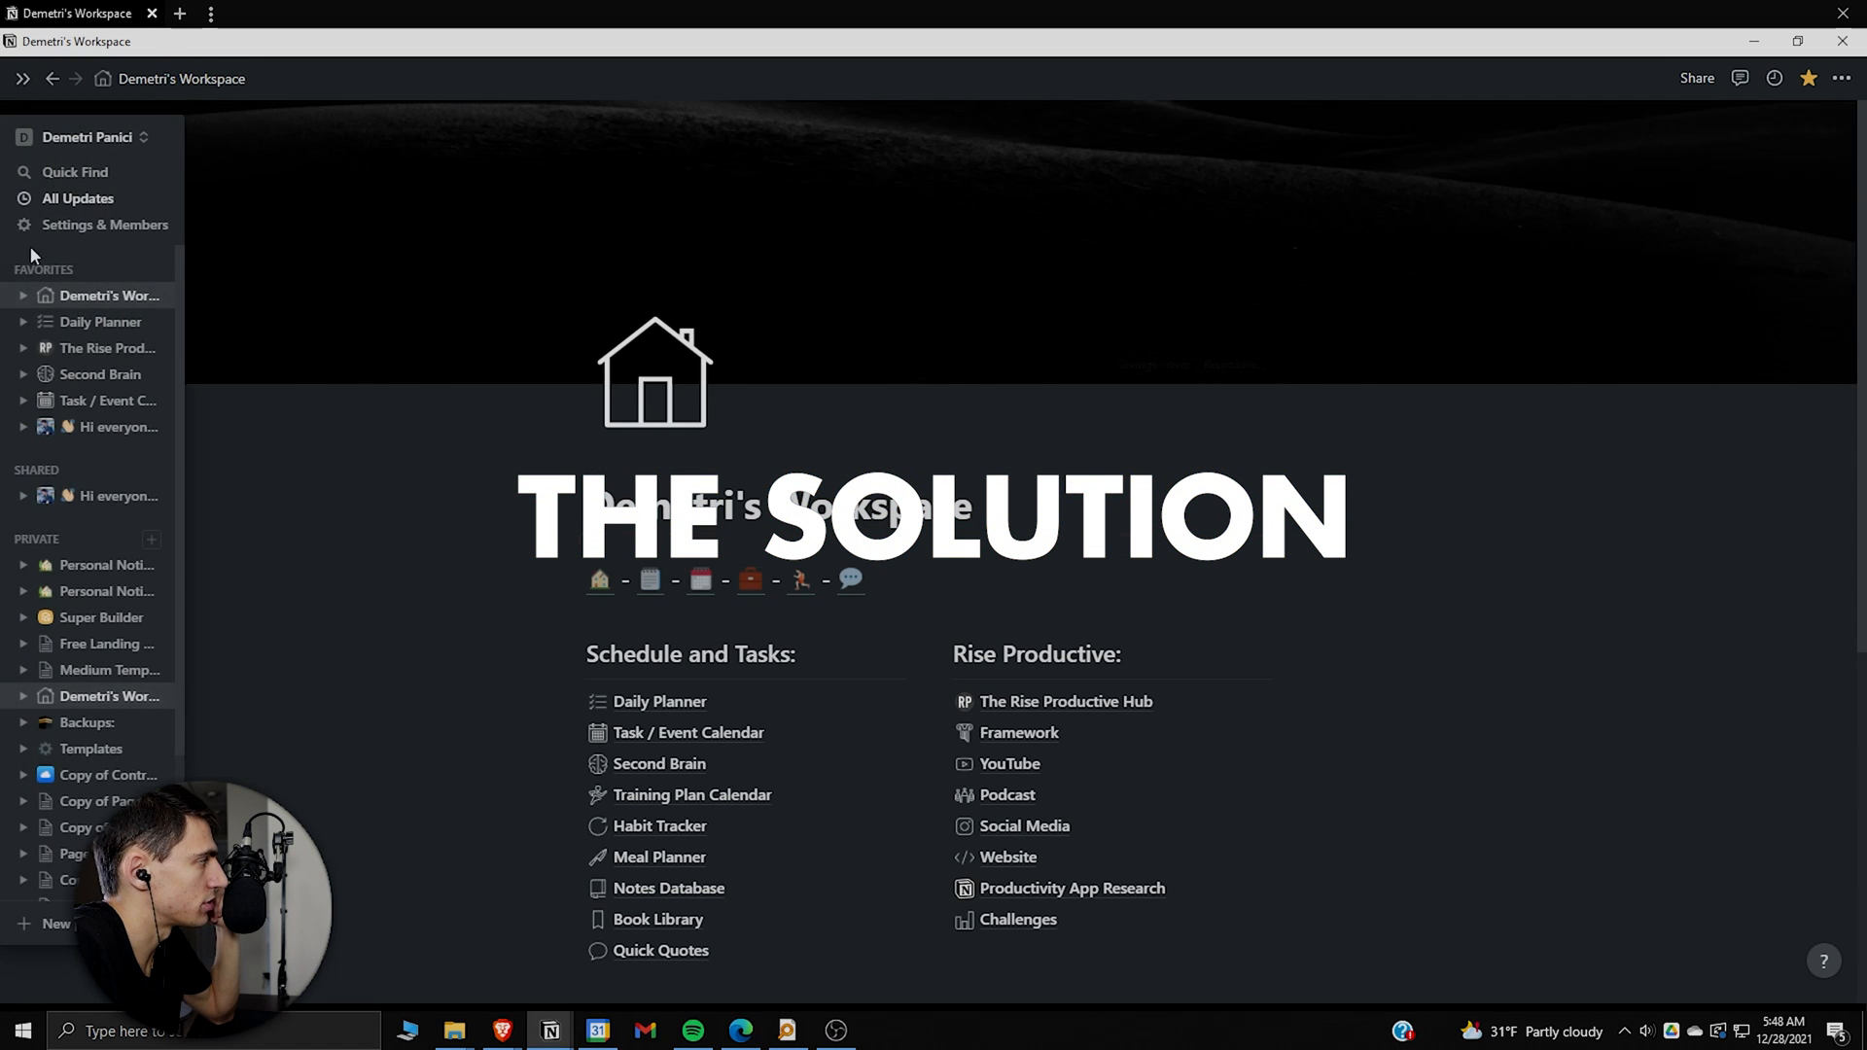
click(22, 296)
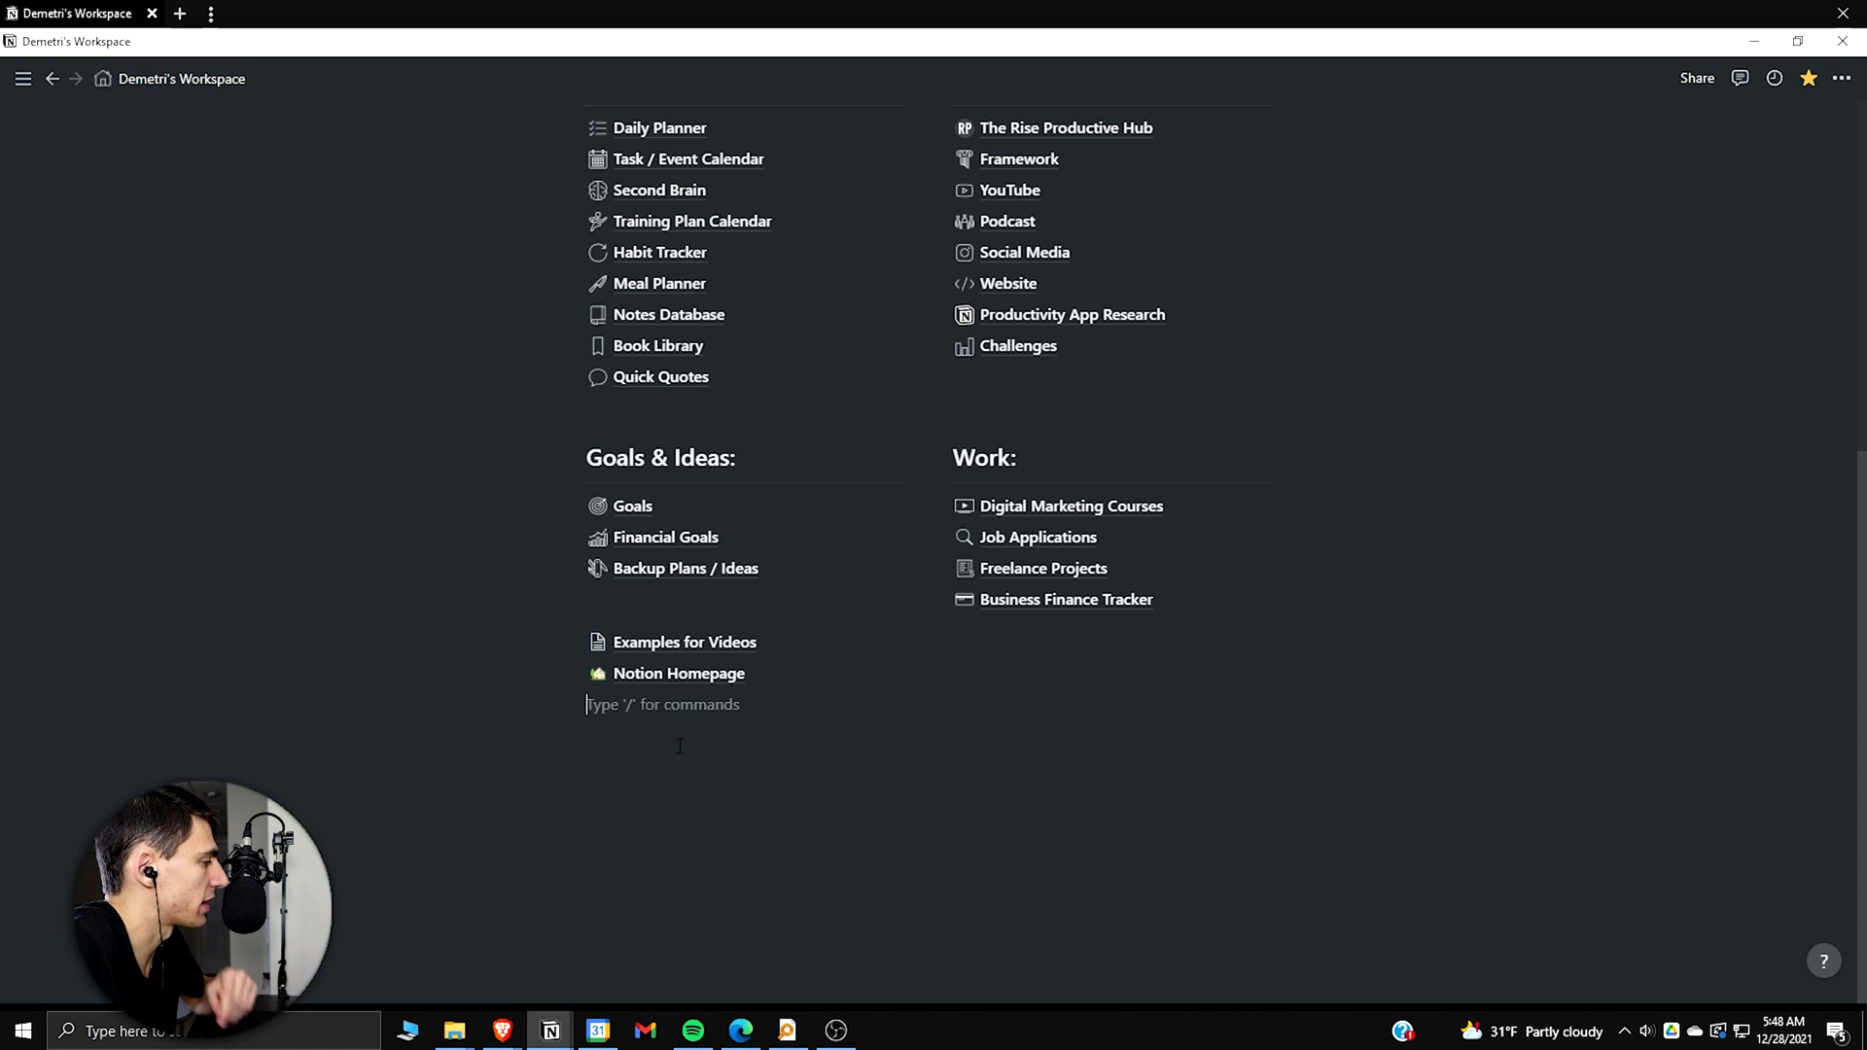
text(/page)
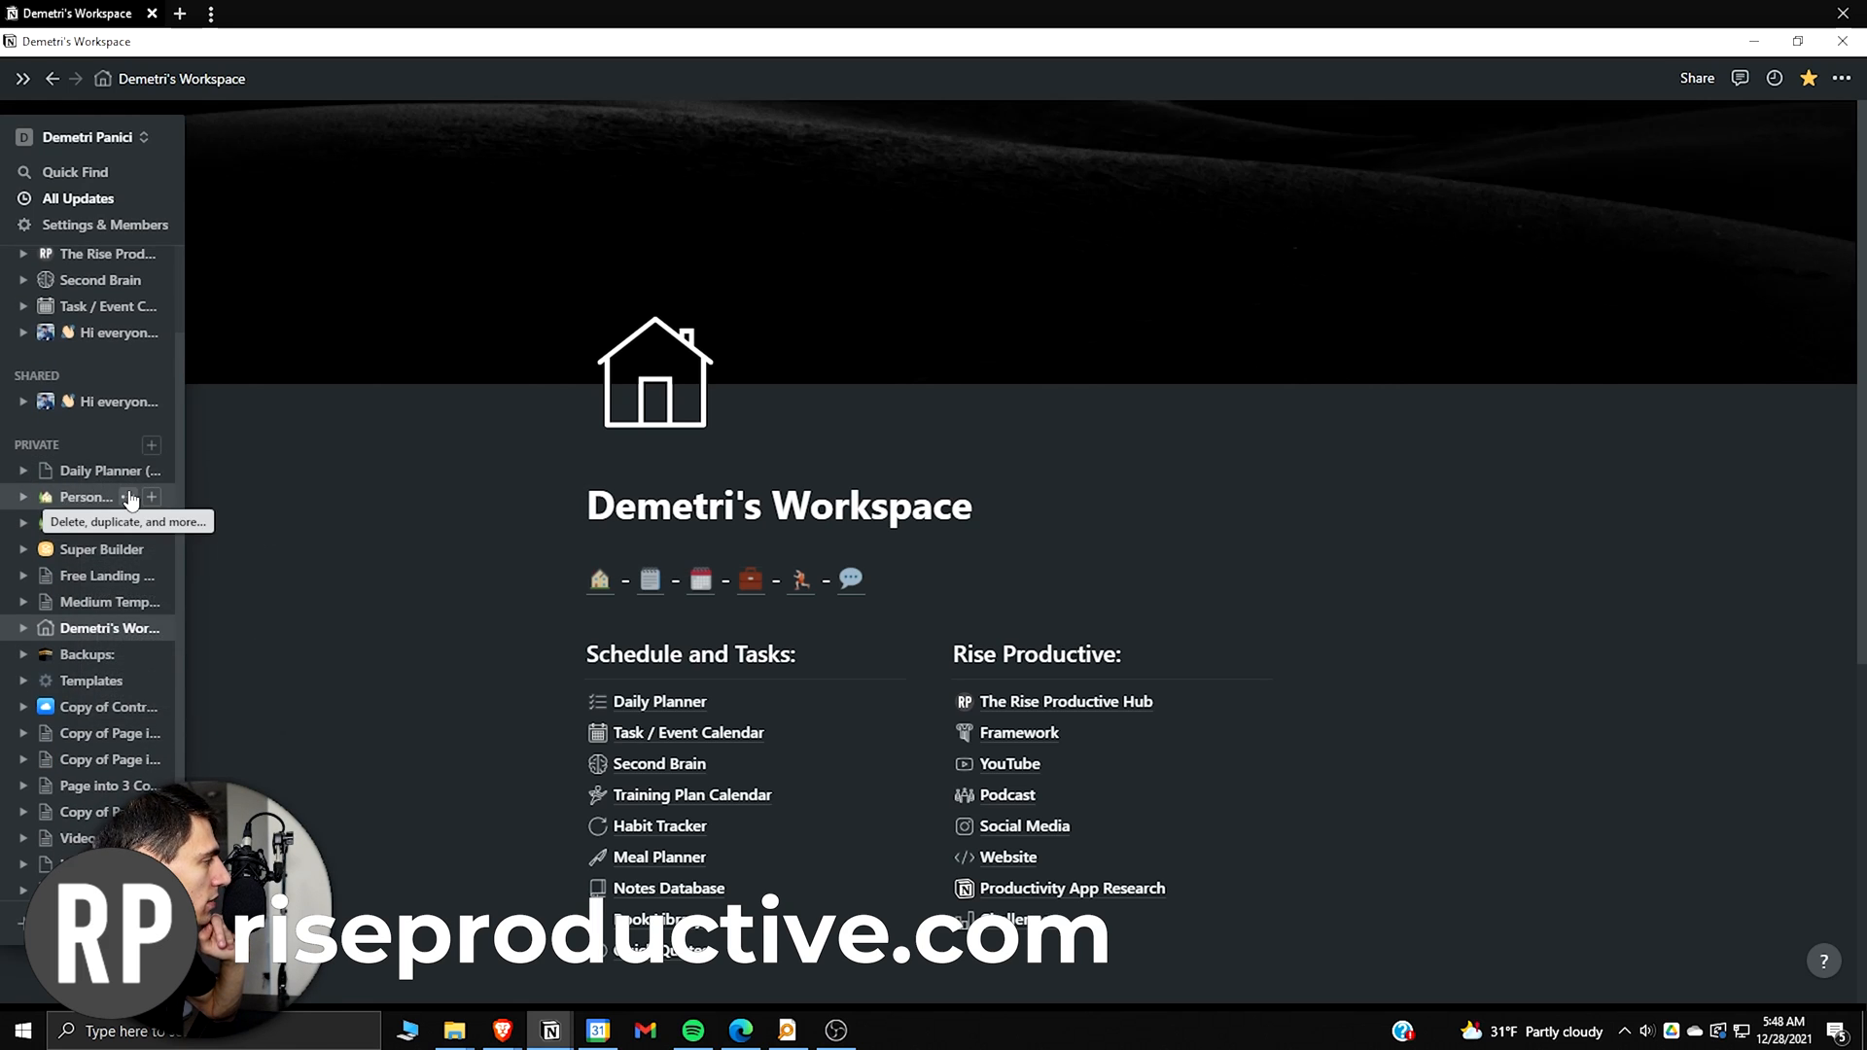
click(151, 443)
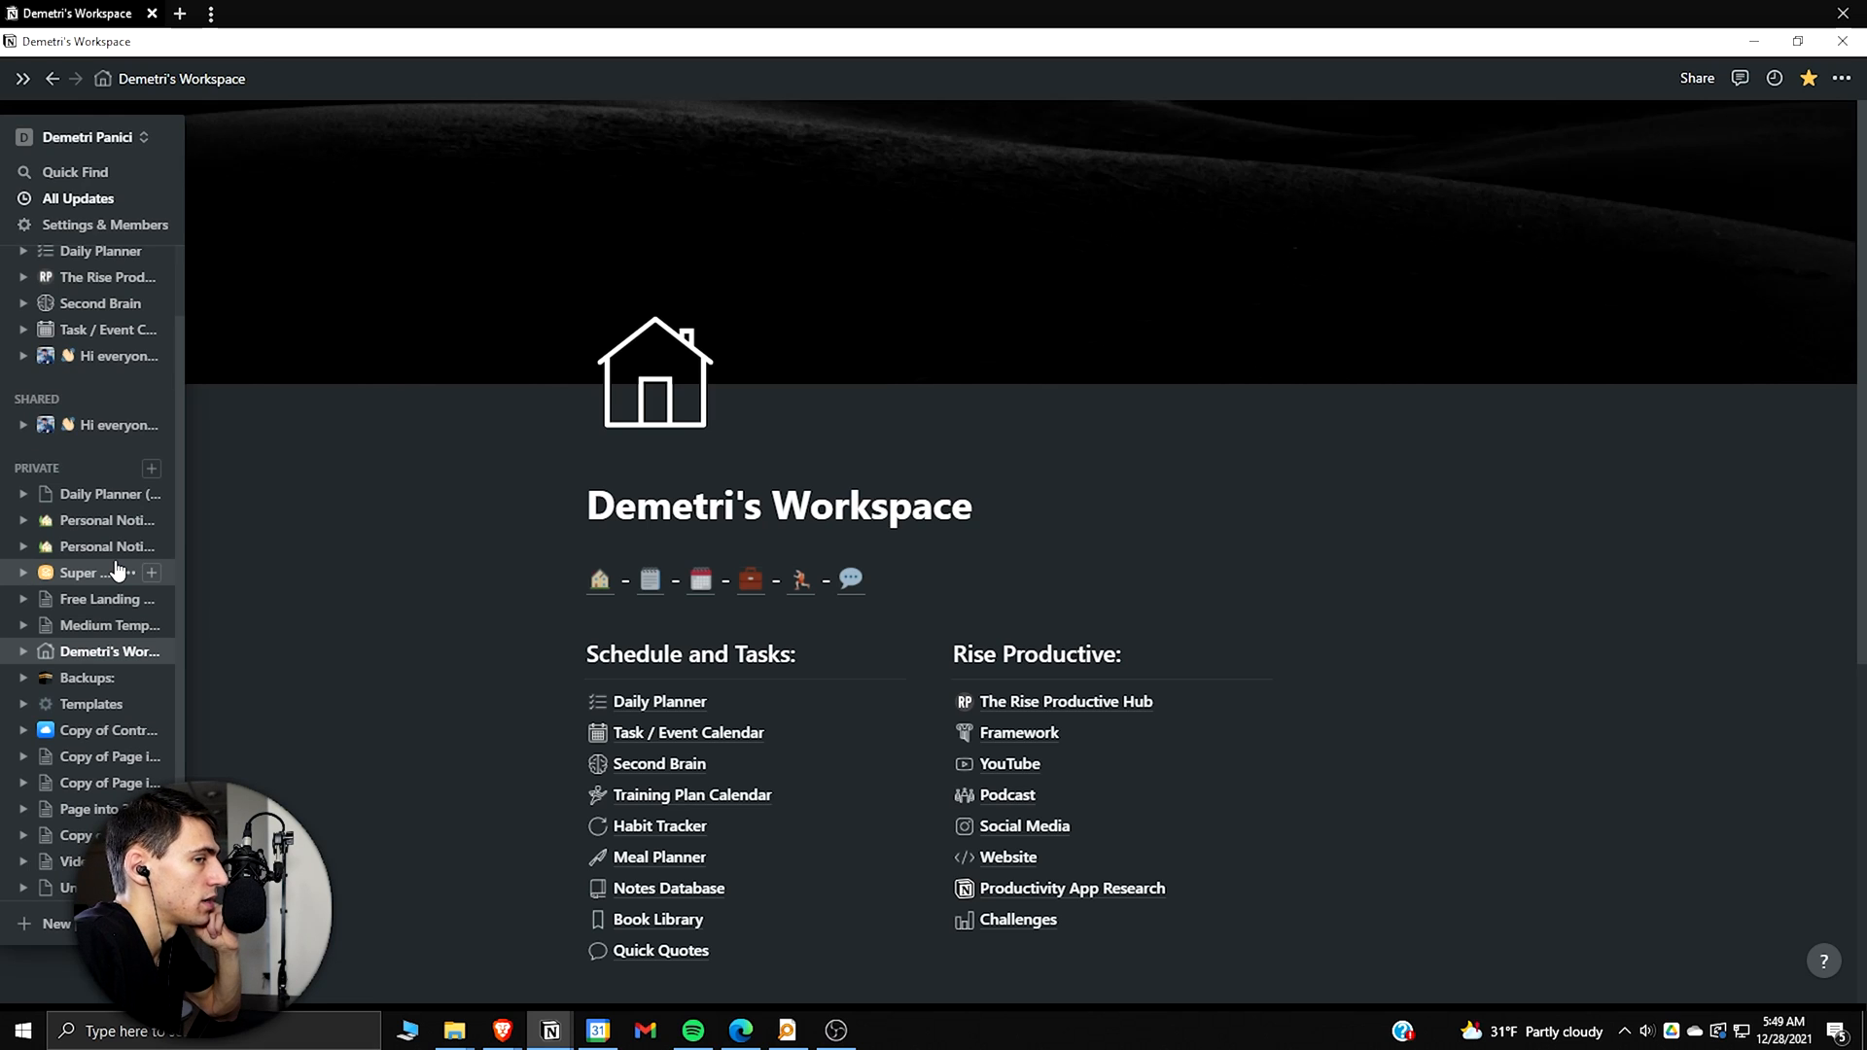
mouse_move(128, 572)
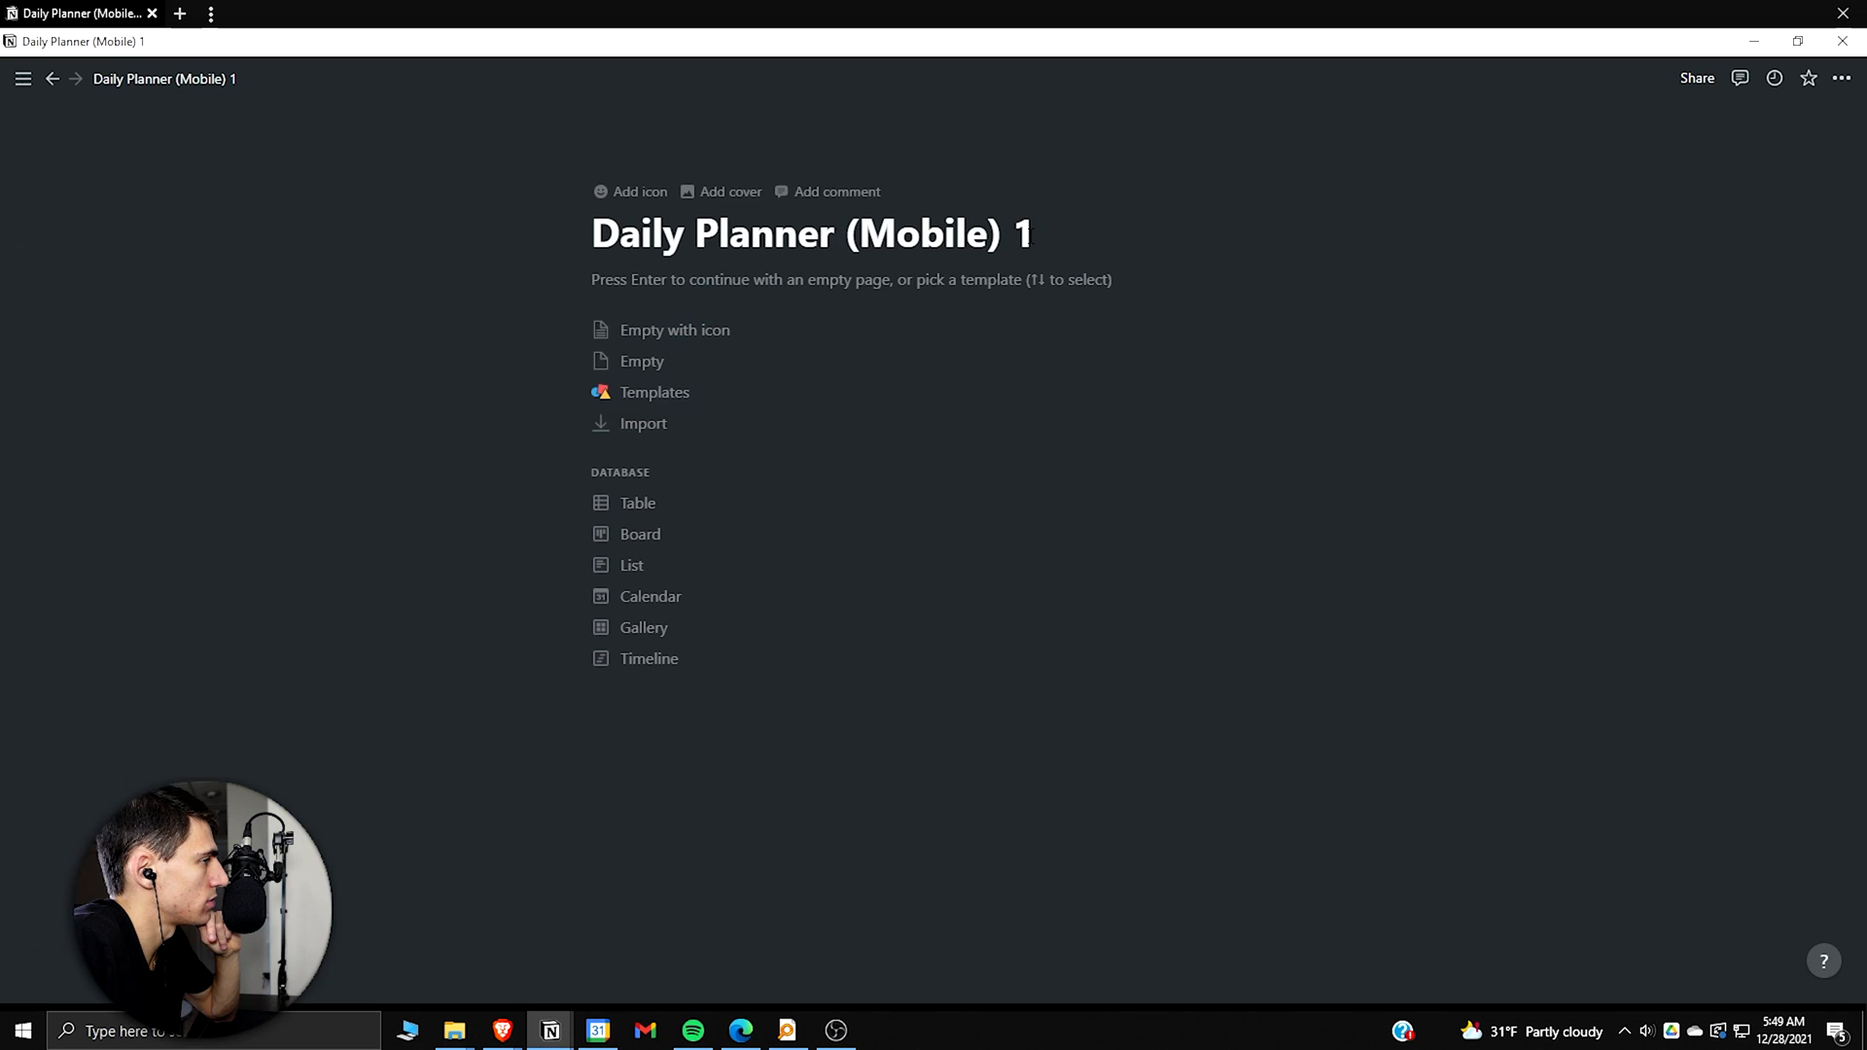
Step: Title the new pages Task / Event Calendar (Mobile) and Second Brain (Mobile), and copy Second Brain's link
text(Task / Even)
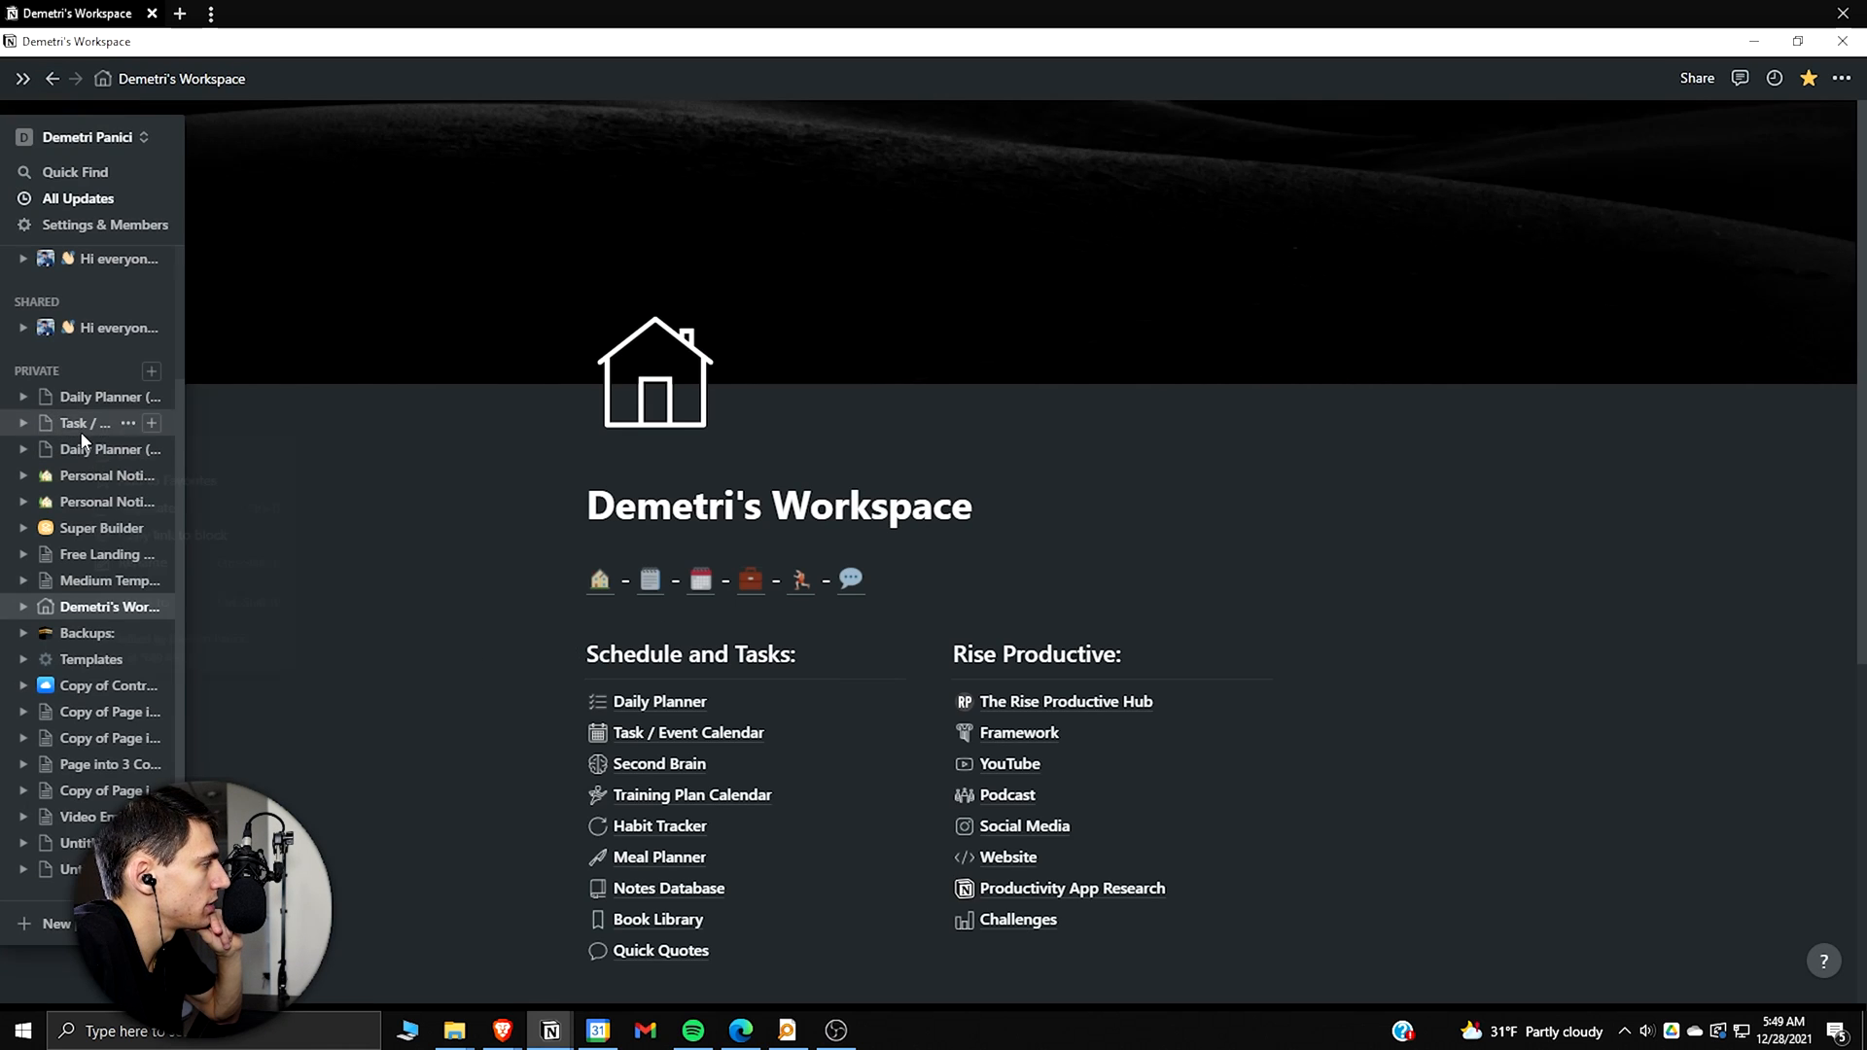
click(152, 422)
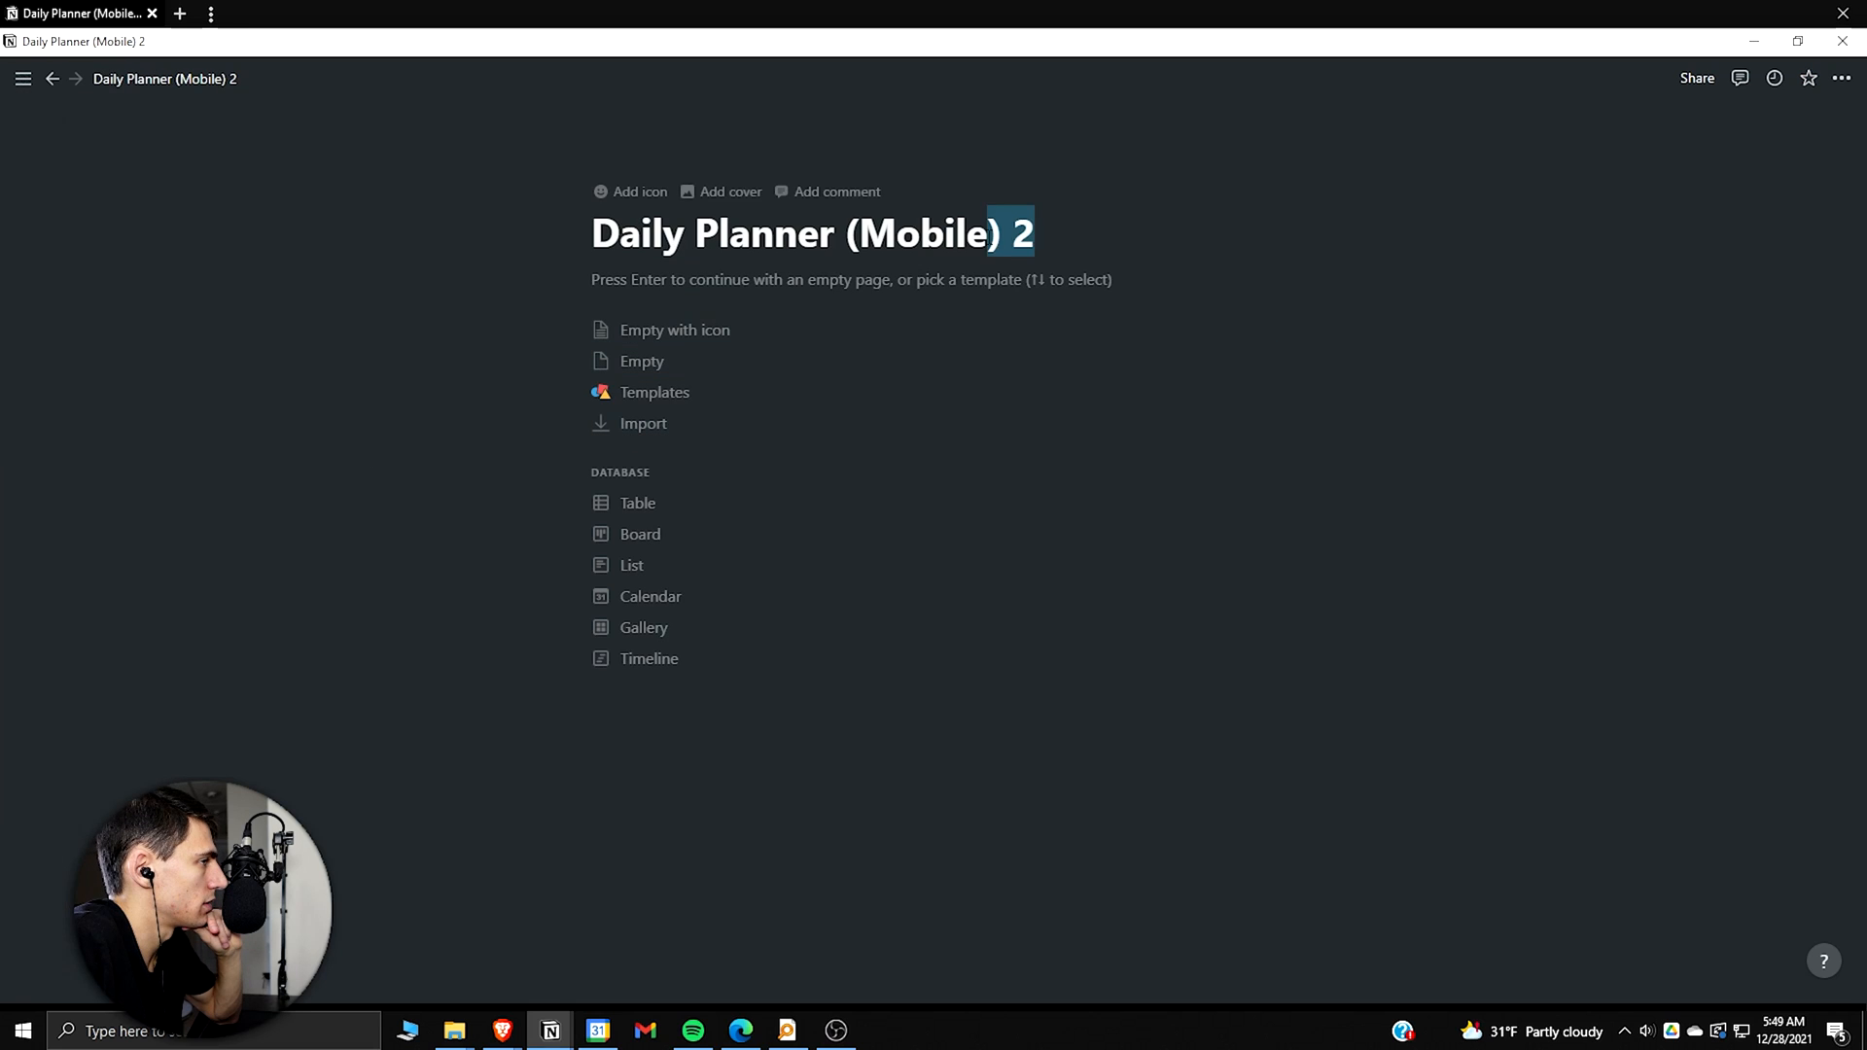
text(Second Br)
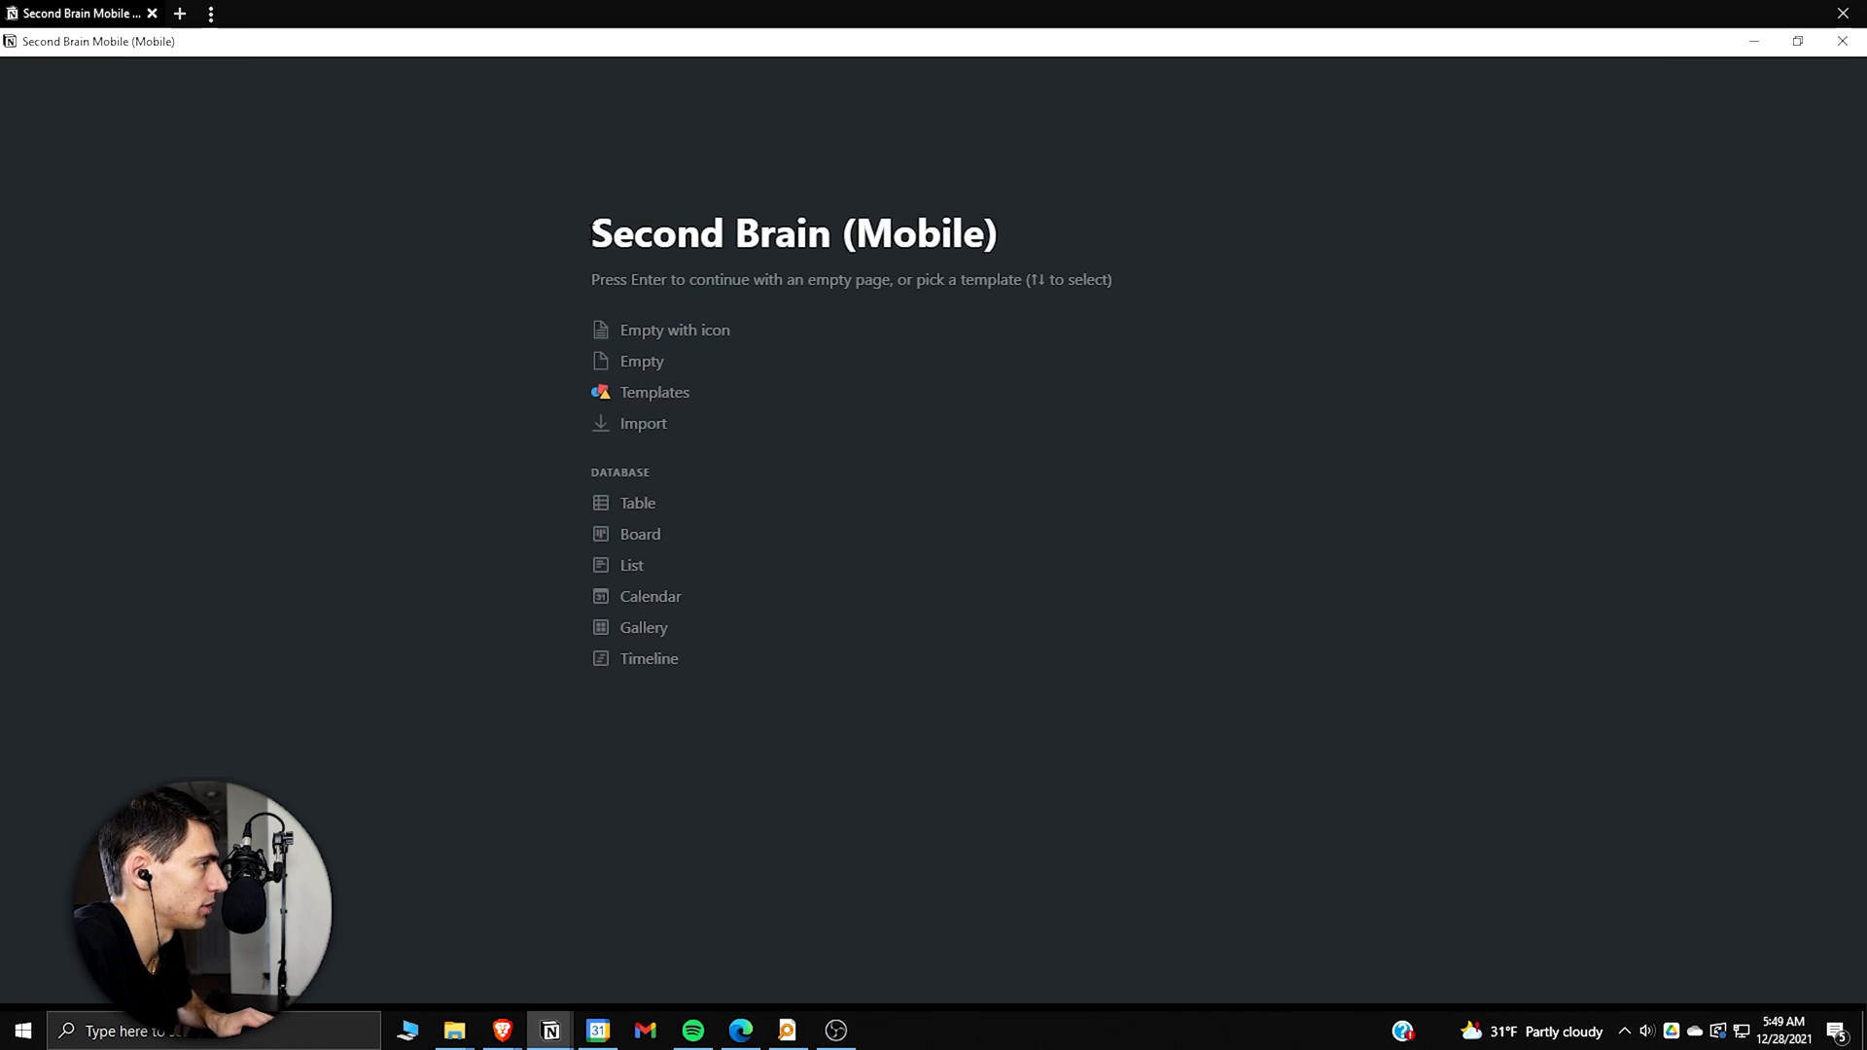
right_click(107, 449)
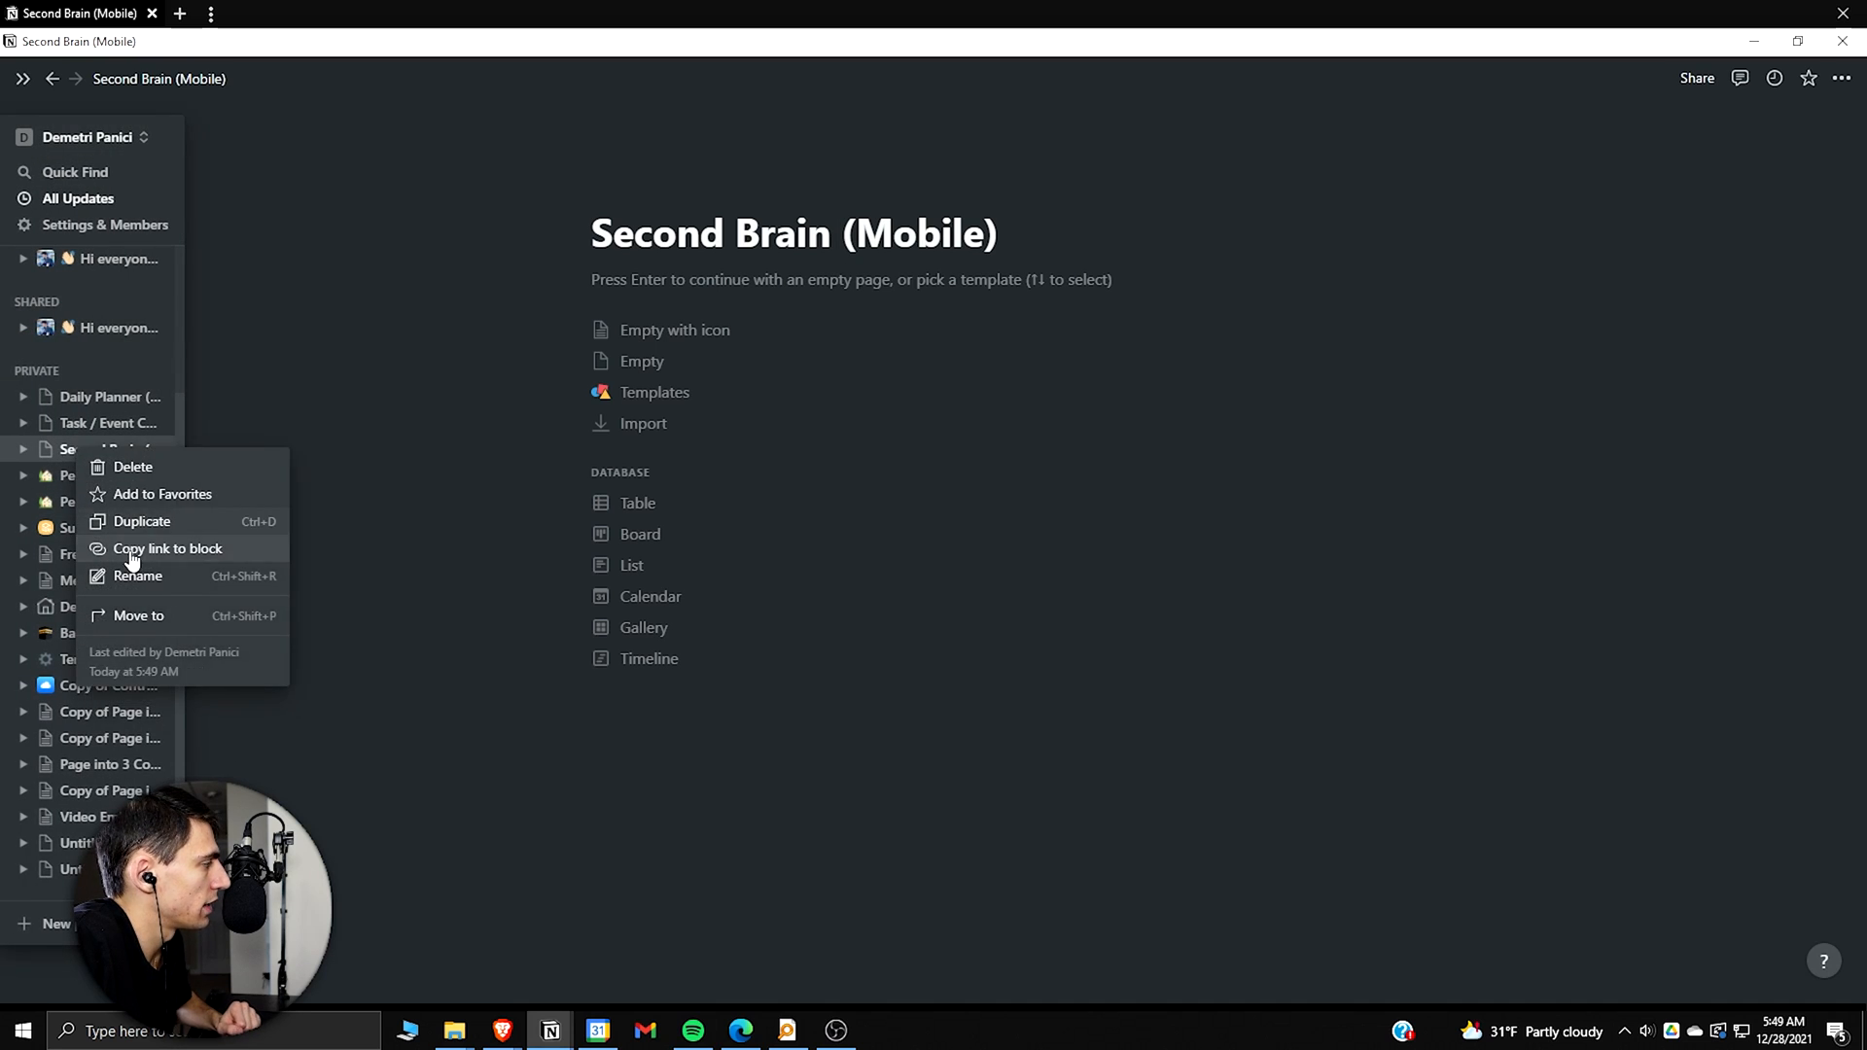
click(162, 492)
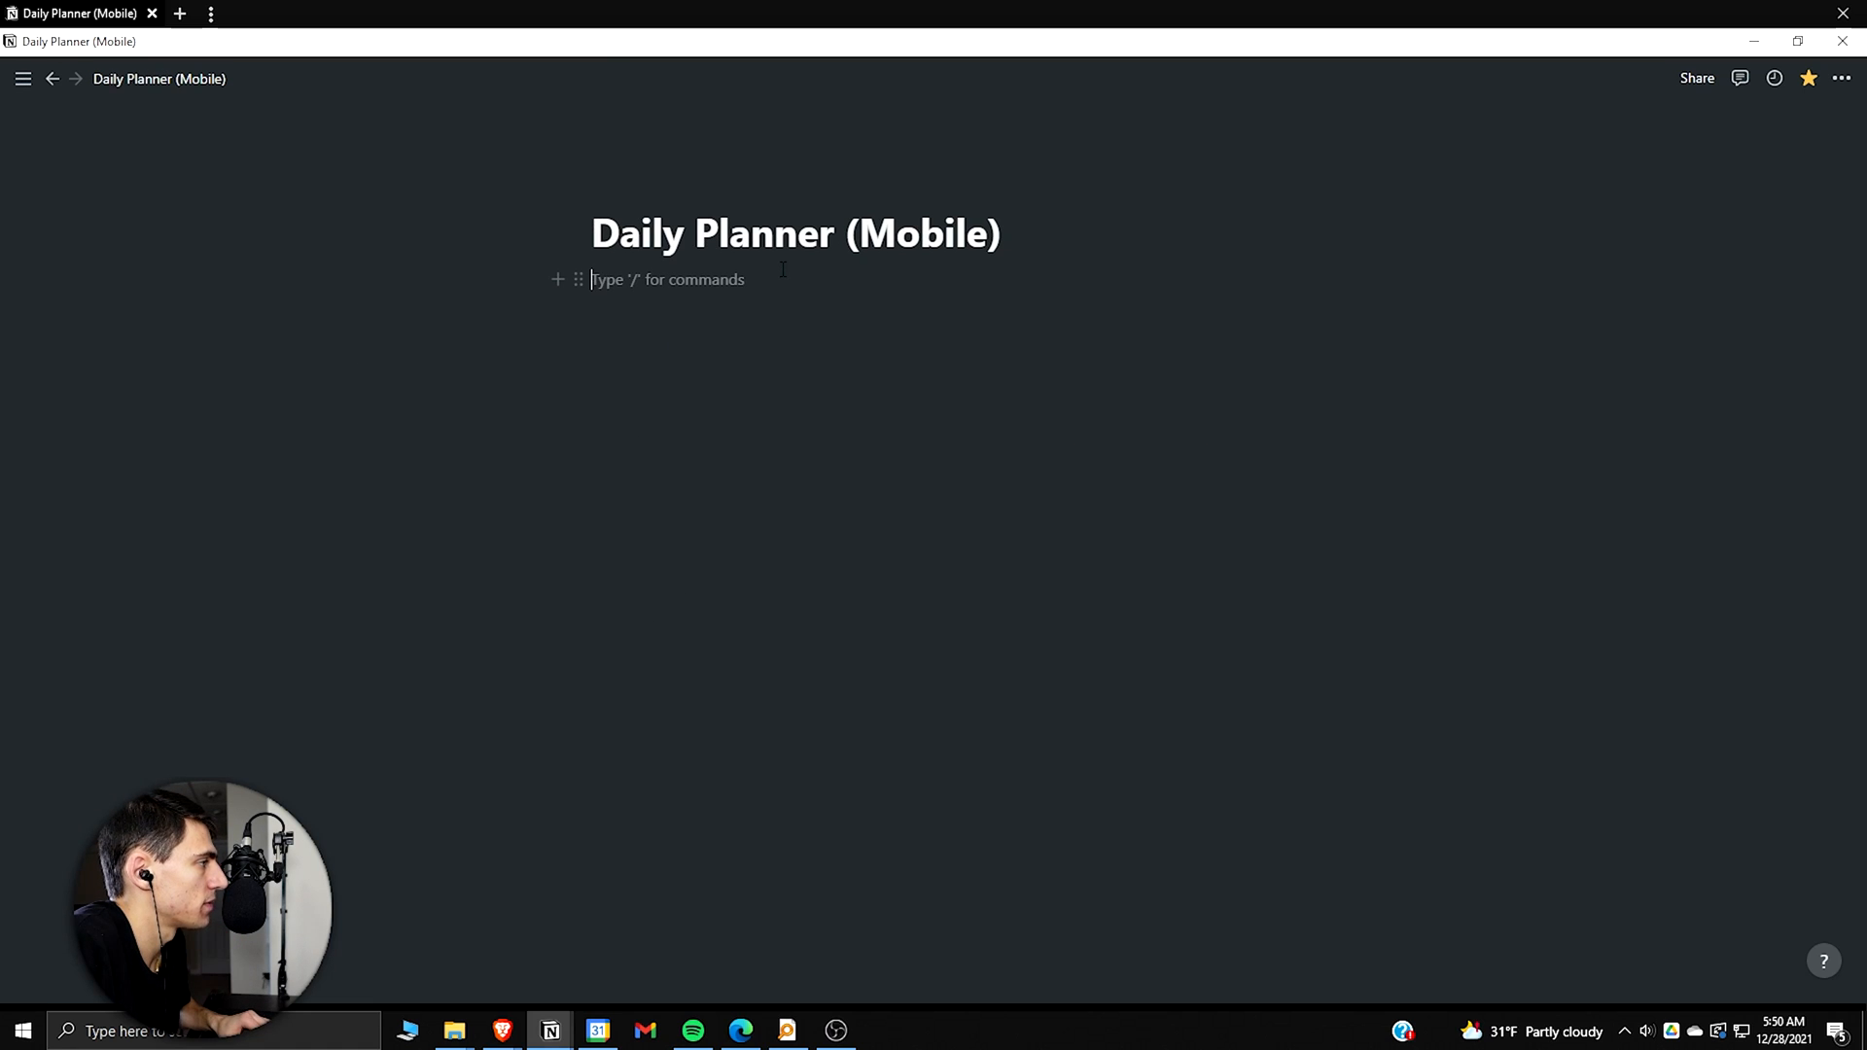
Step: Start Daily Planner (Mobile) with a block linking the three mobile pages and copy the page's link for Second Brain
text(/h2)
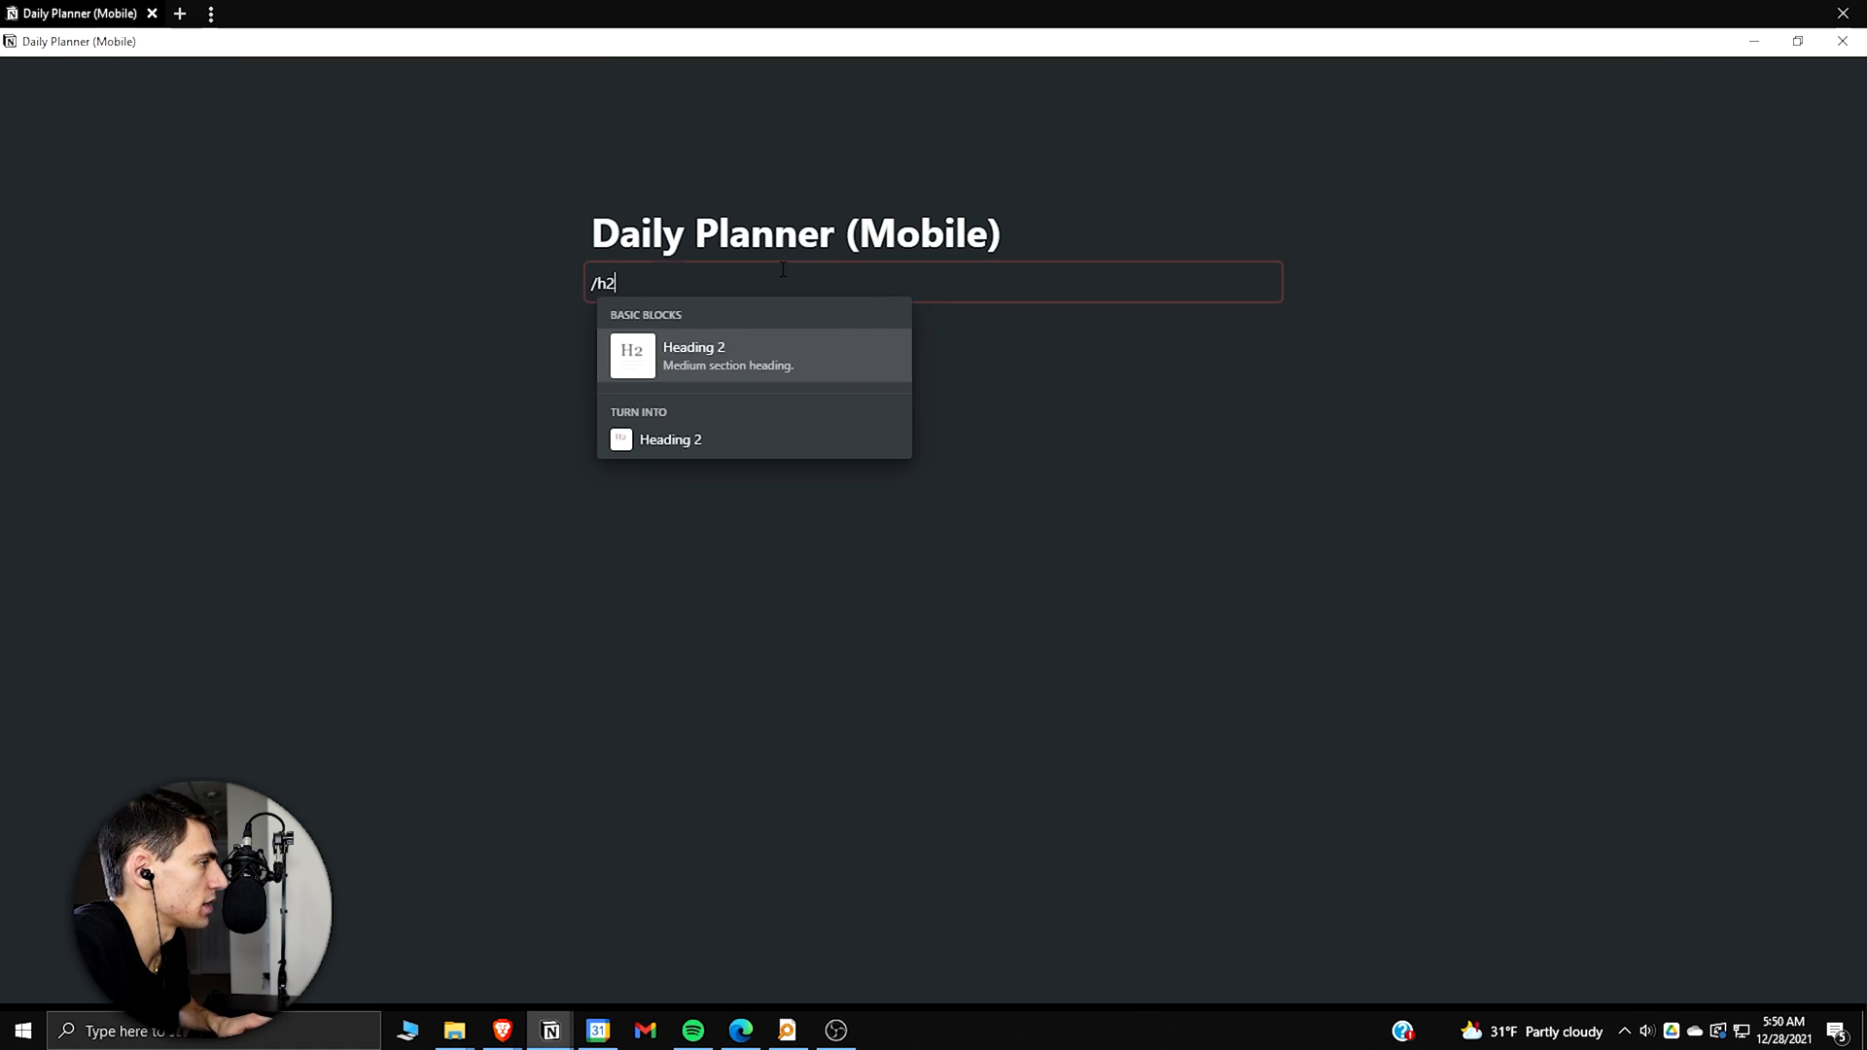
click(692, 354)
text(🗓 - 📅 - :)
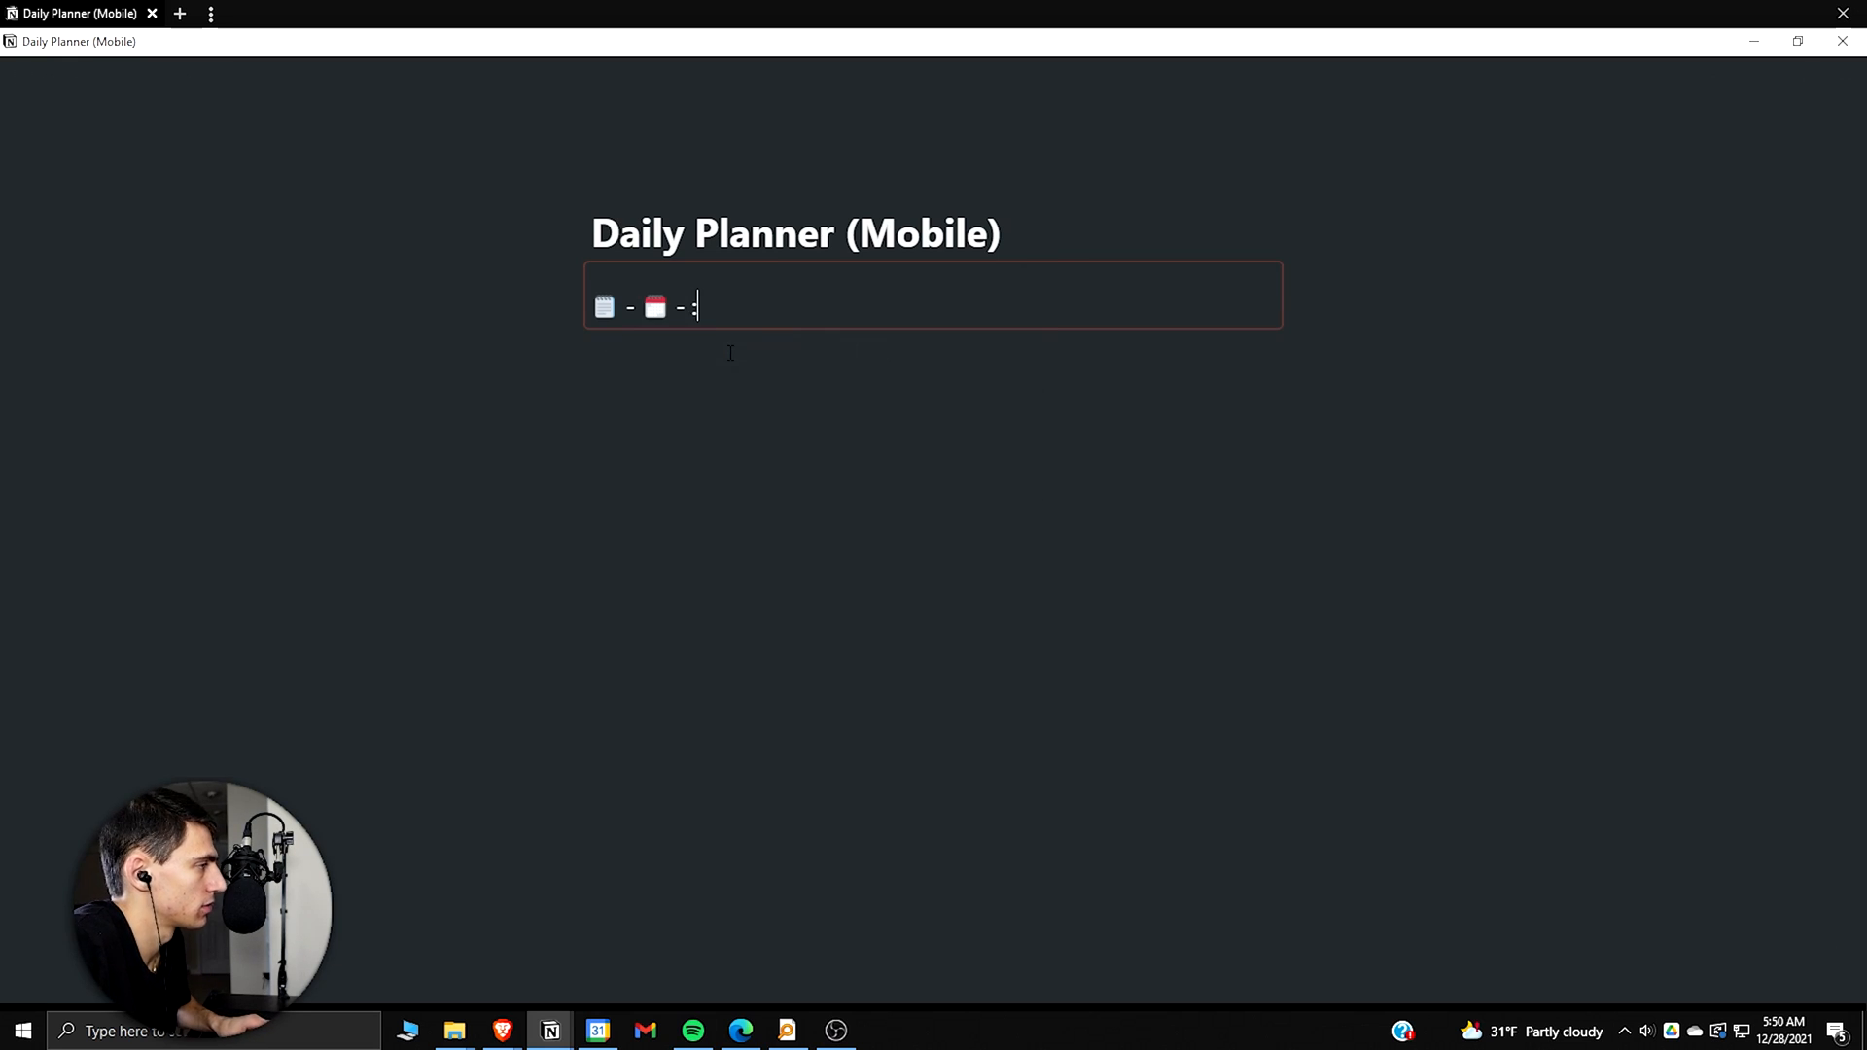
click(1837, 78)
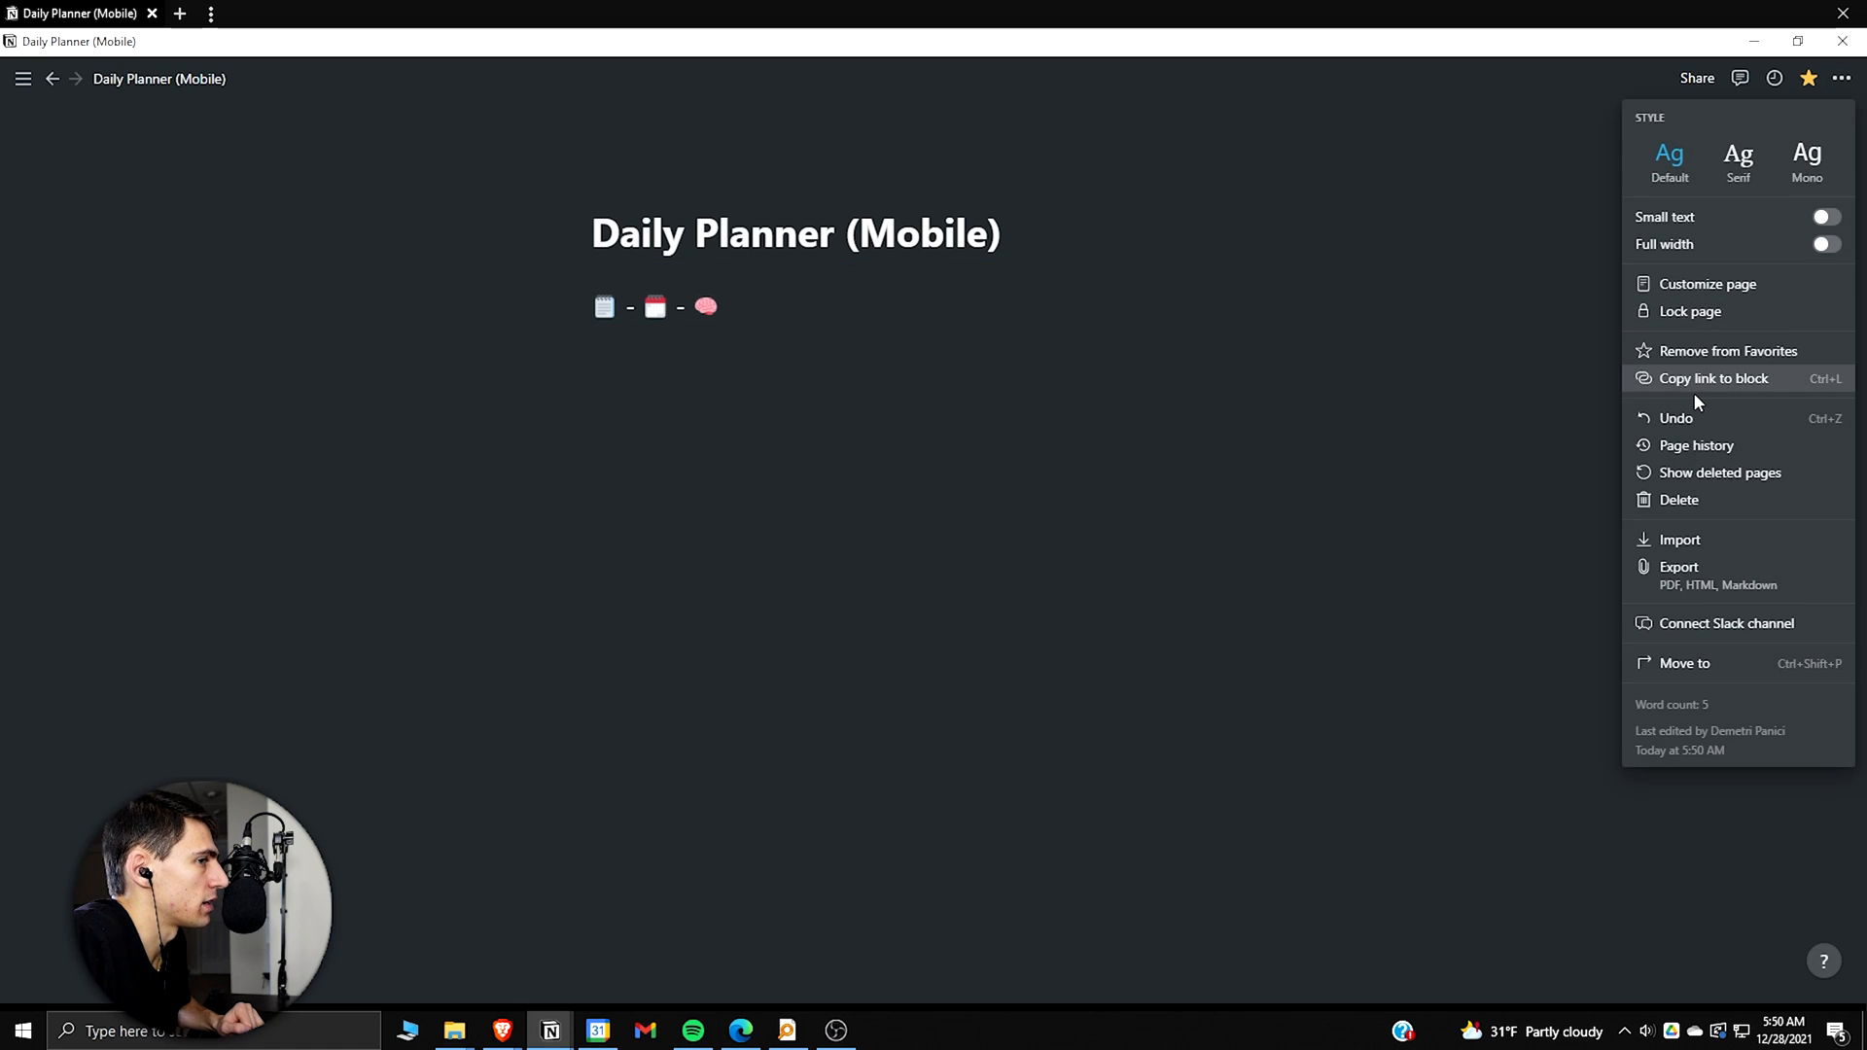
click(1711, 377)
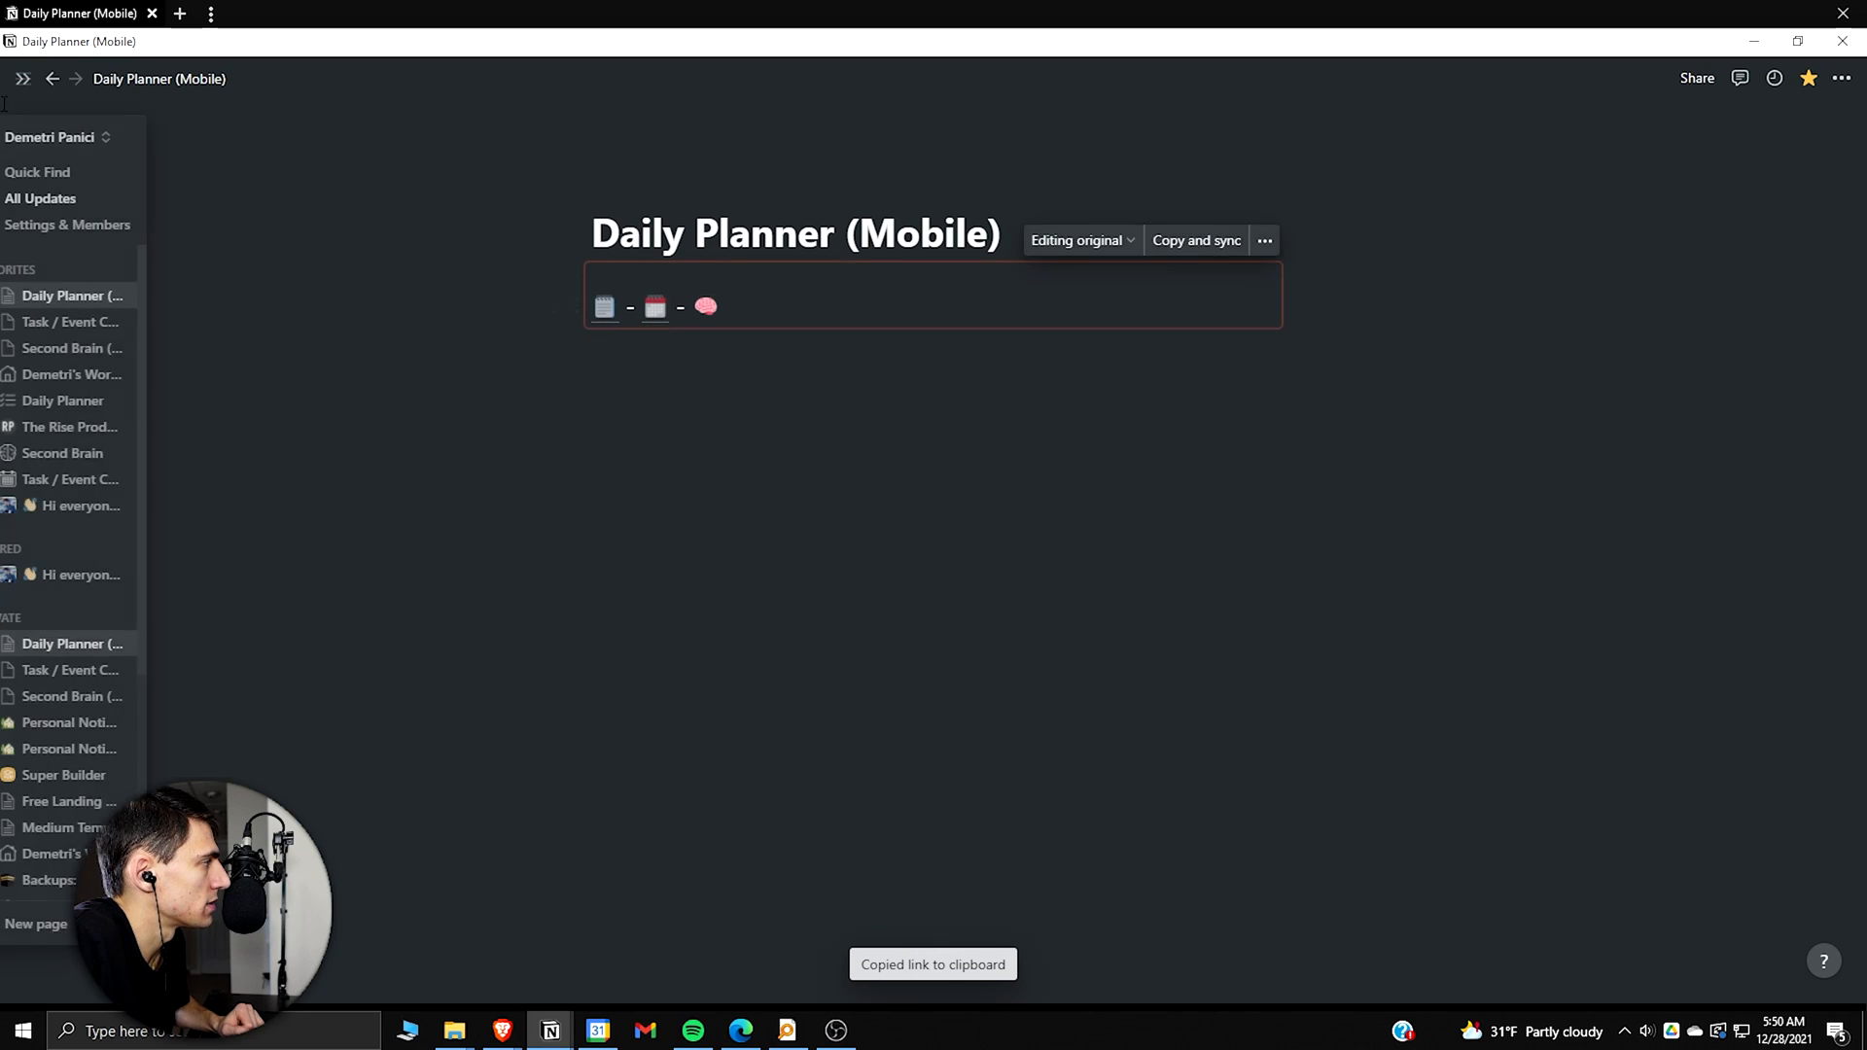
click(21, 78)
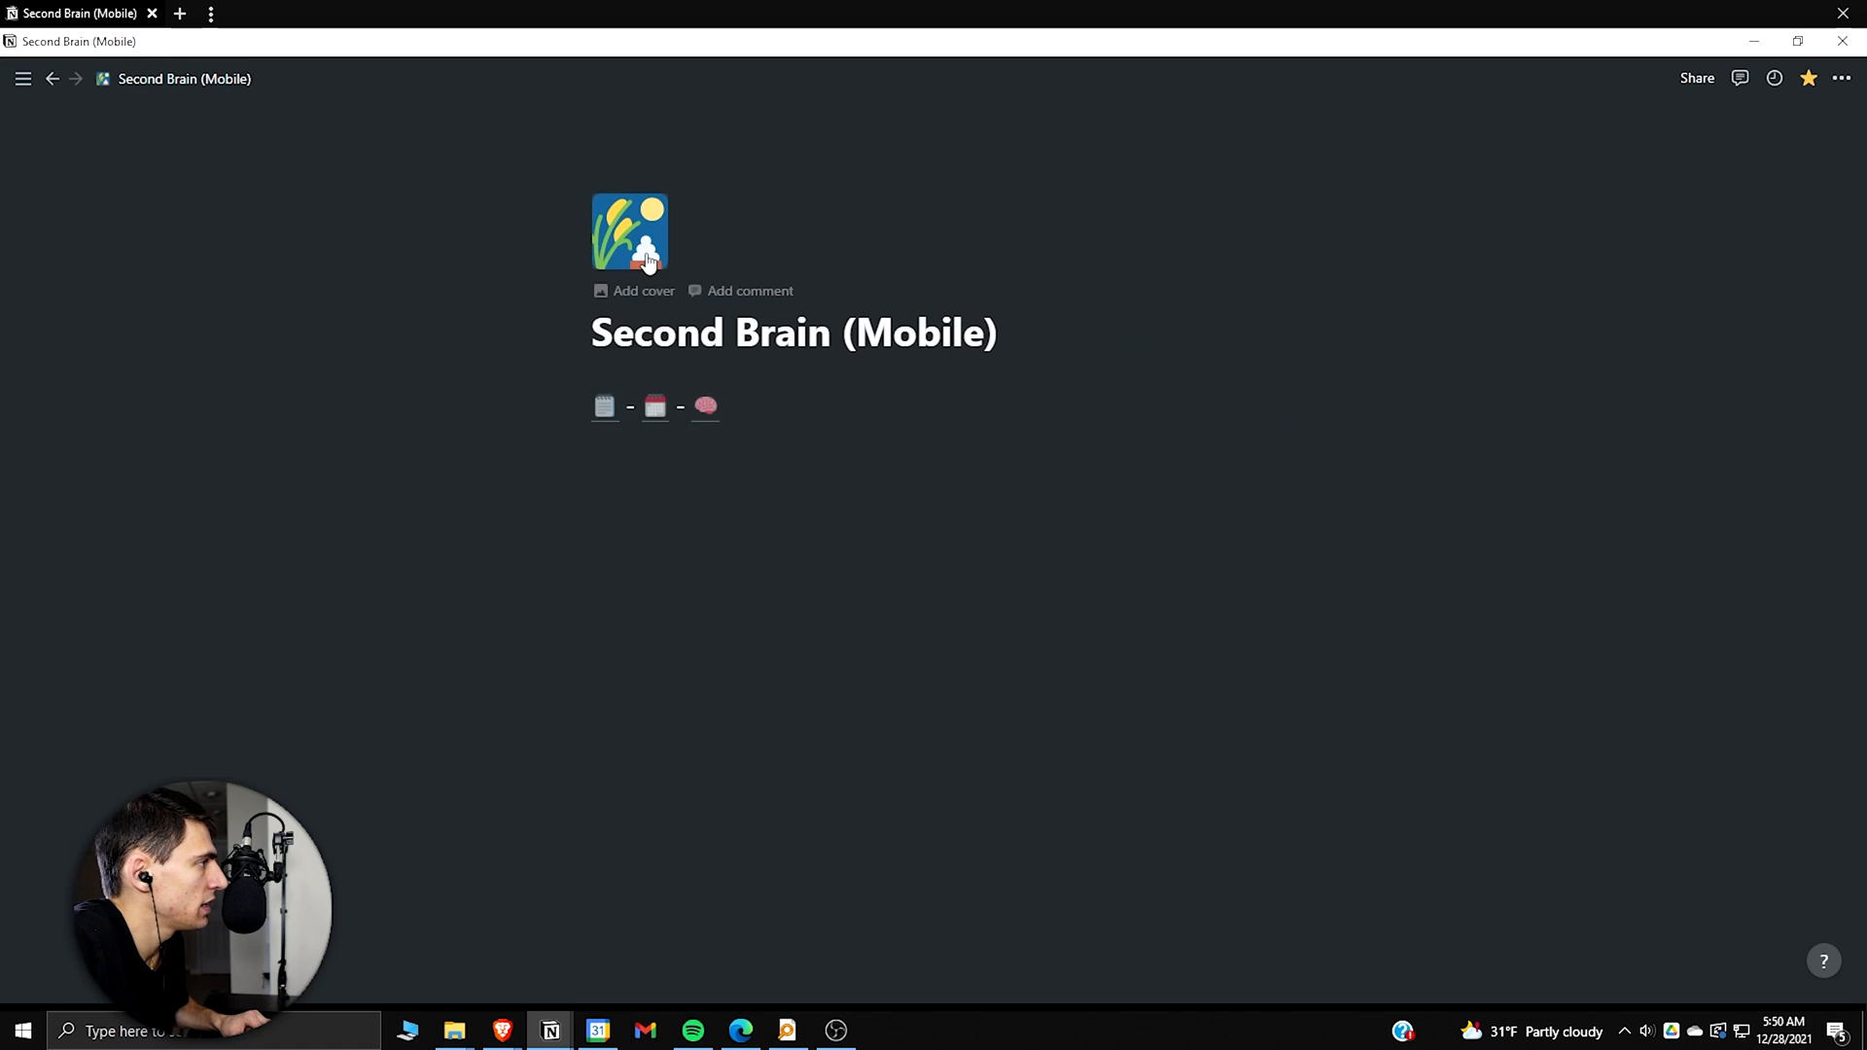
Step: Give Second Brain (Mobile) a brain emoji icon and Daily Planner (Mobile) a notepad icon
click(628, 231)
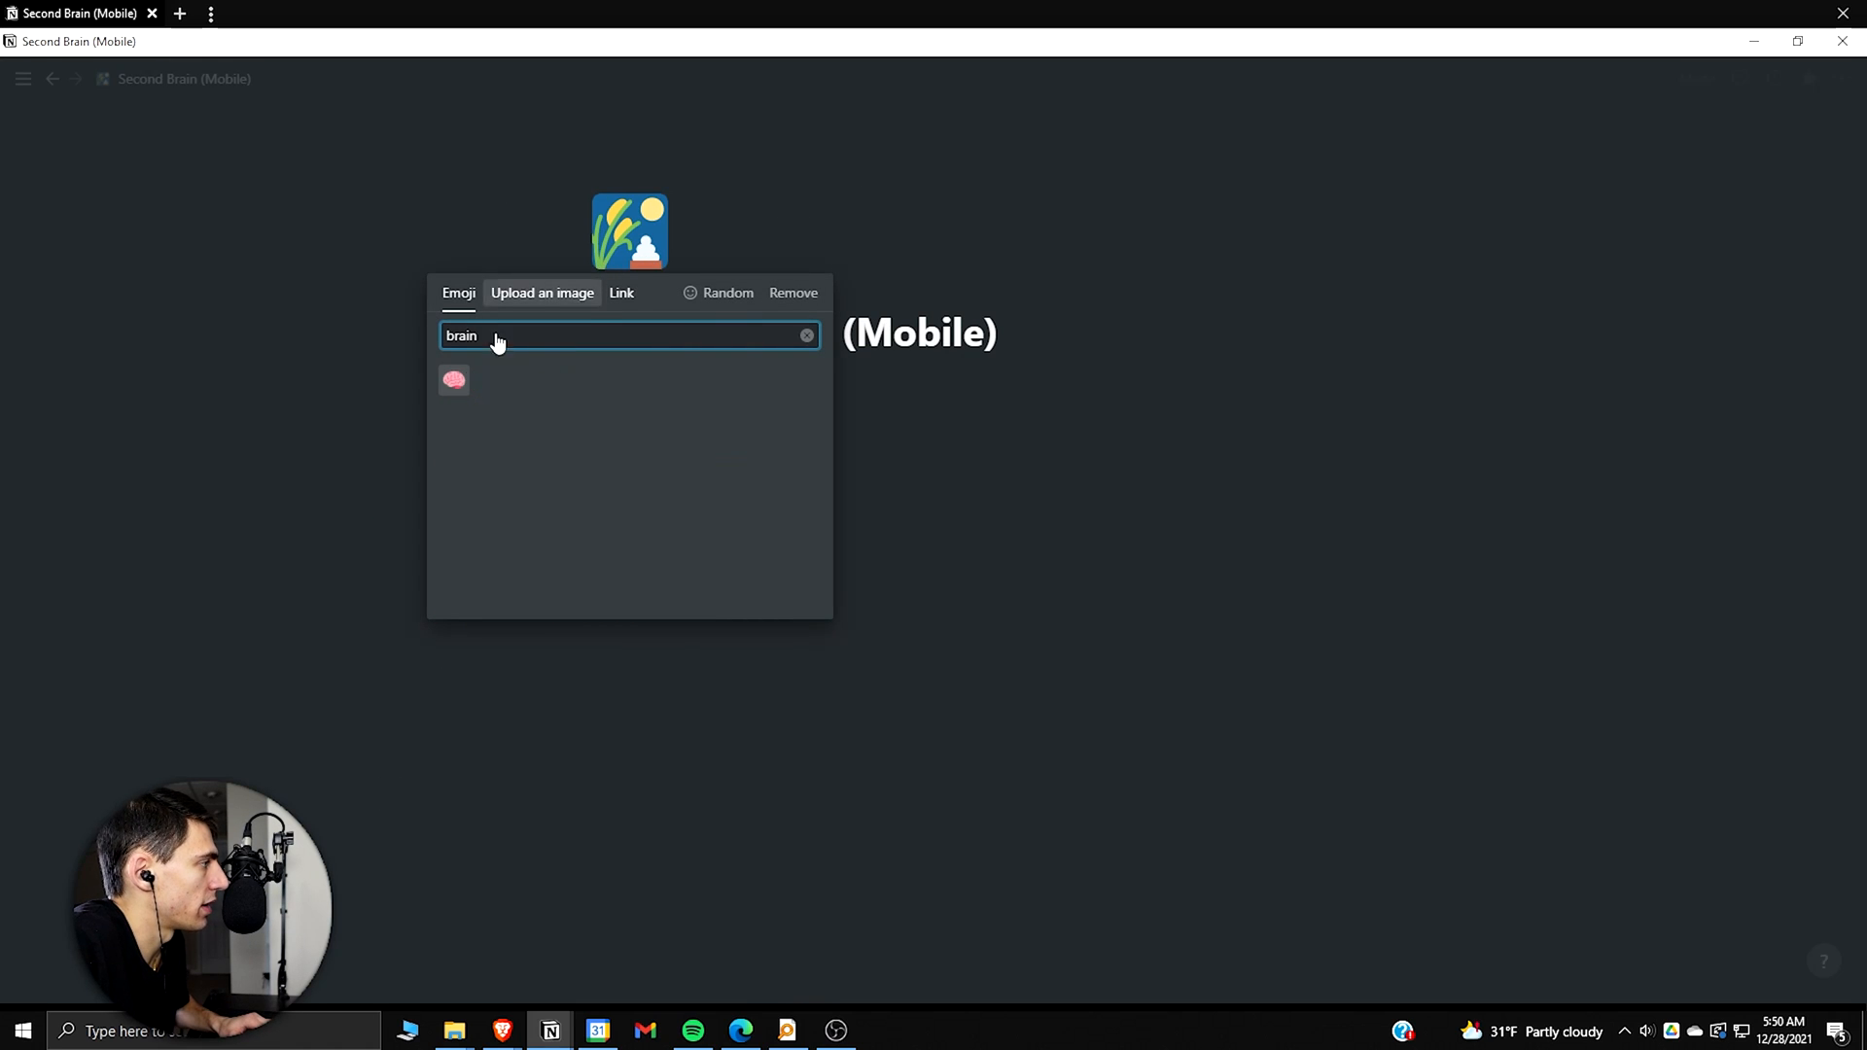
click(454, 379)
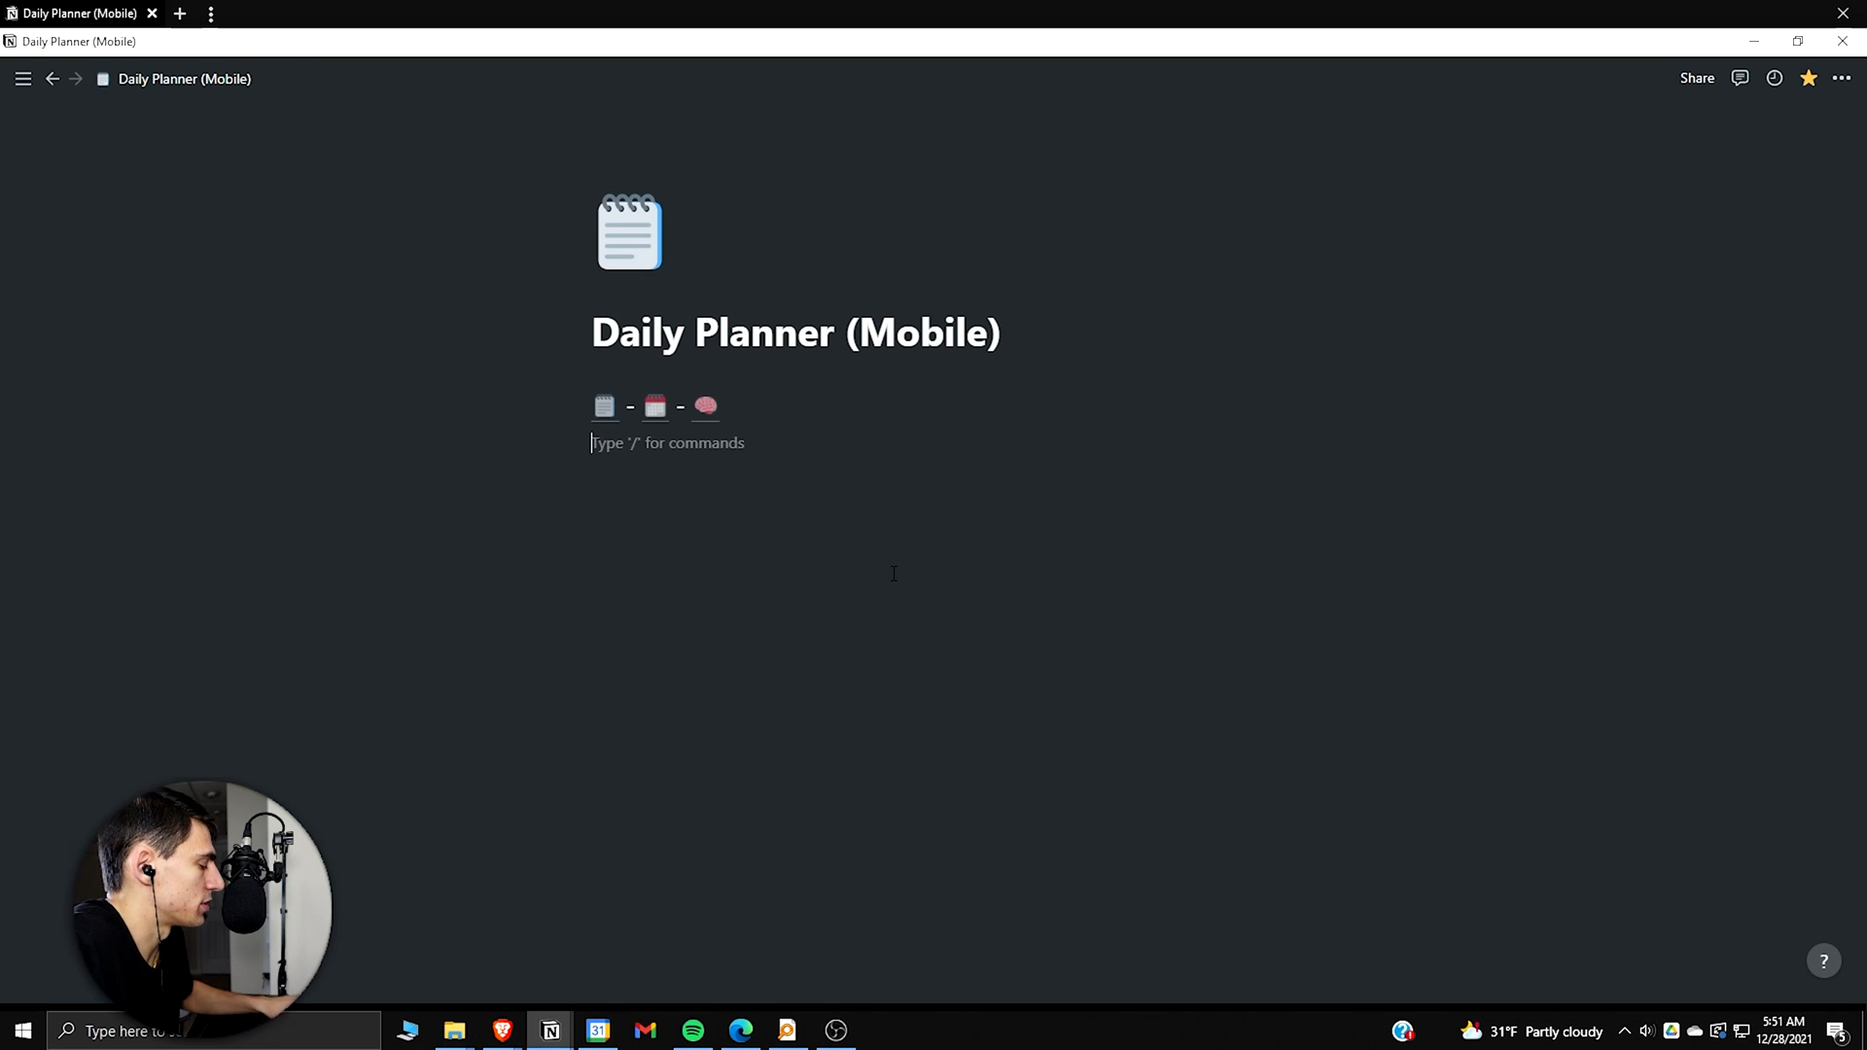
mouse_move(710, 99)
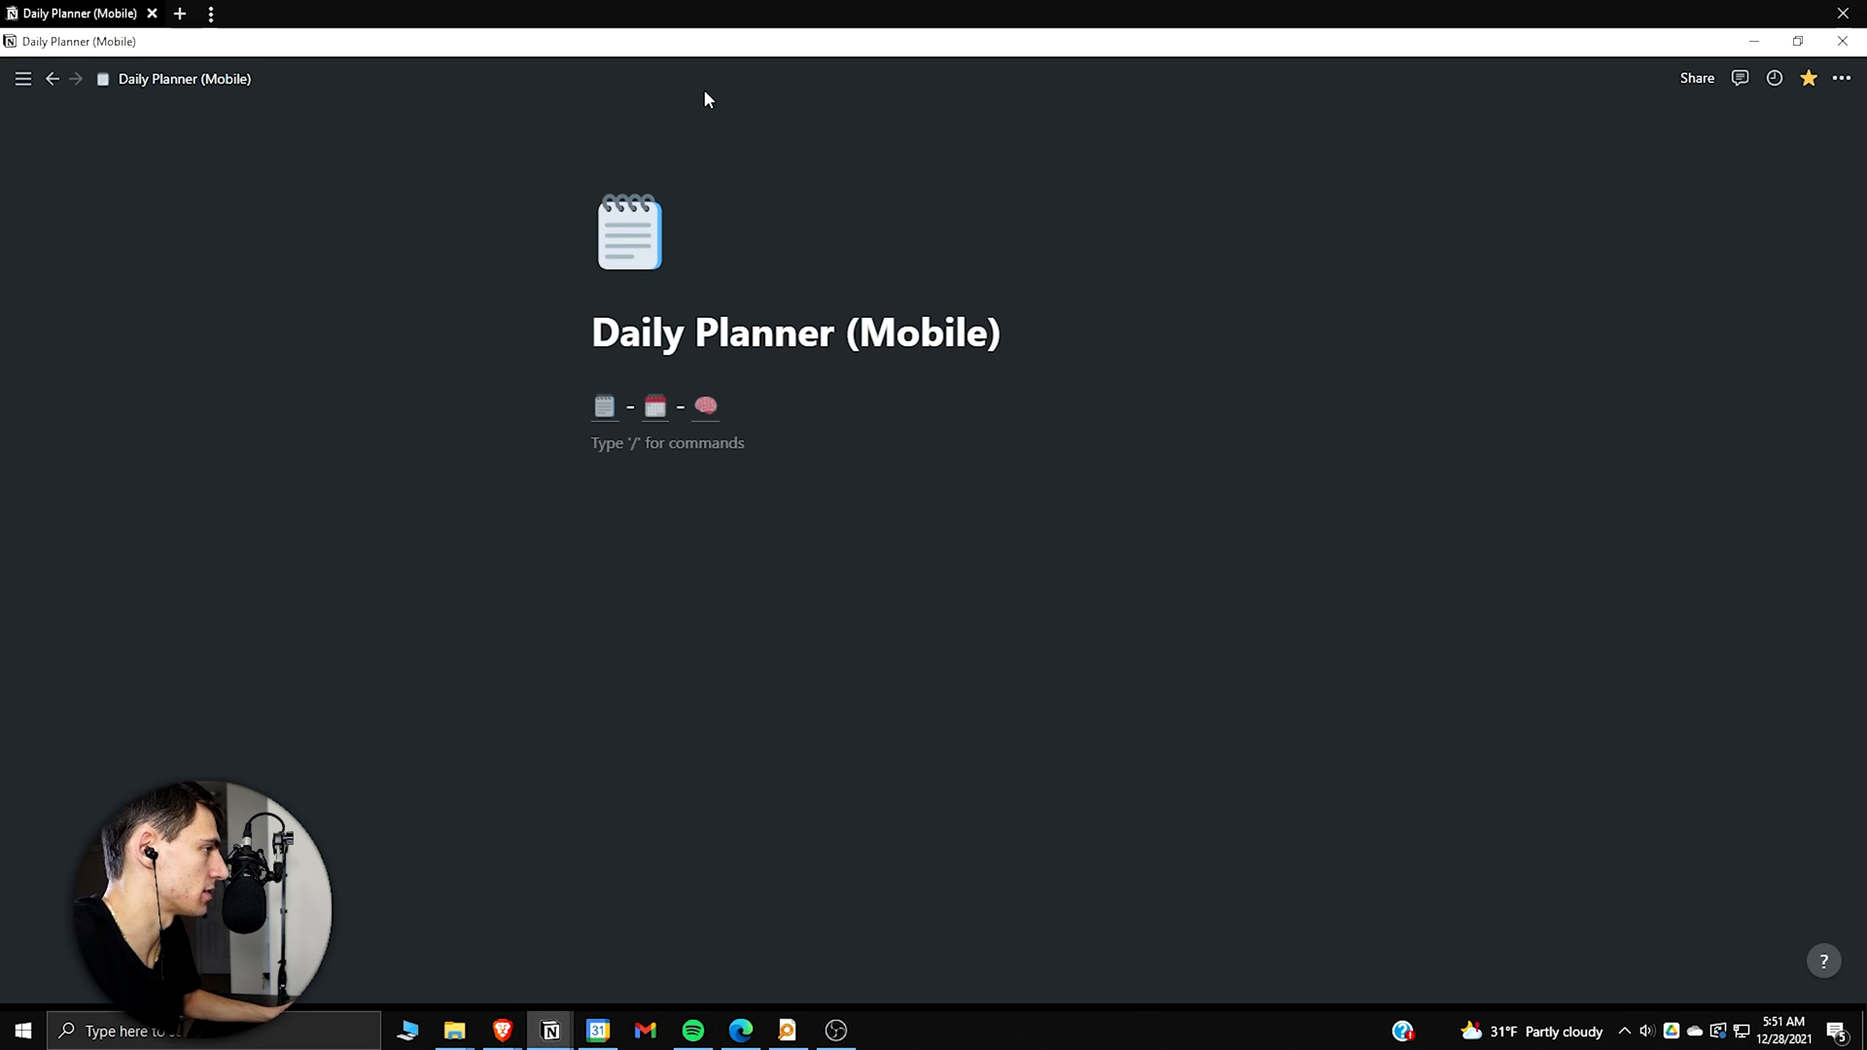
click(667, 441)
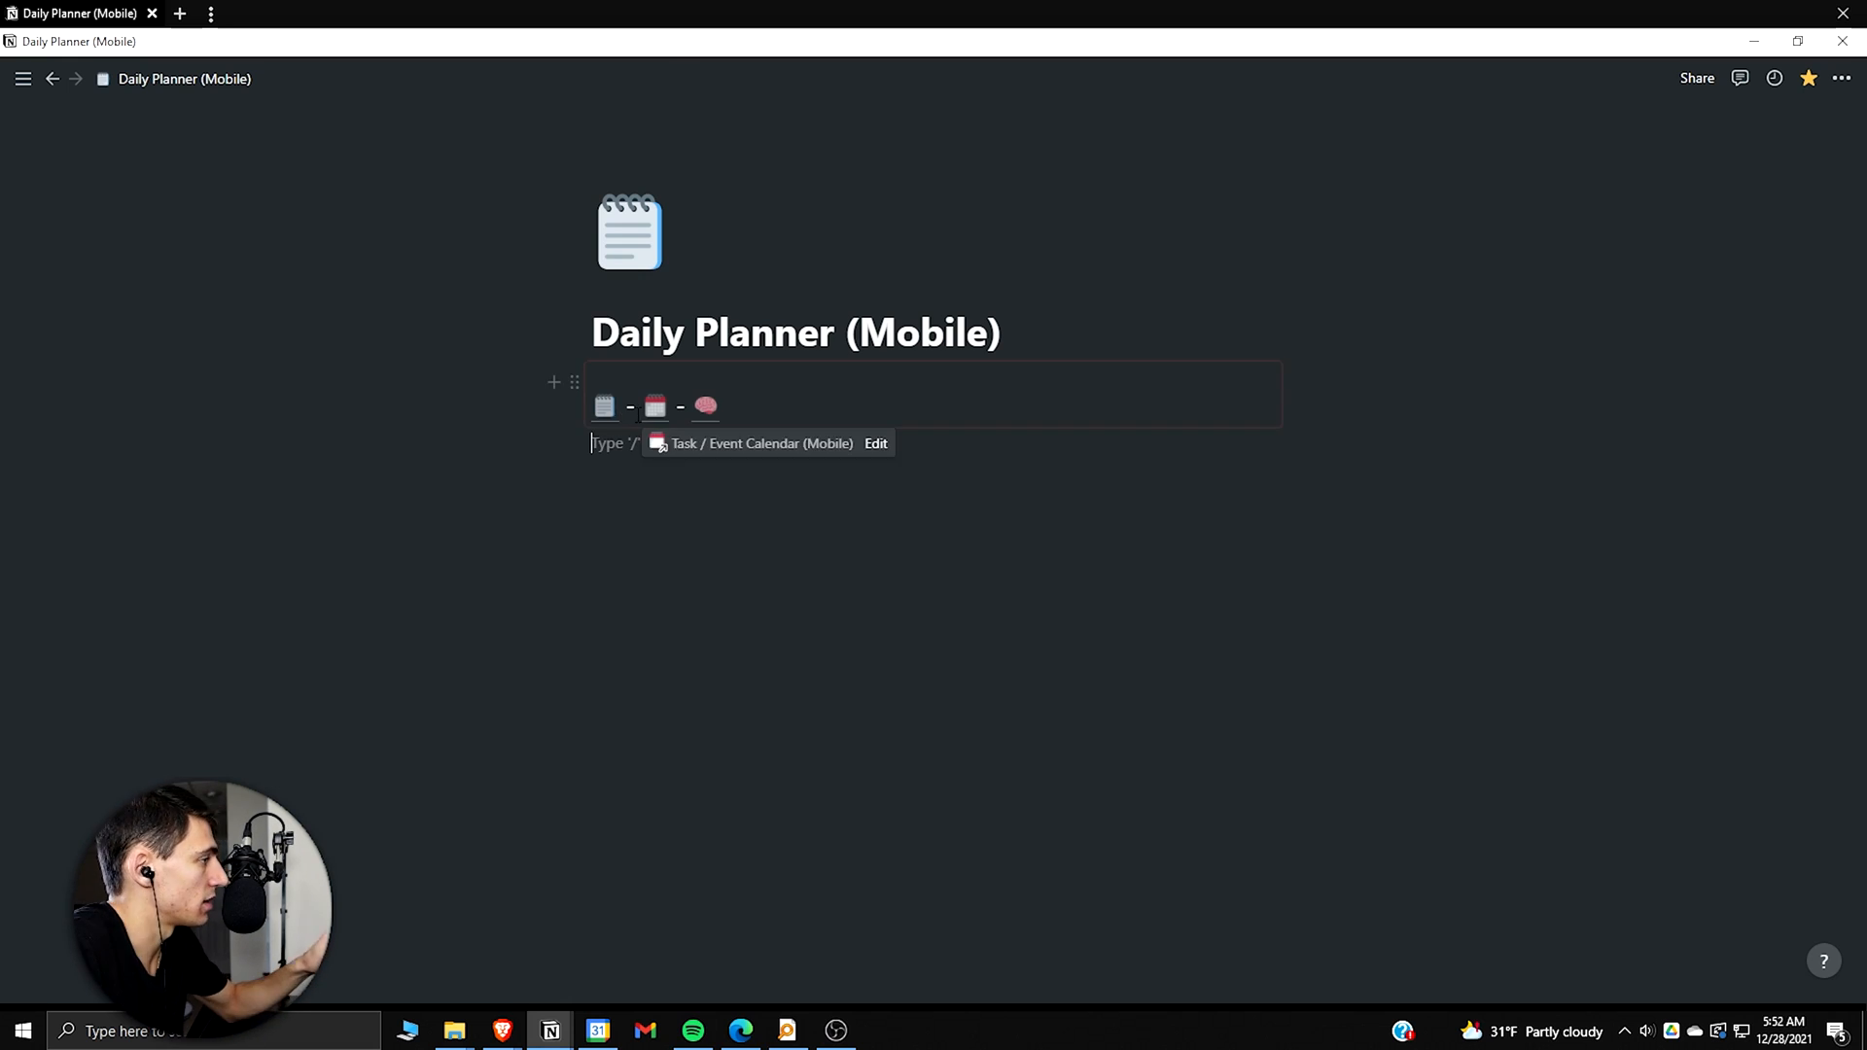
mouse_move(704, 406)
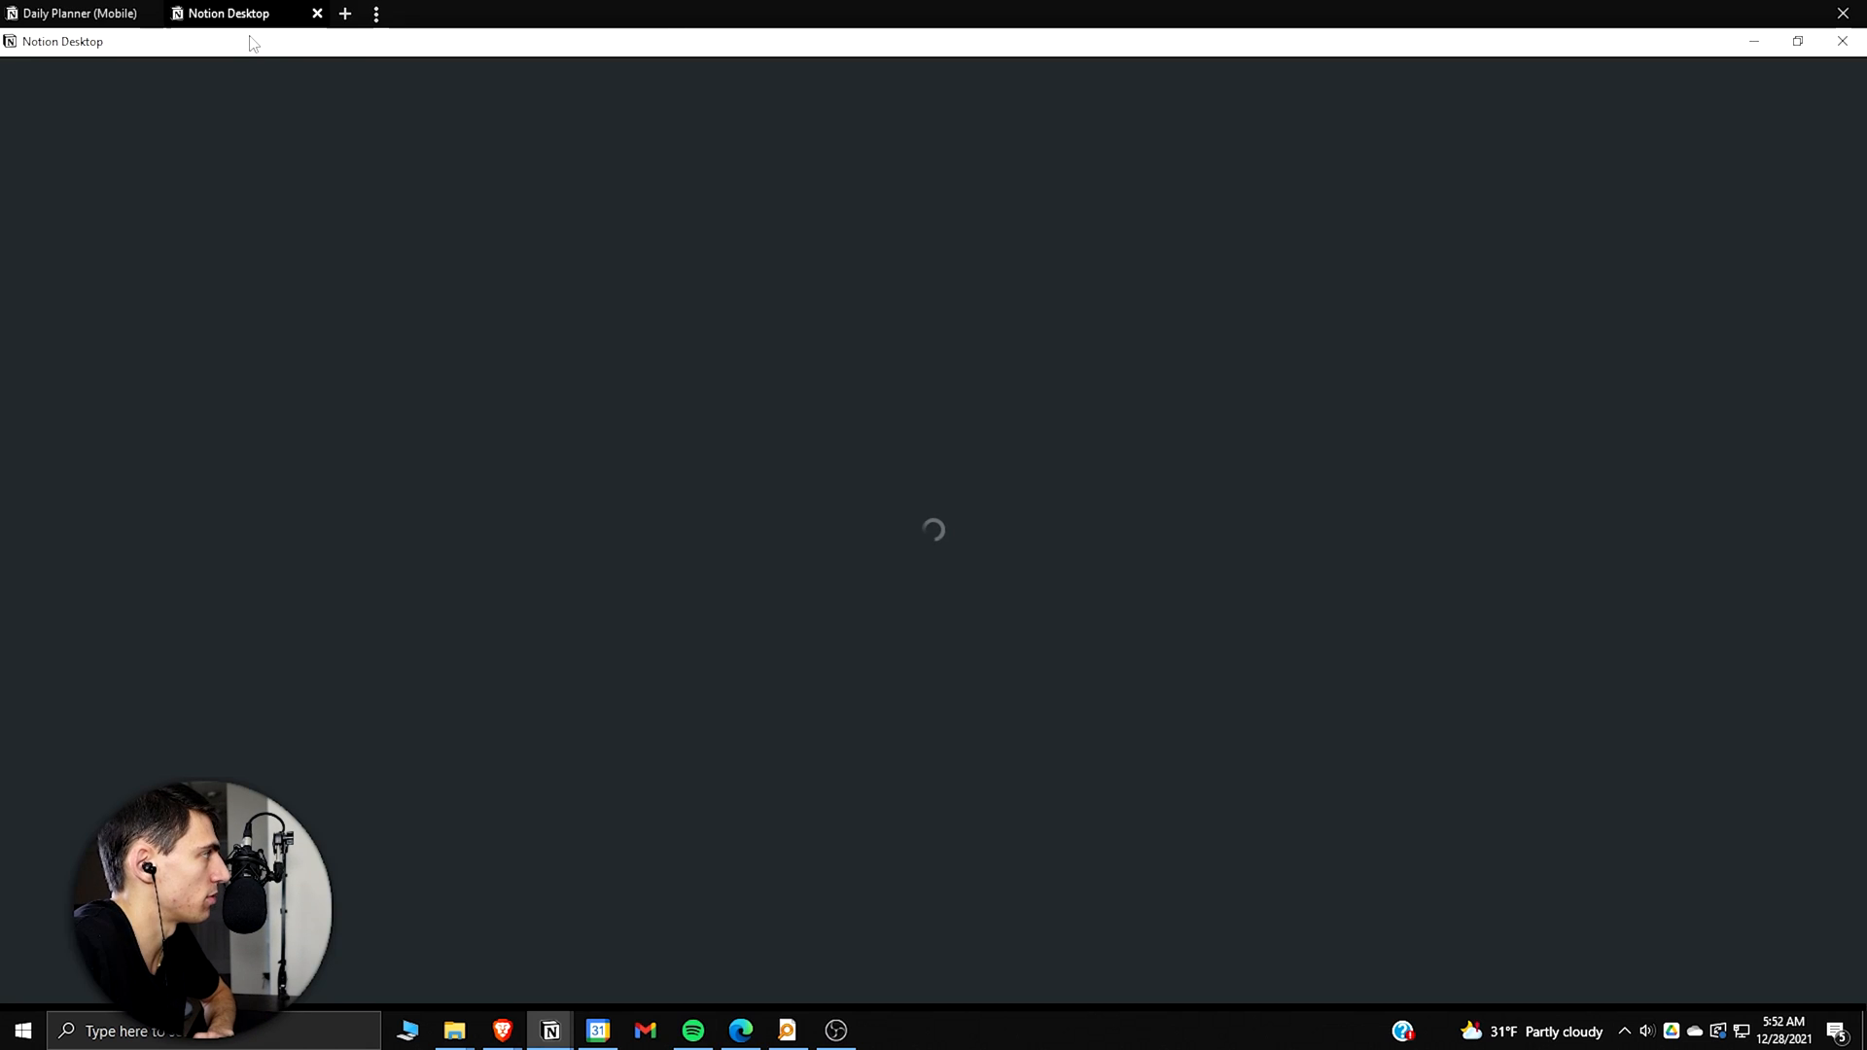
Step: With the original Daily Planner beside it, move Today's Tasks and Today's Habits into Daily Planner (Mobile)
click(72, 14)
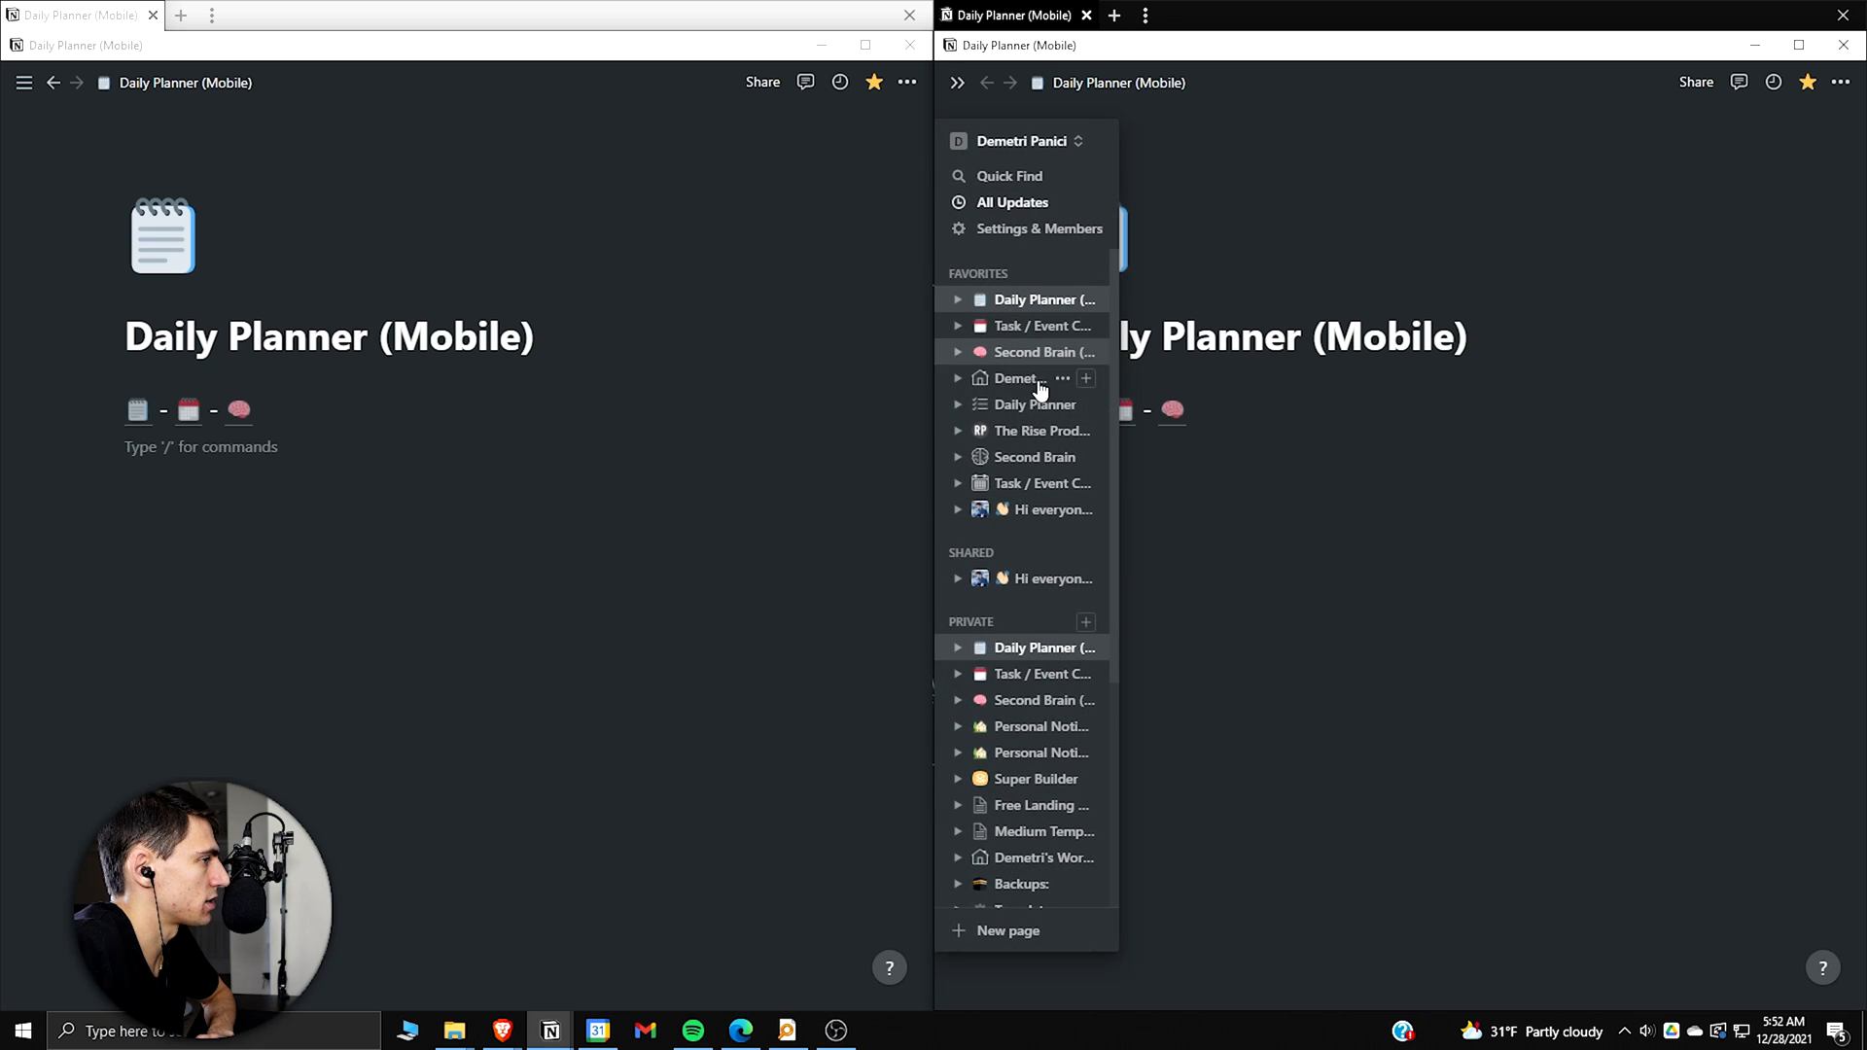
click(1035, 405)
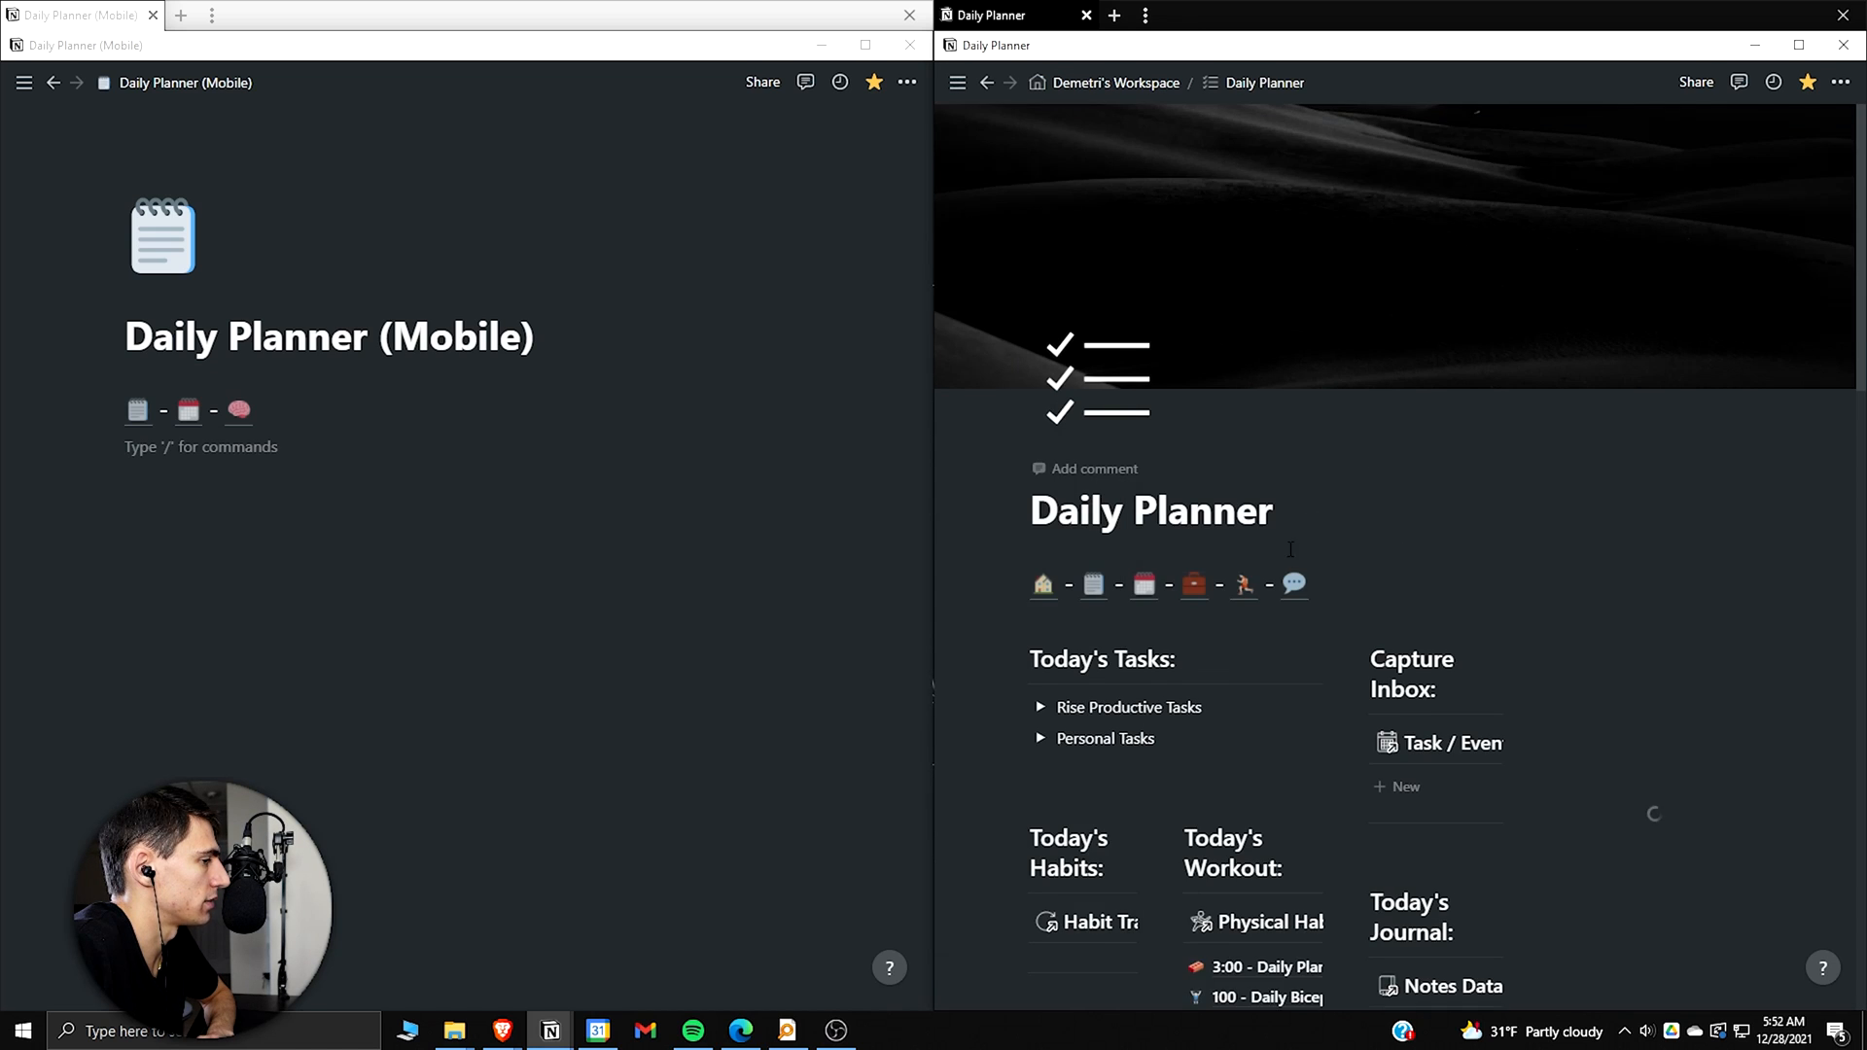
scroll(down, 3)
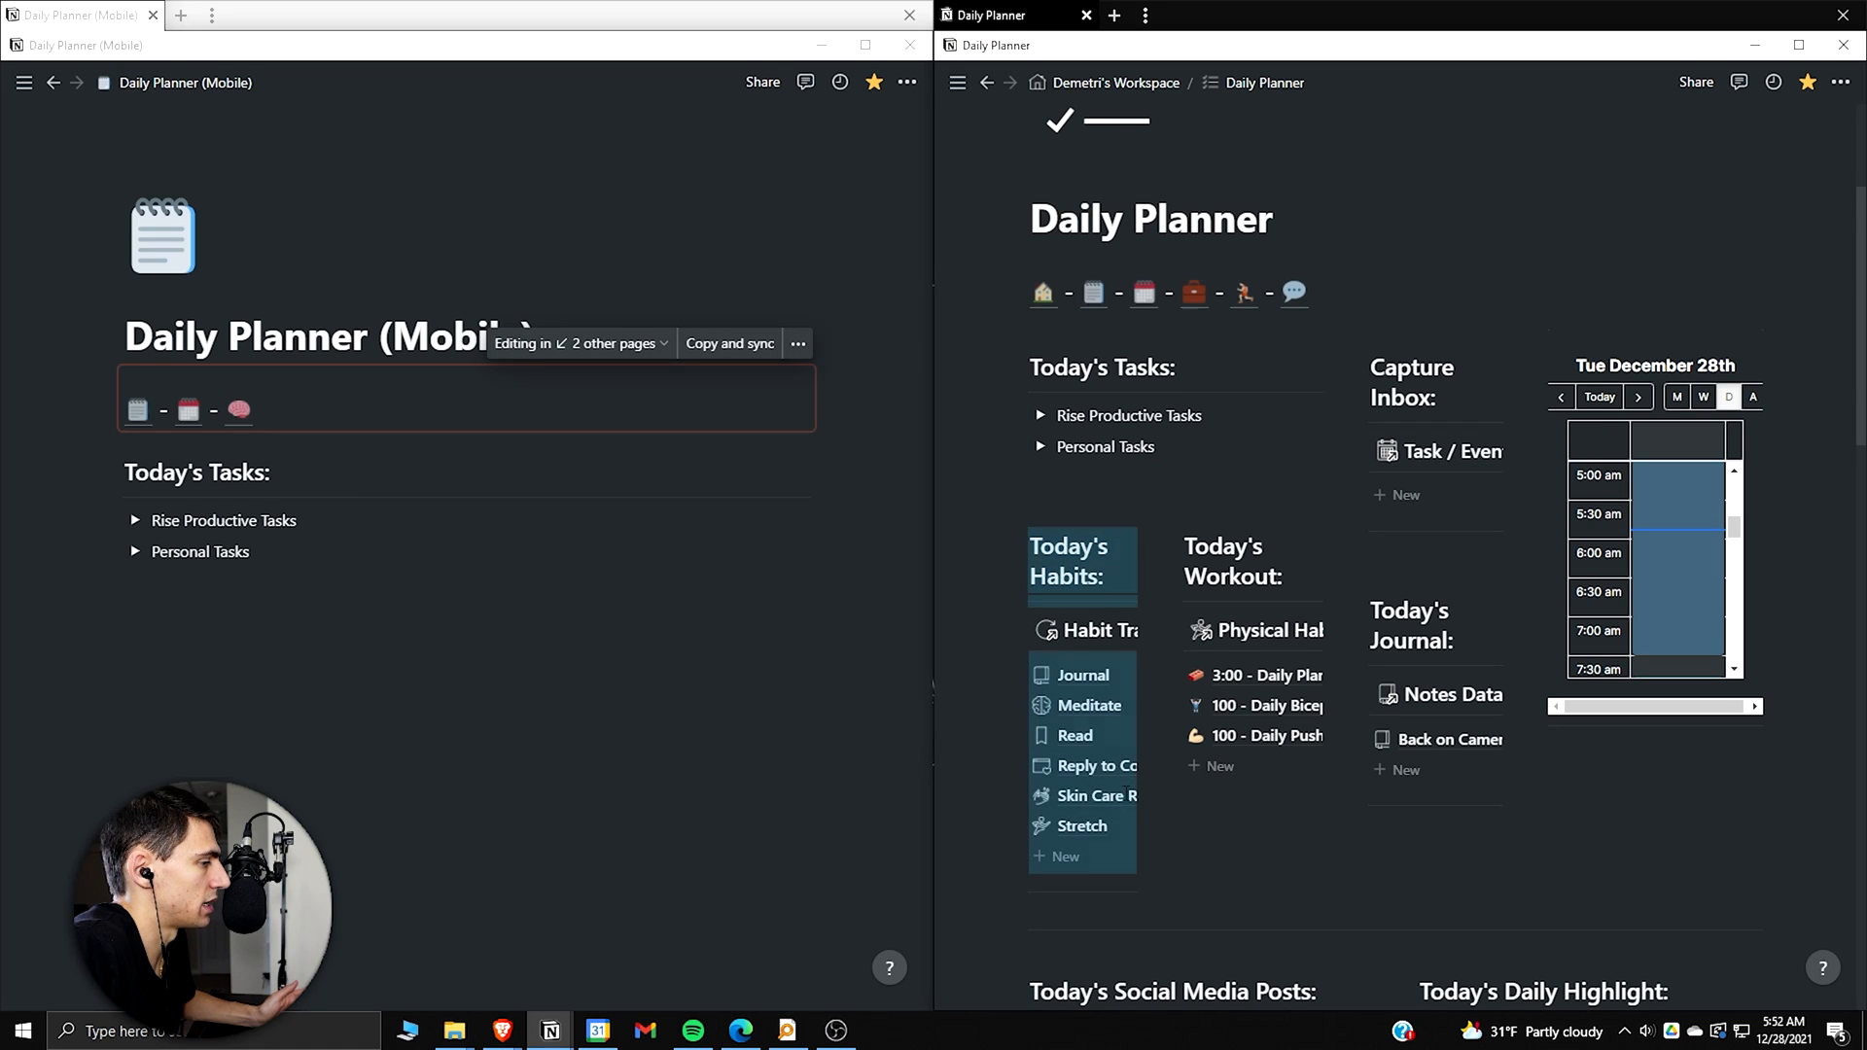
mouse_move(1221, 545)
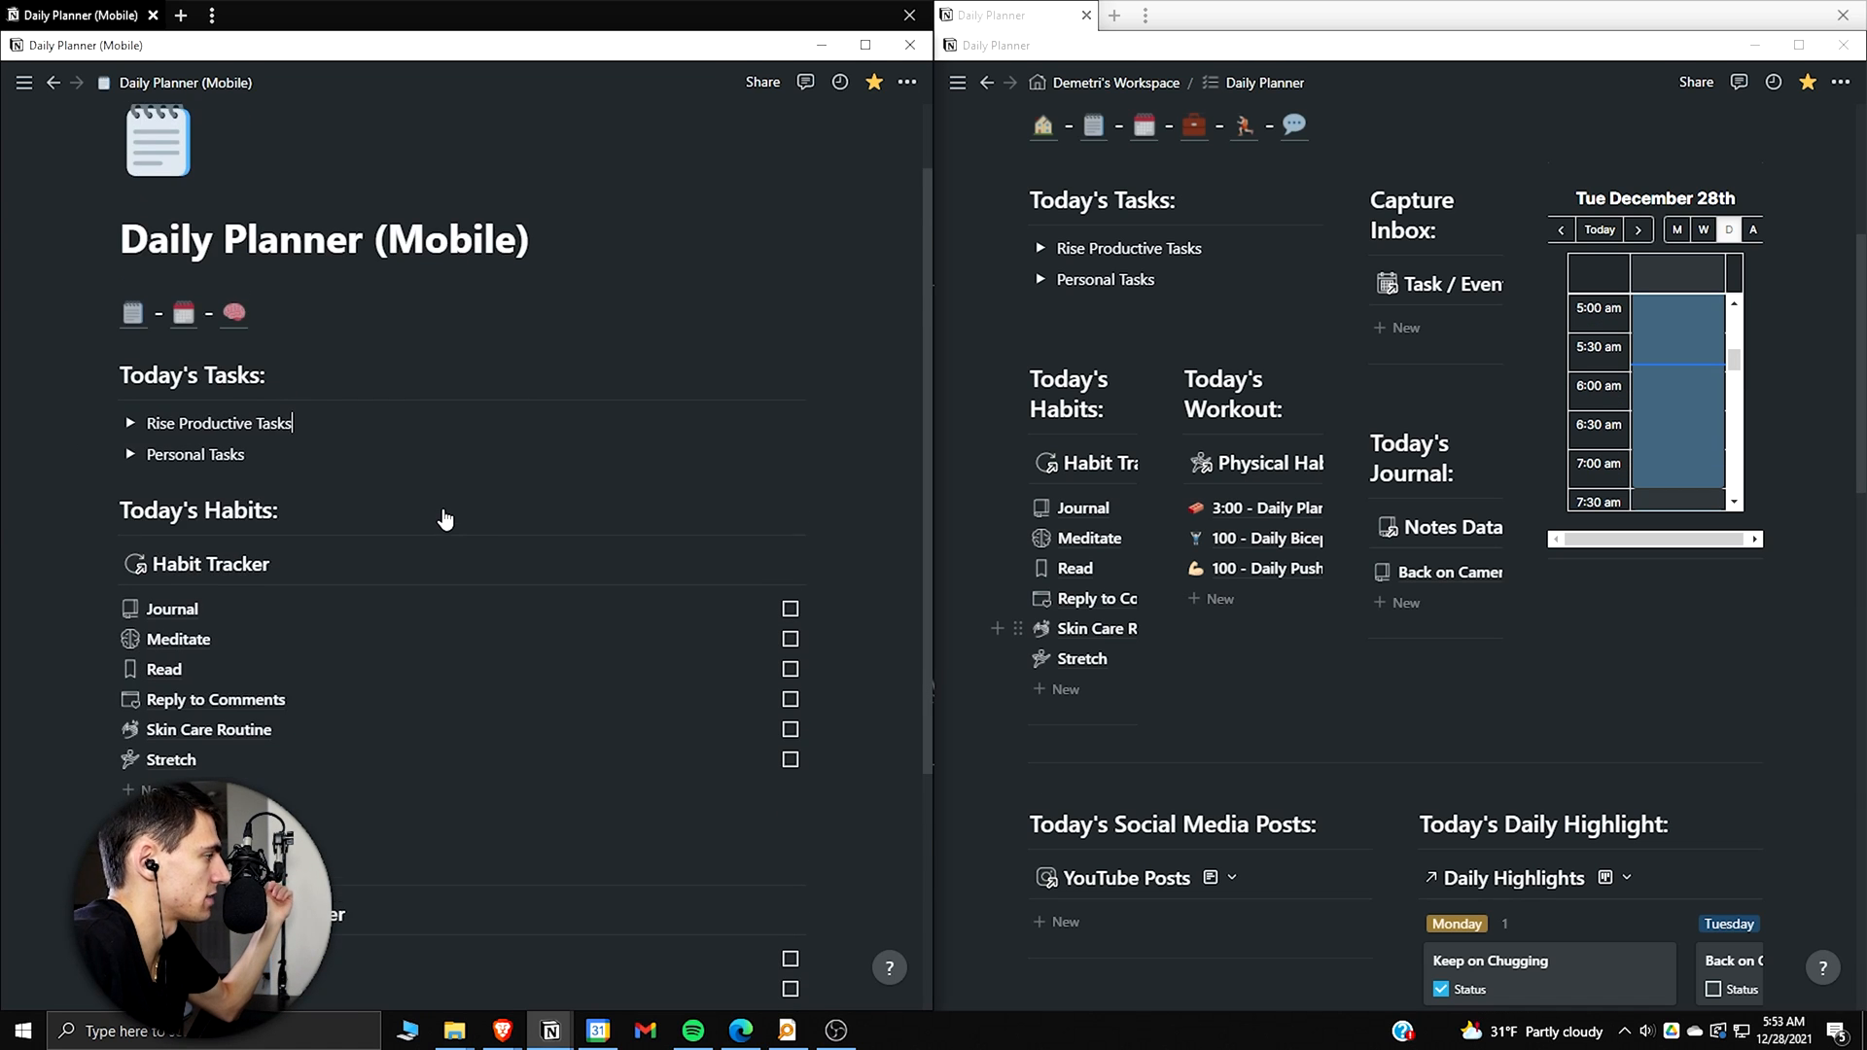
click(131, 453)
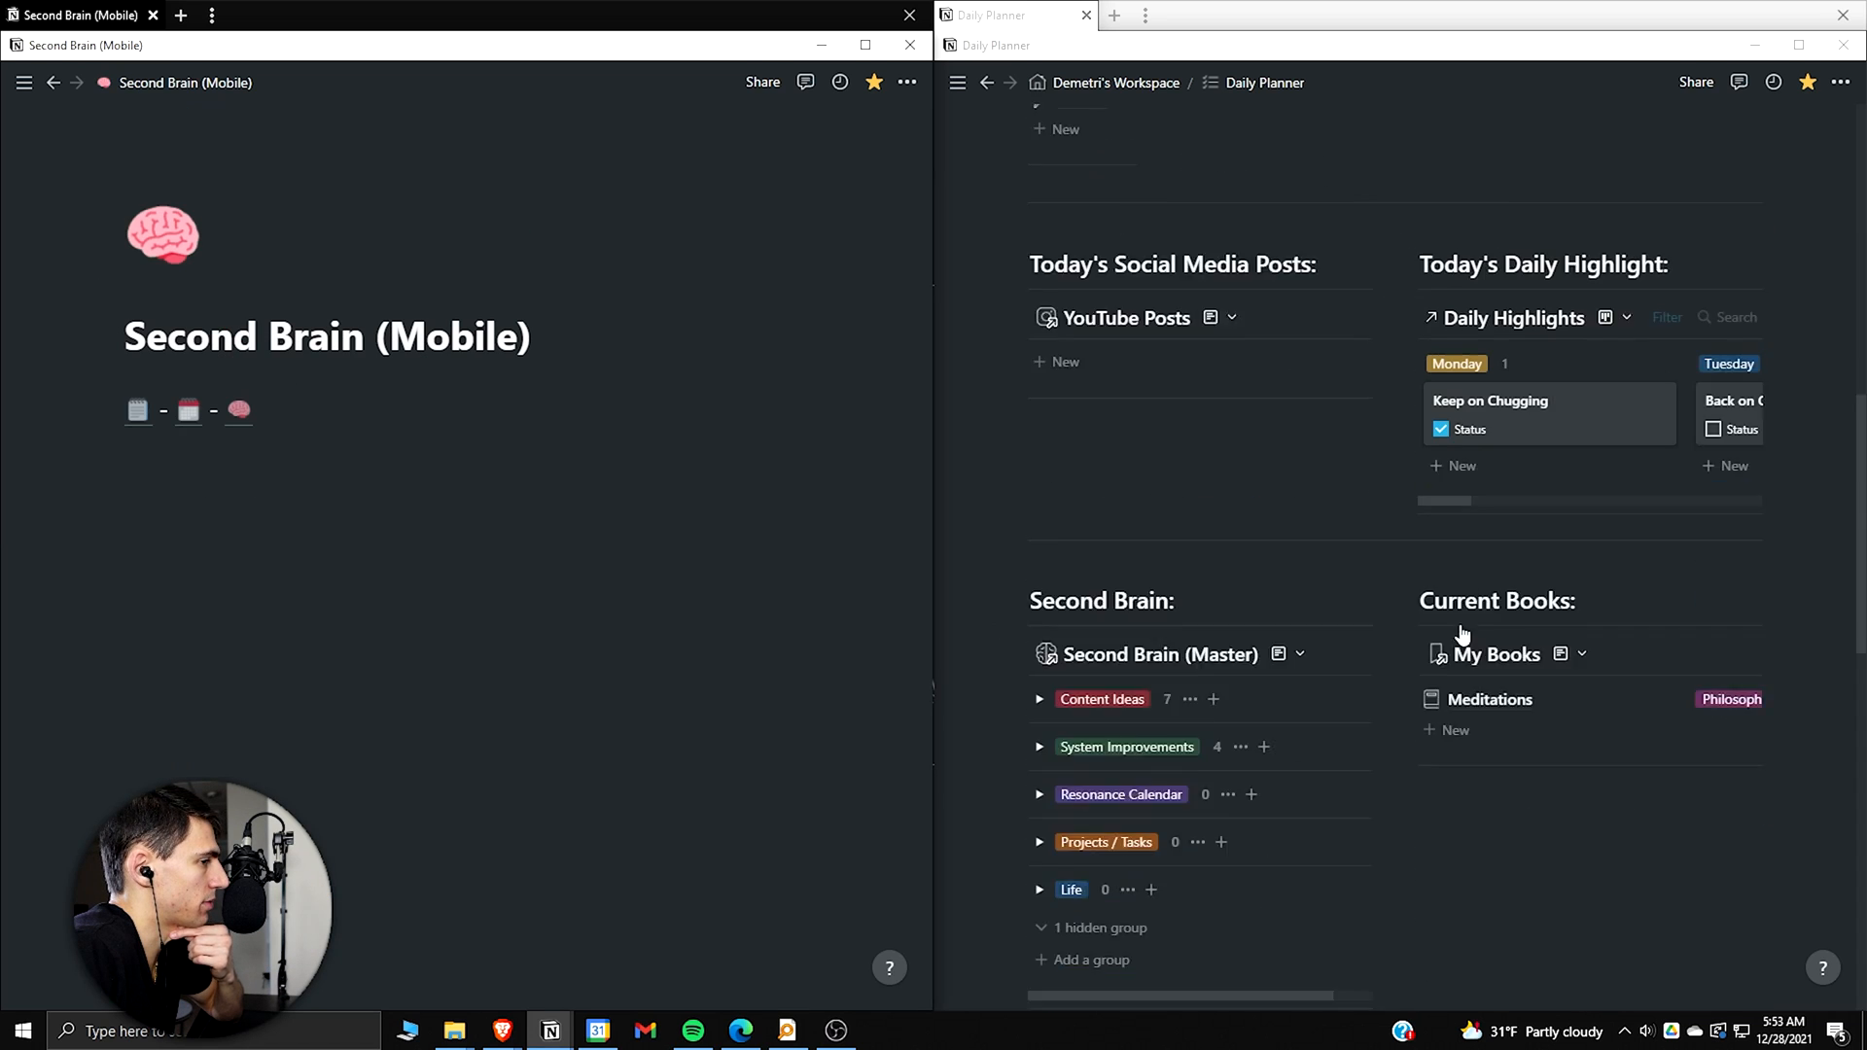
Step: Move the duplicated Capture Inbox section into Task / Event Calendar (Mobile)
scroll(down, 3)
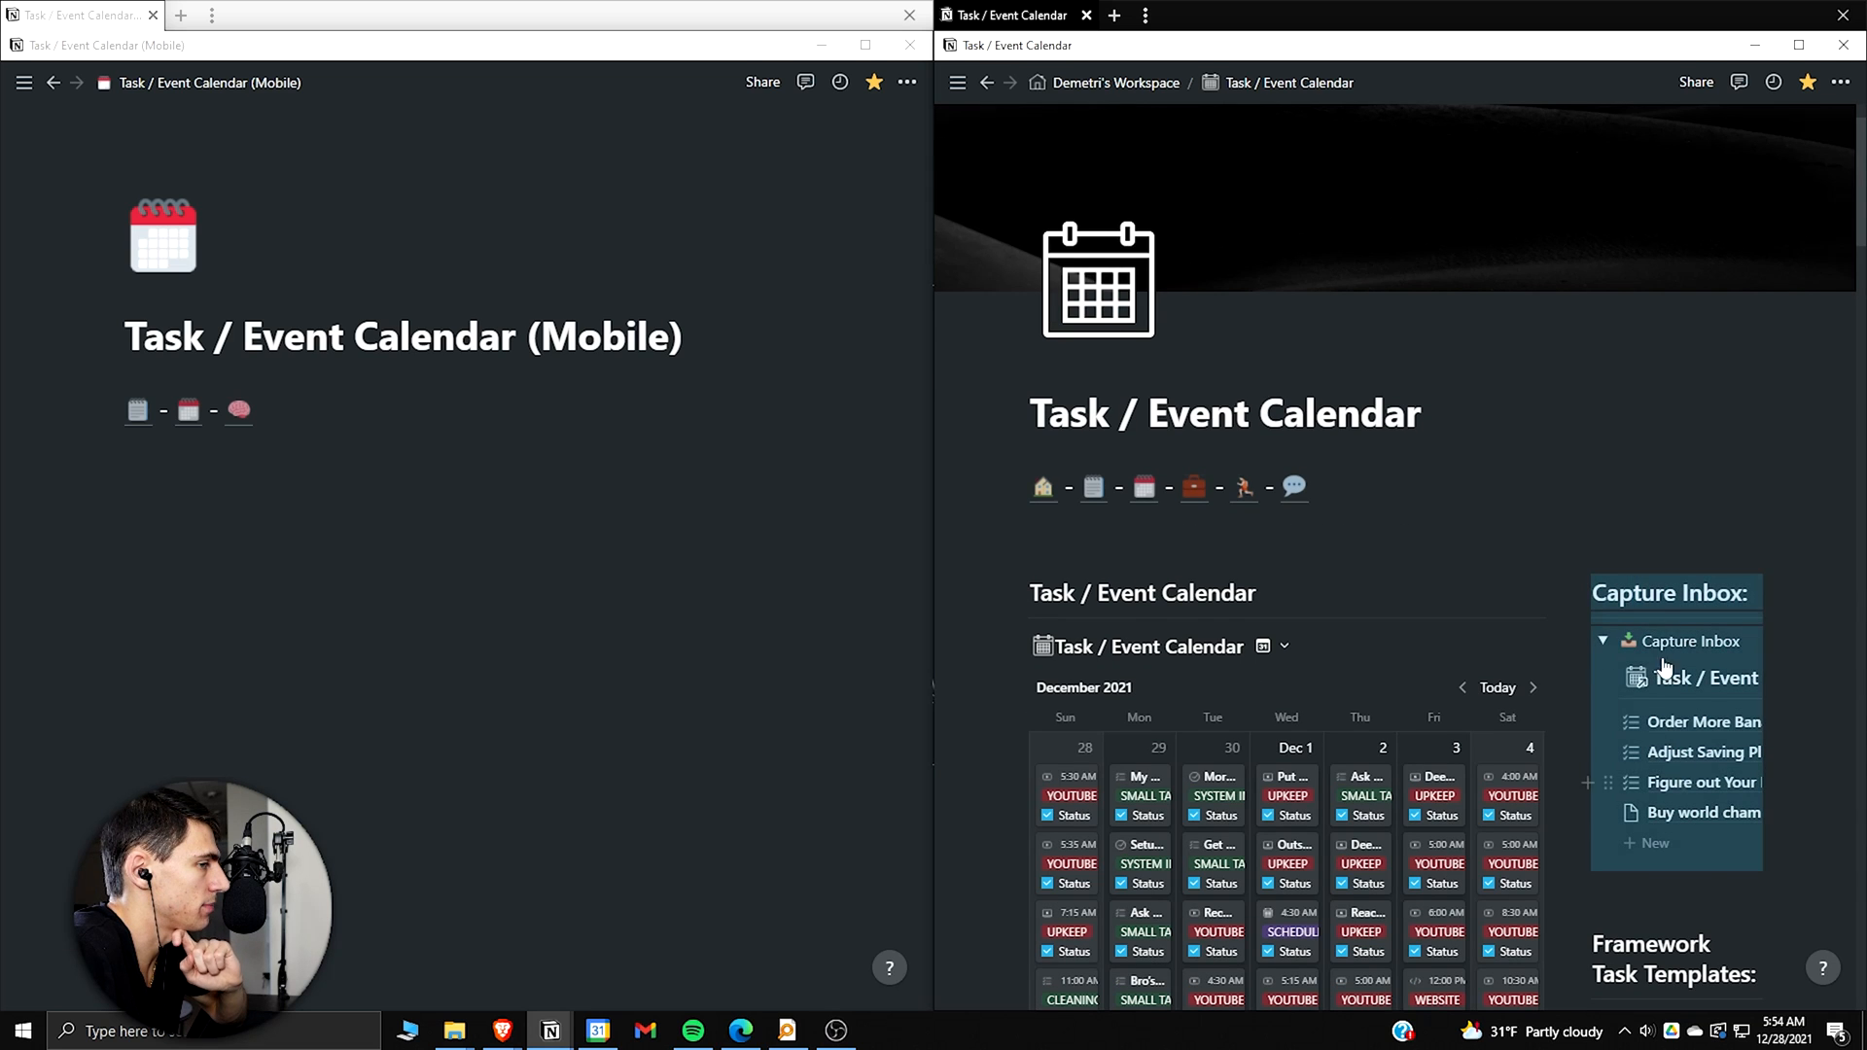
mouse_move(1690, 677)
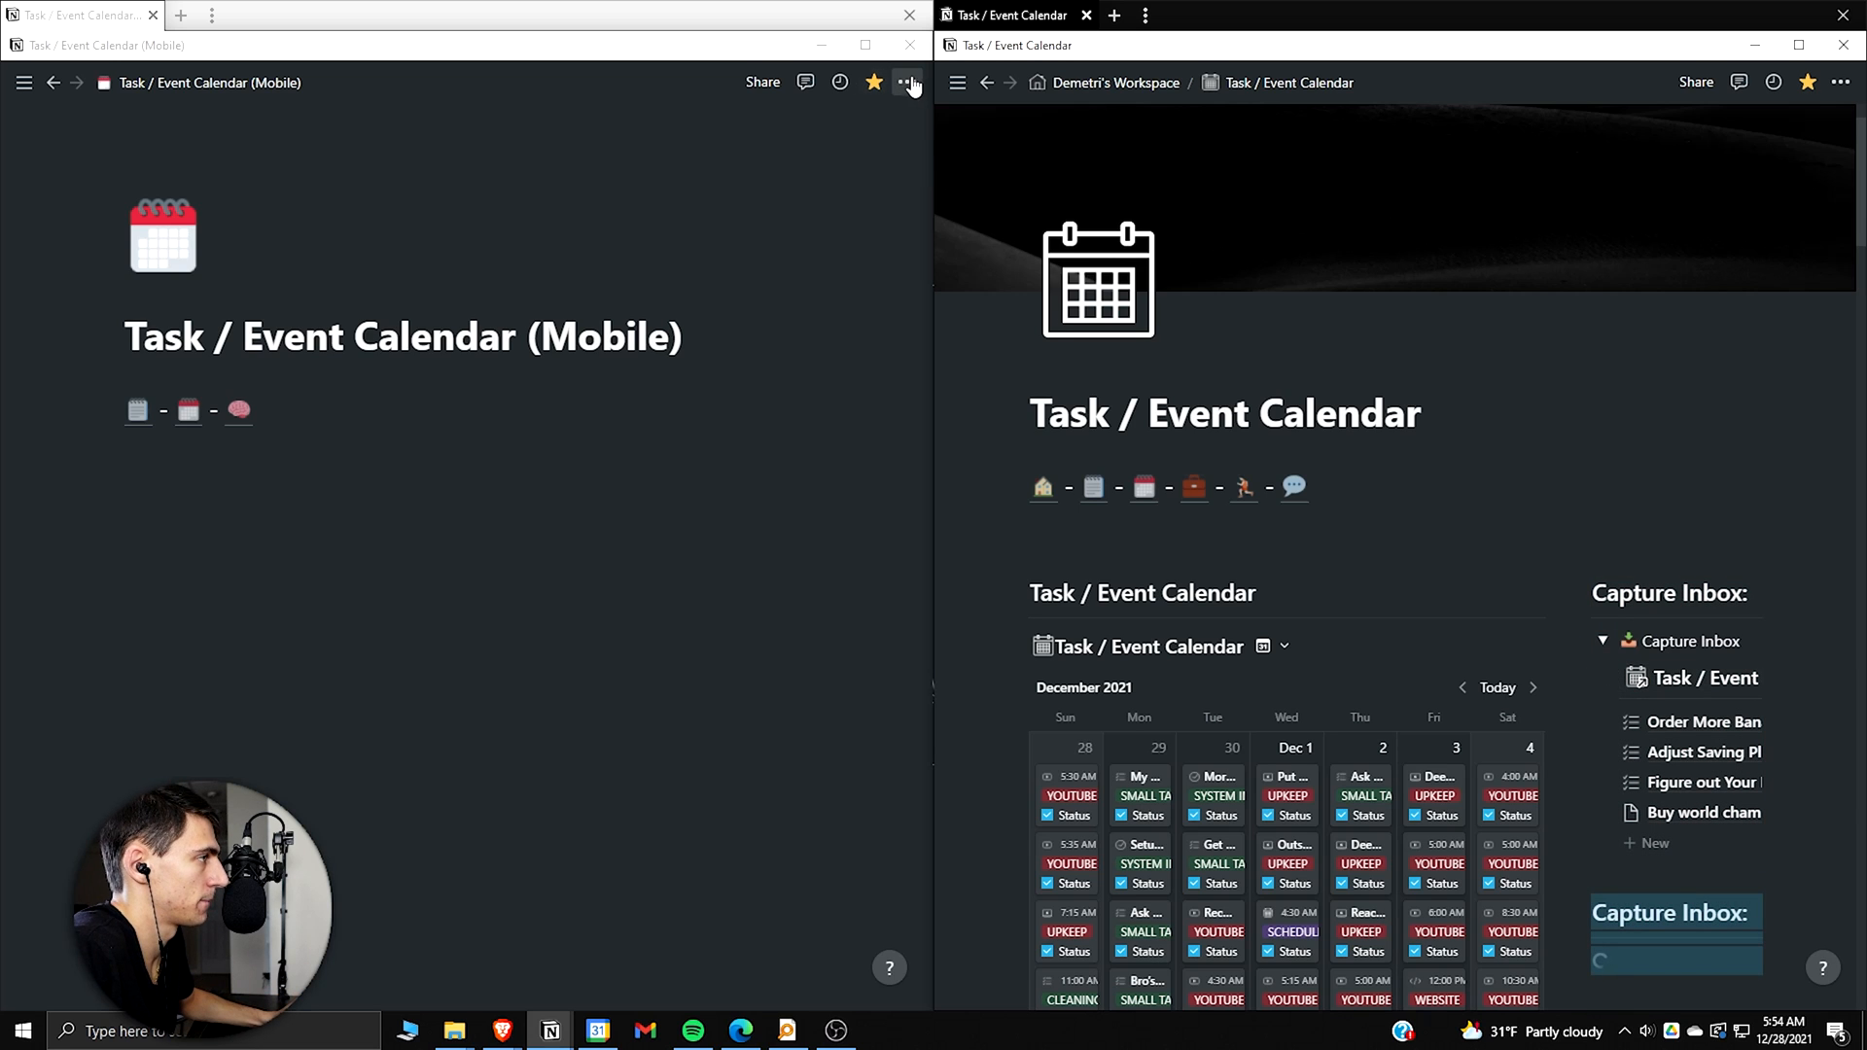
click(908, 81)
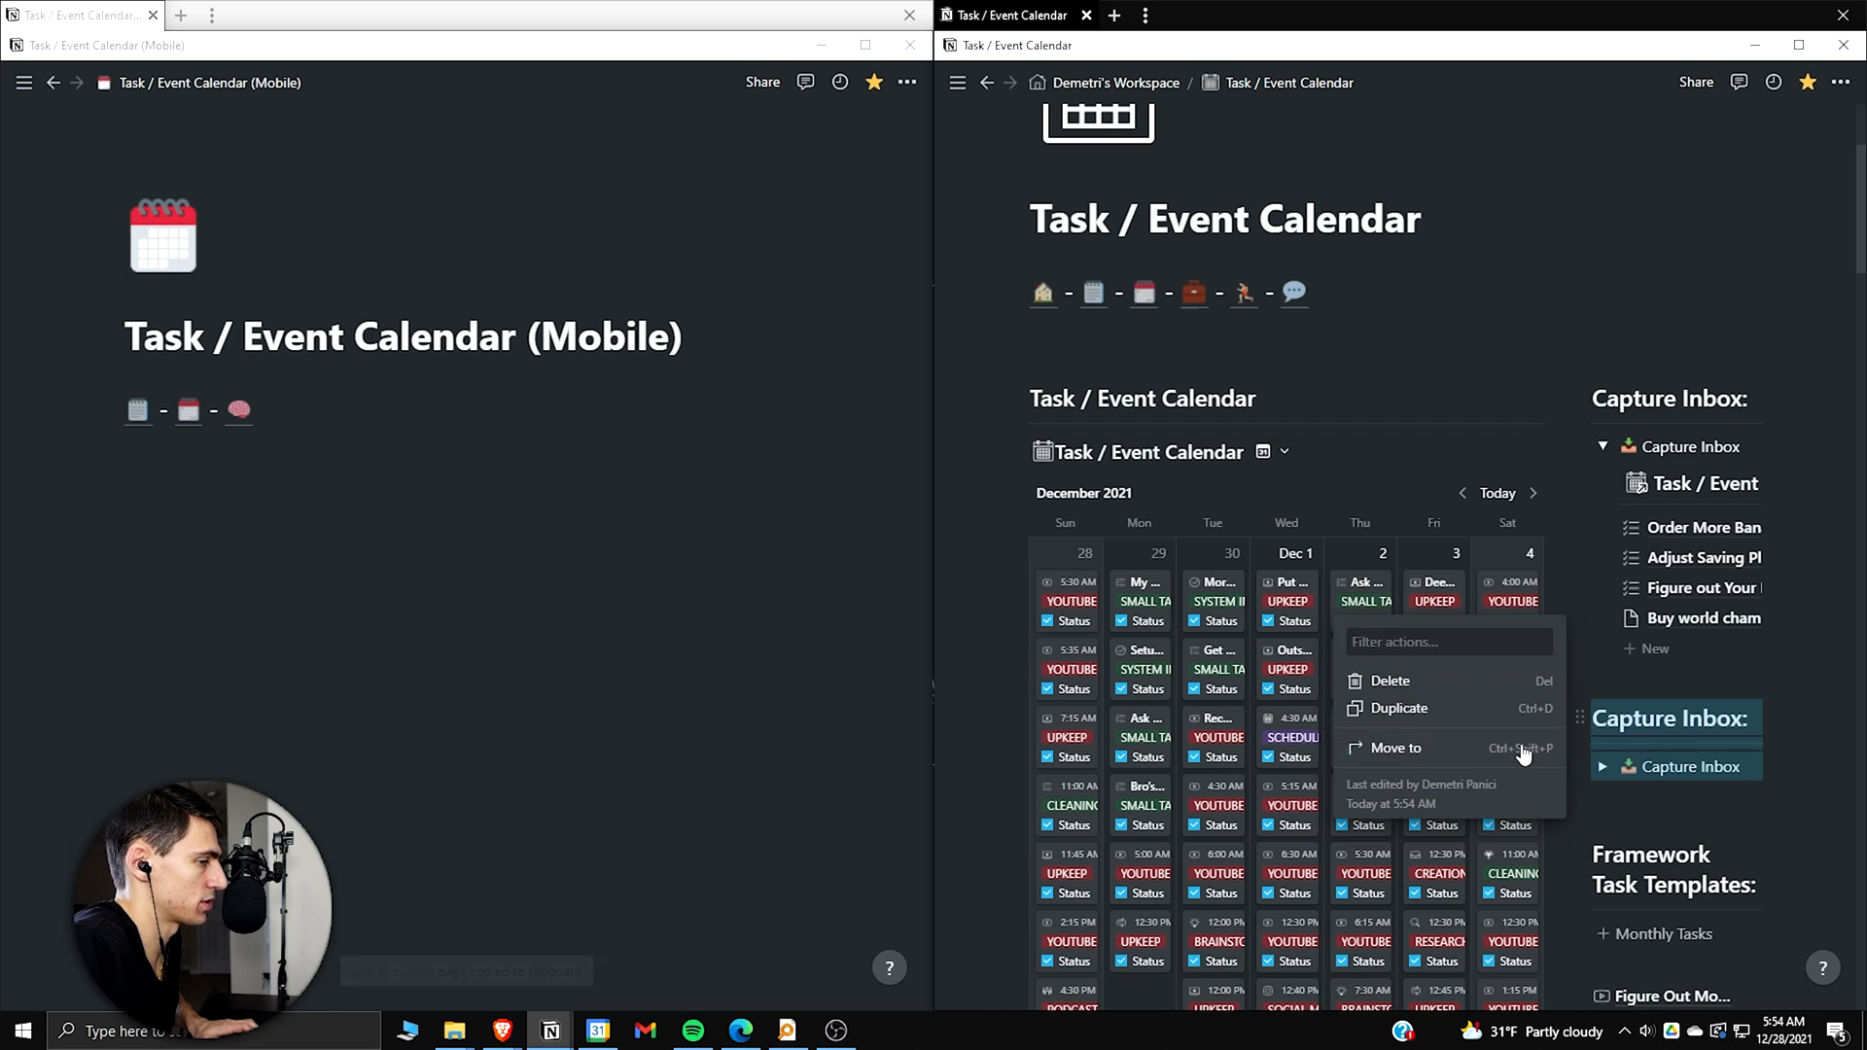
click(1394, 747)
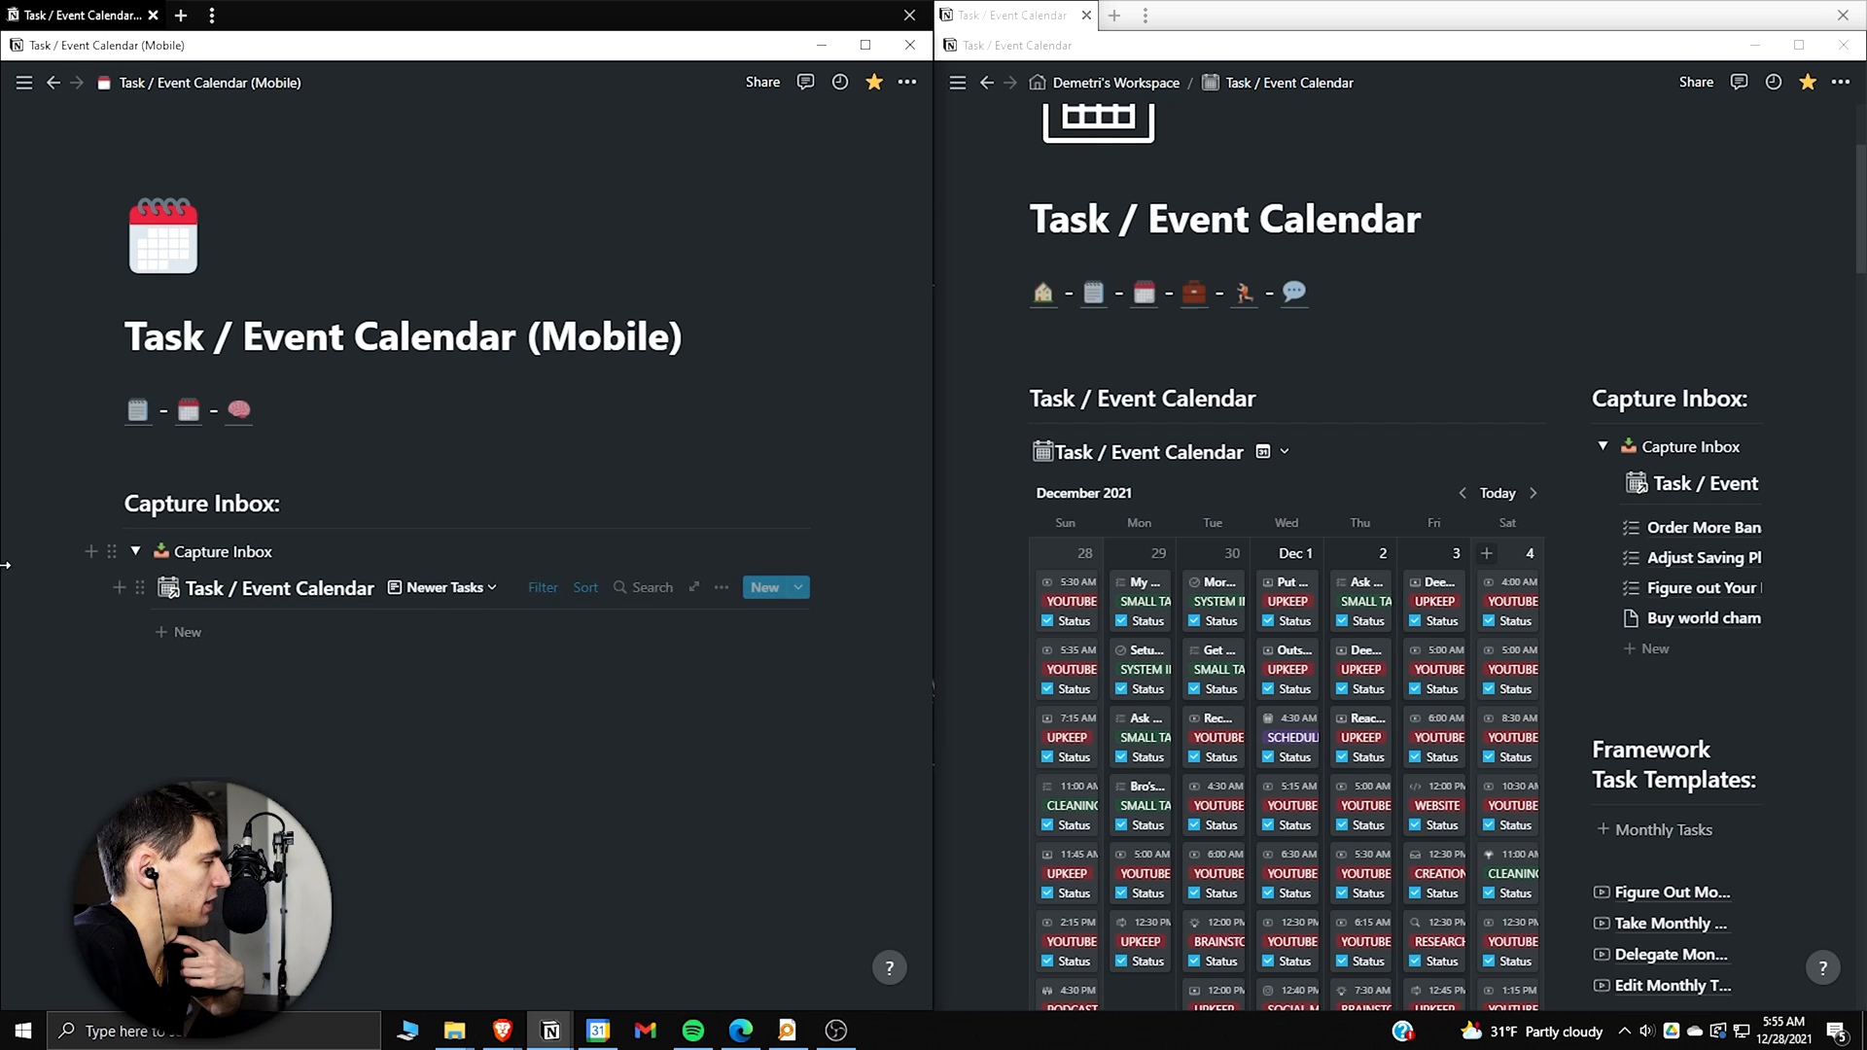
Step: Copy the Task / Event Calendar database link and add it as a linked calendar view on the mobile page
click(358, 447)
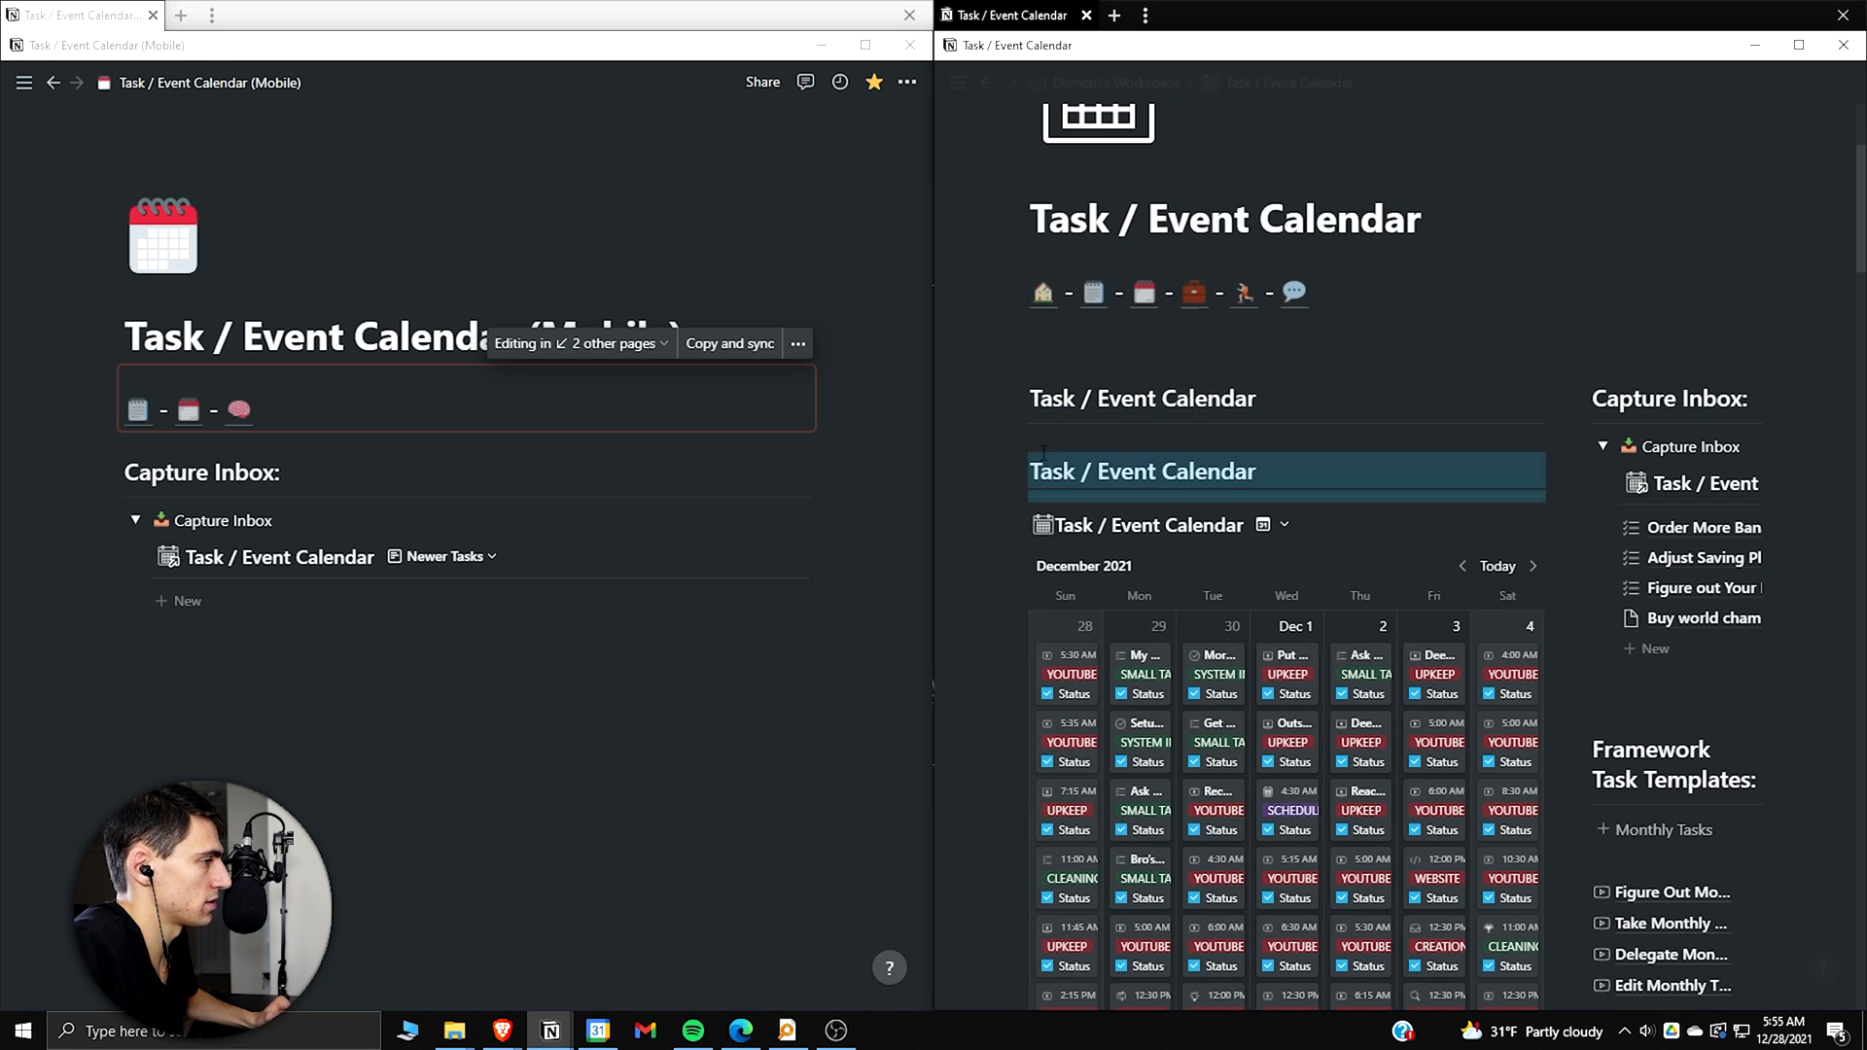
click(1536, 451)
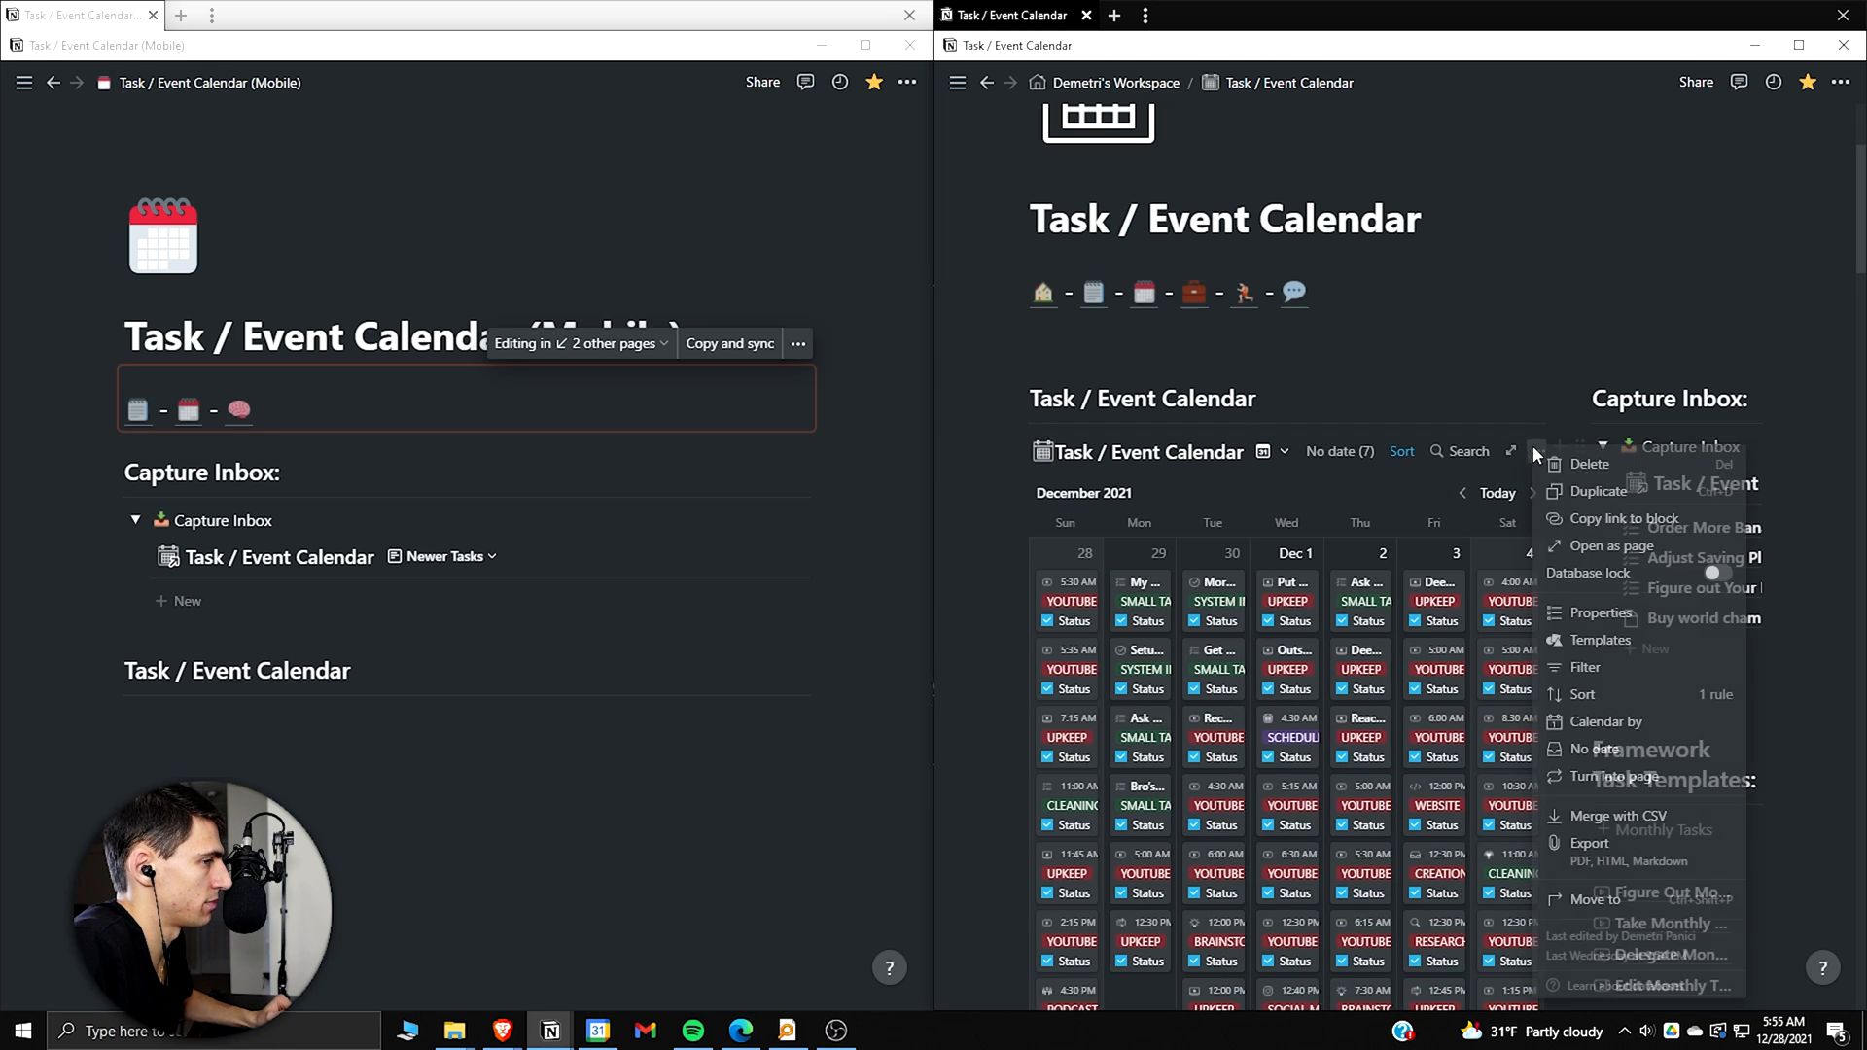
click(1616, 517)
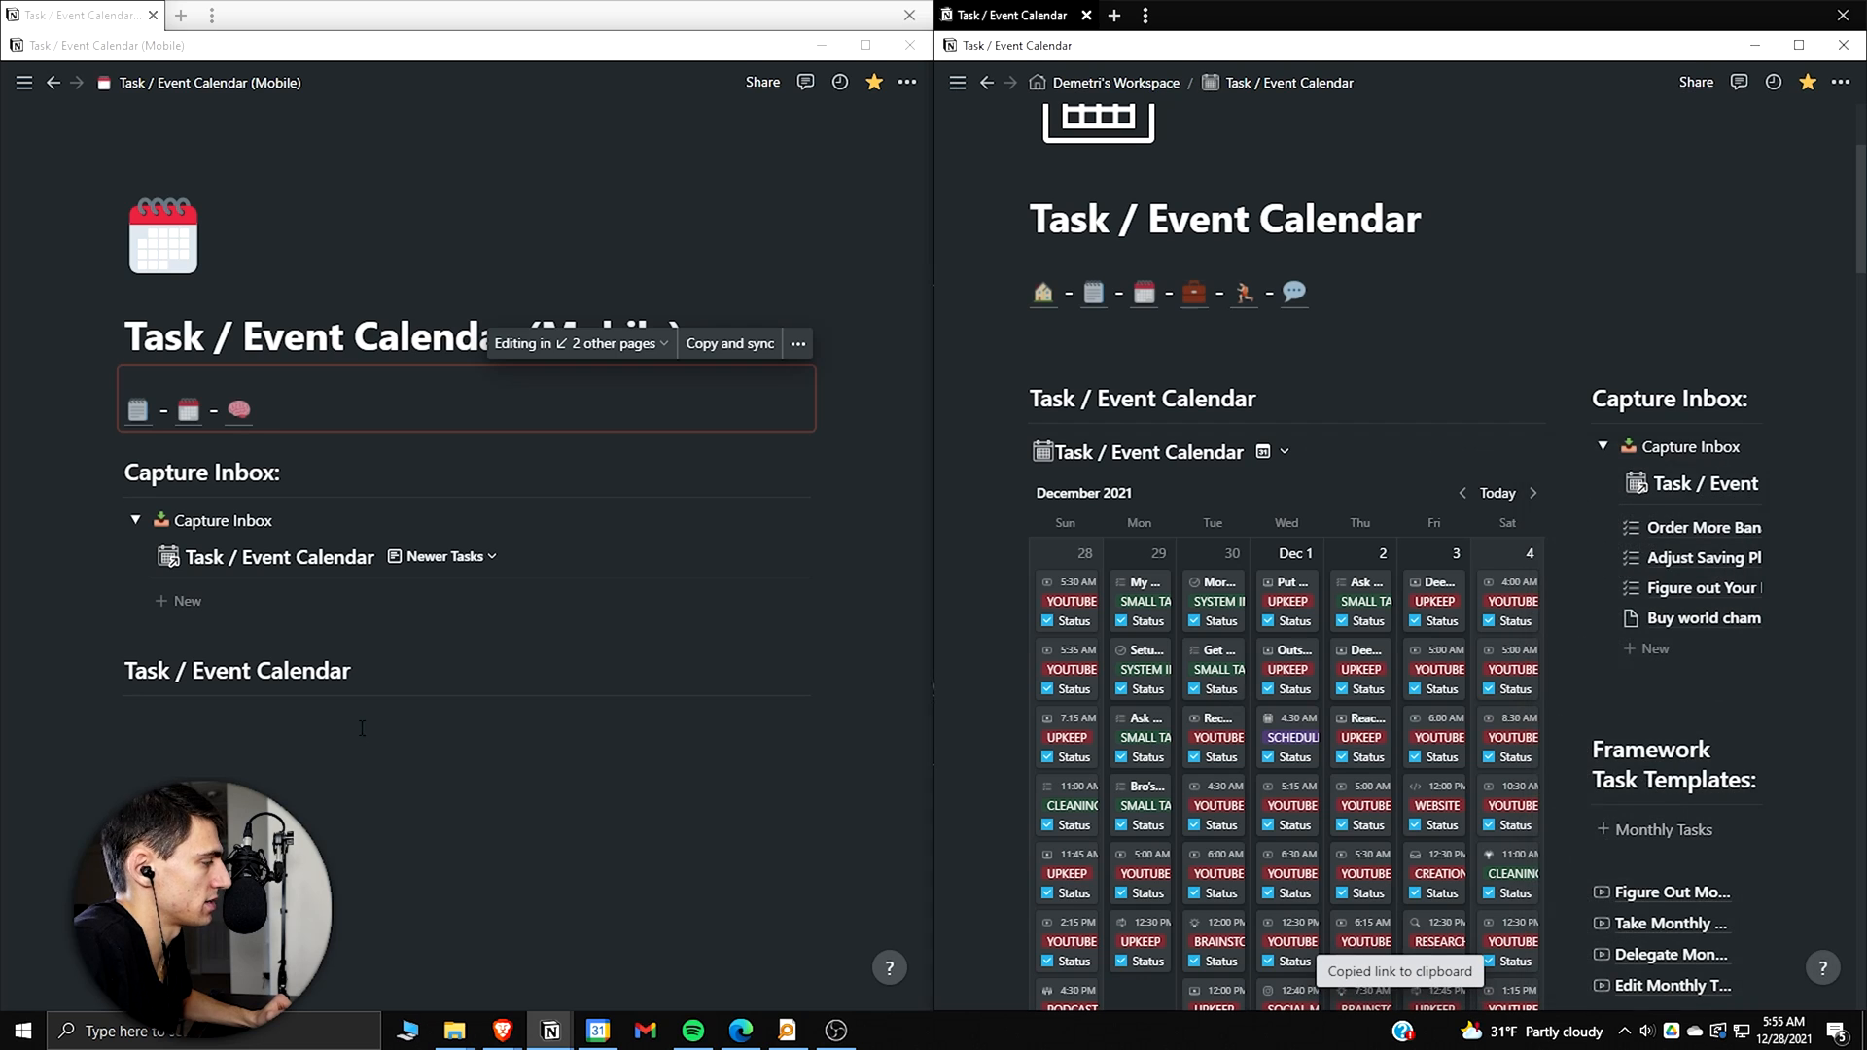
scroll(down, 3)
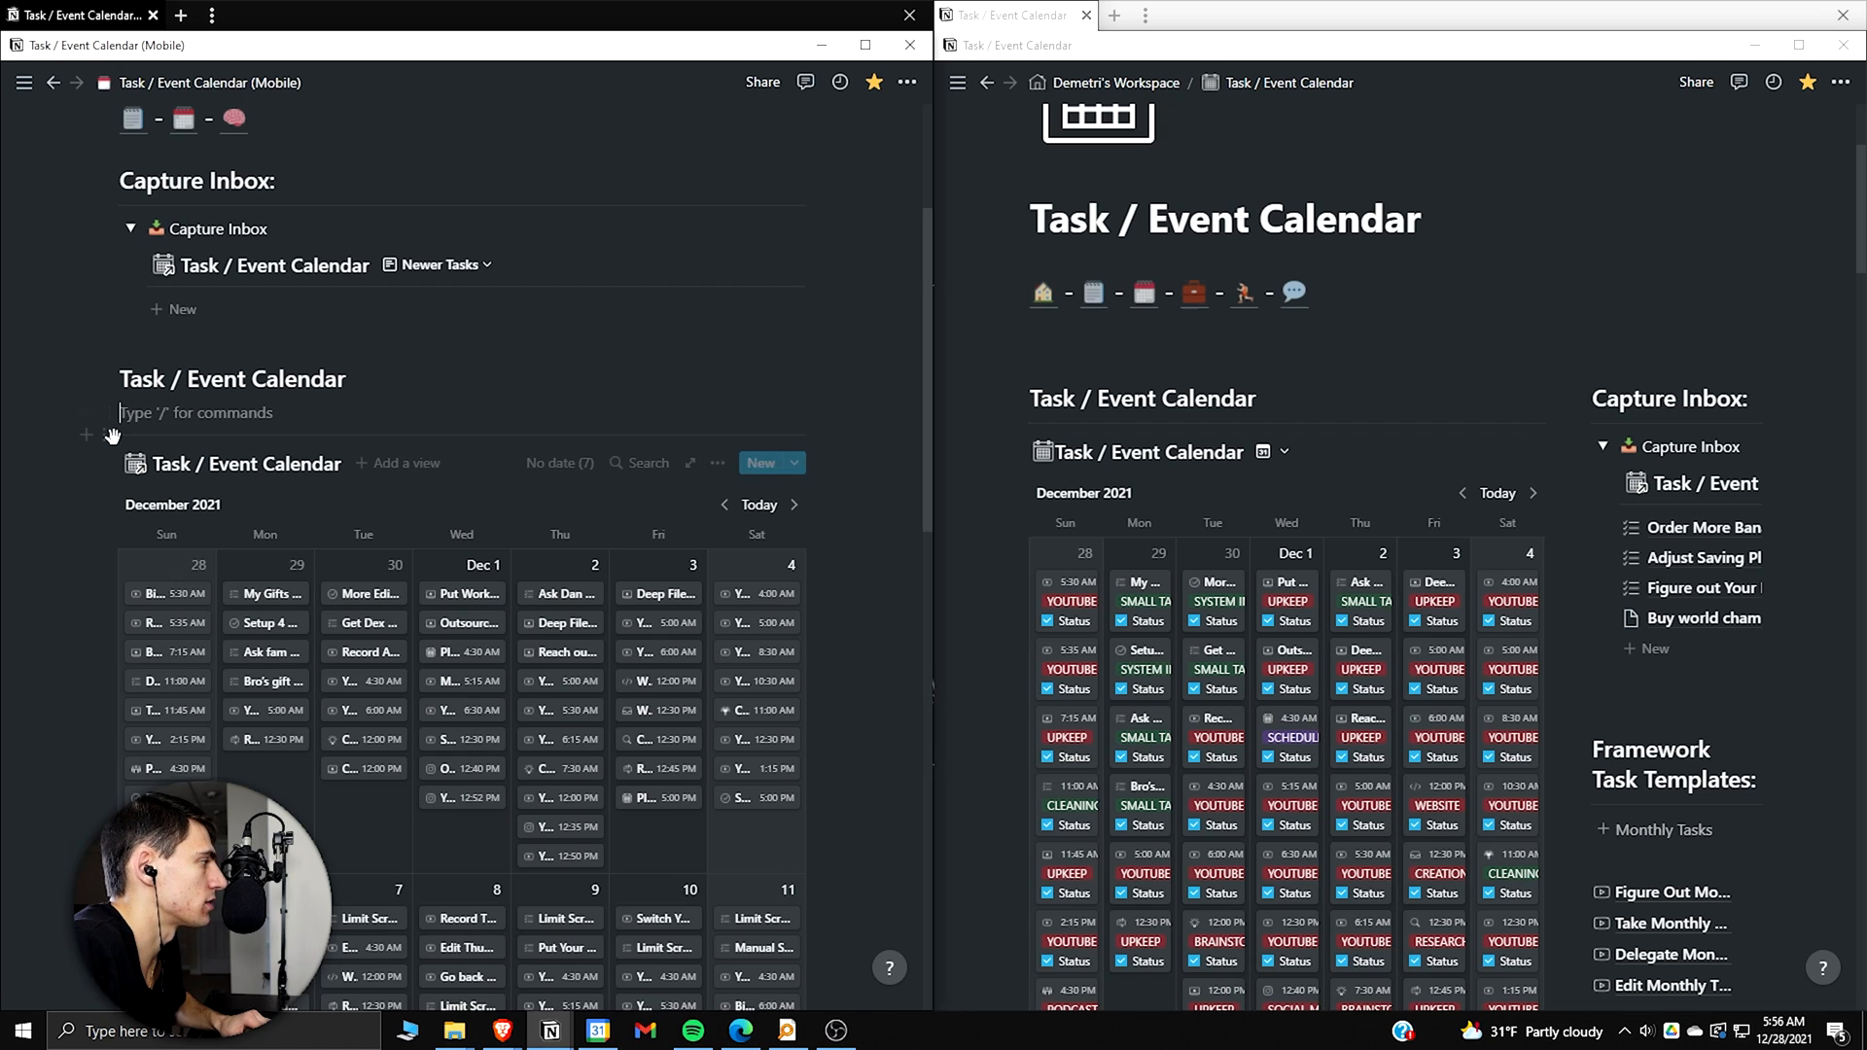
Step: Make Personal Calendar and Rise Productive Calendar toggle headings holding their calendar databases
double_click(231, 380)
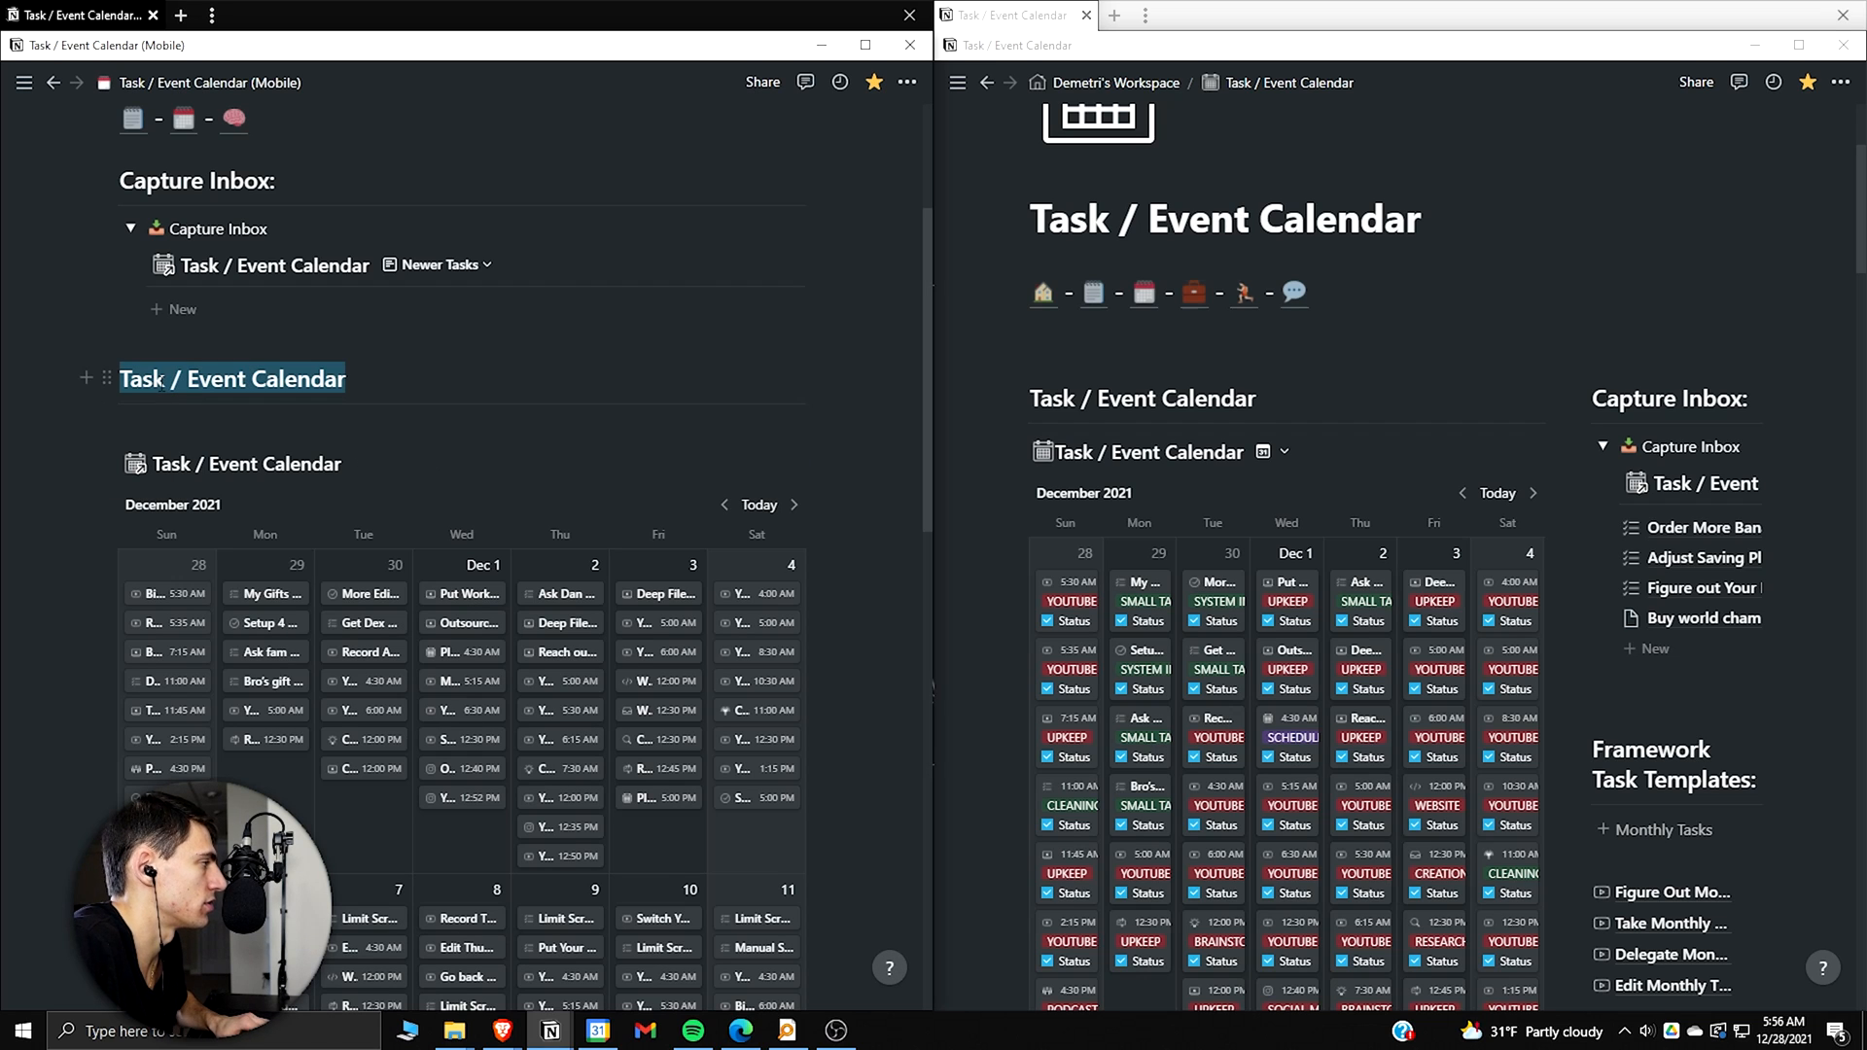
text(/tog)
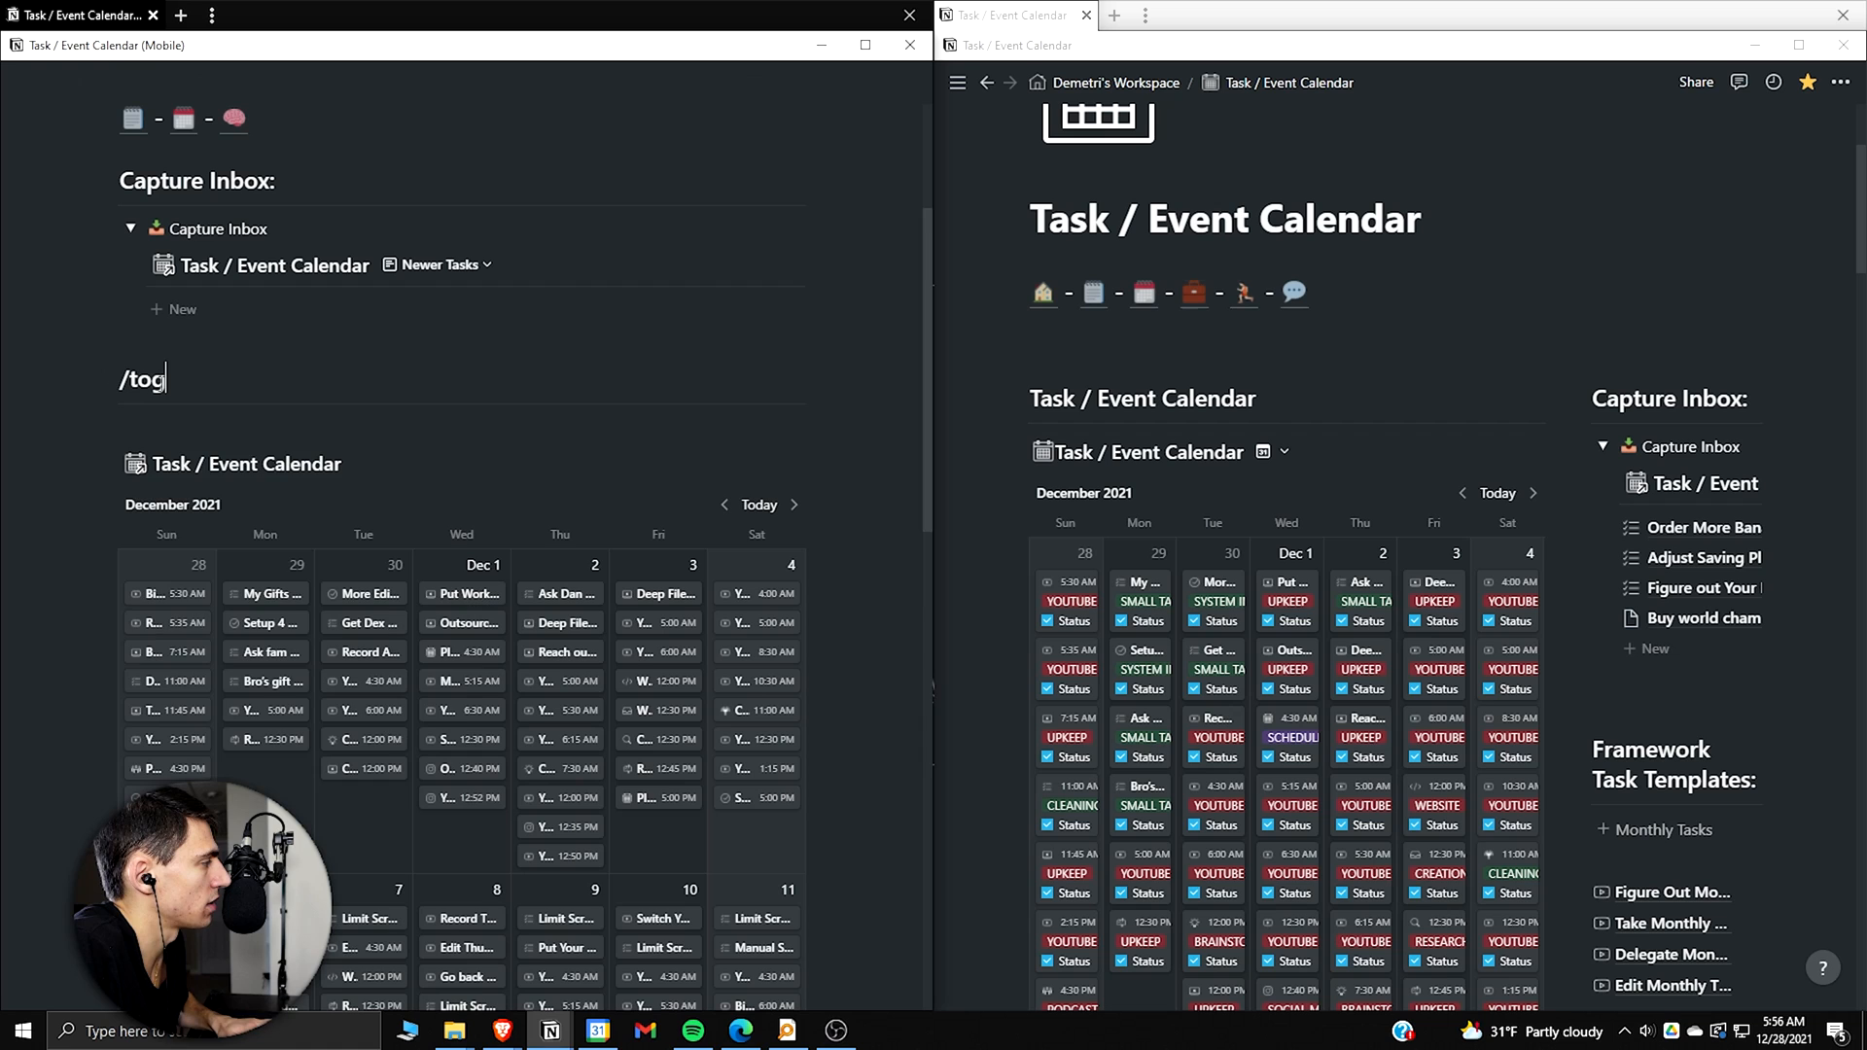
text(Personal Calendar)
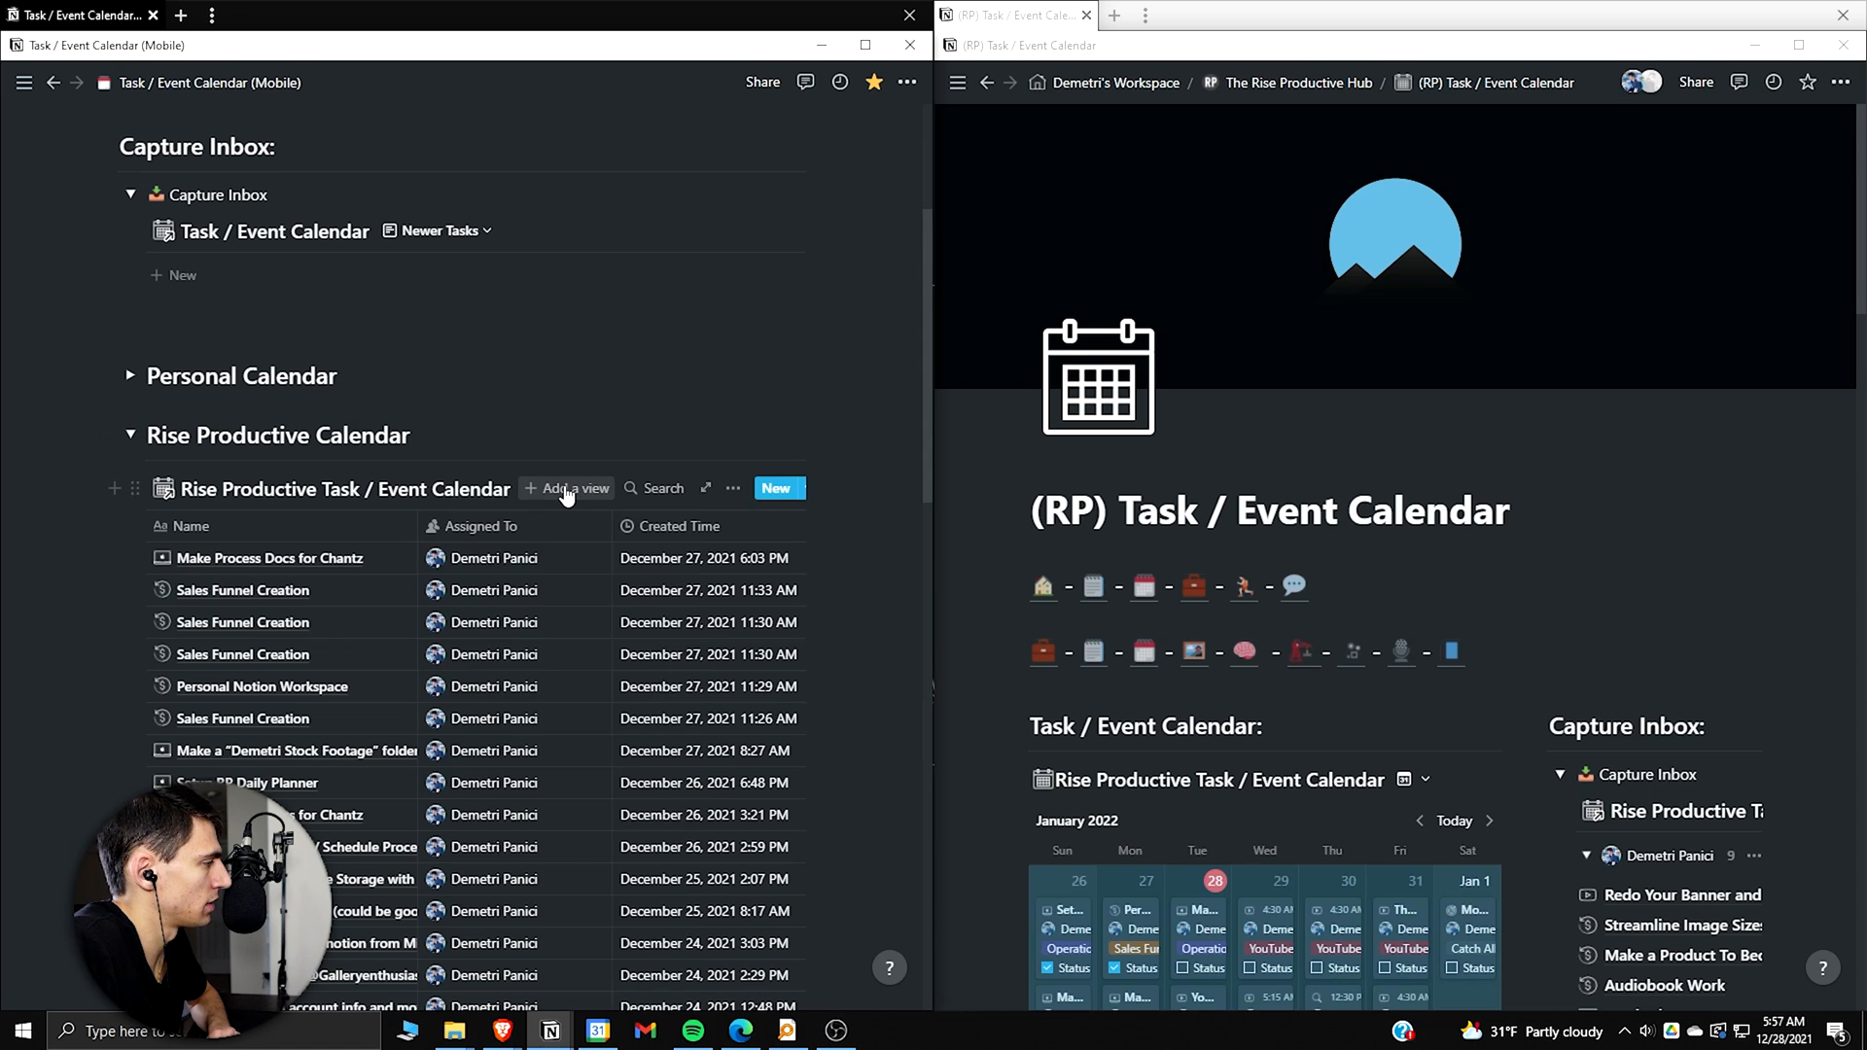
click(554, 488)
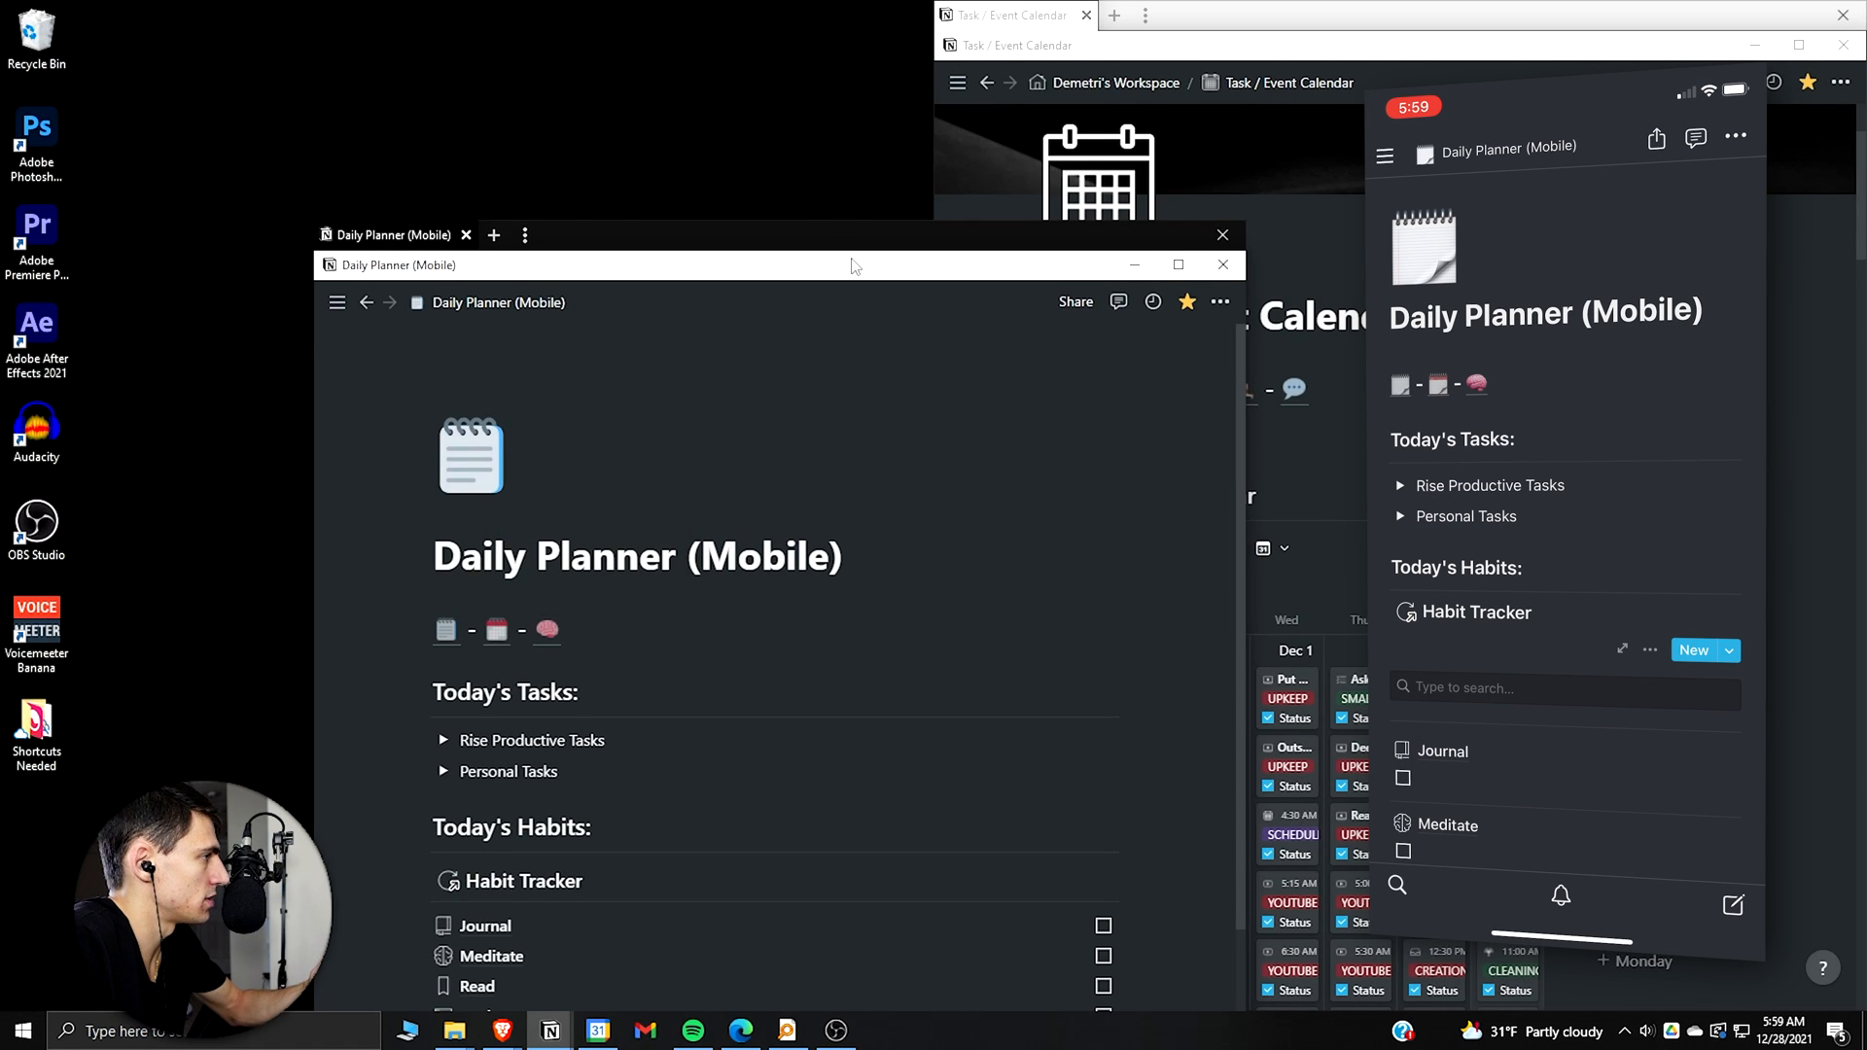
Step: Maximize the Daily Planner (Mobile) window and turn Today's Habits into a toggle heading
click(1179, 265)
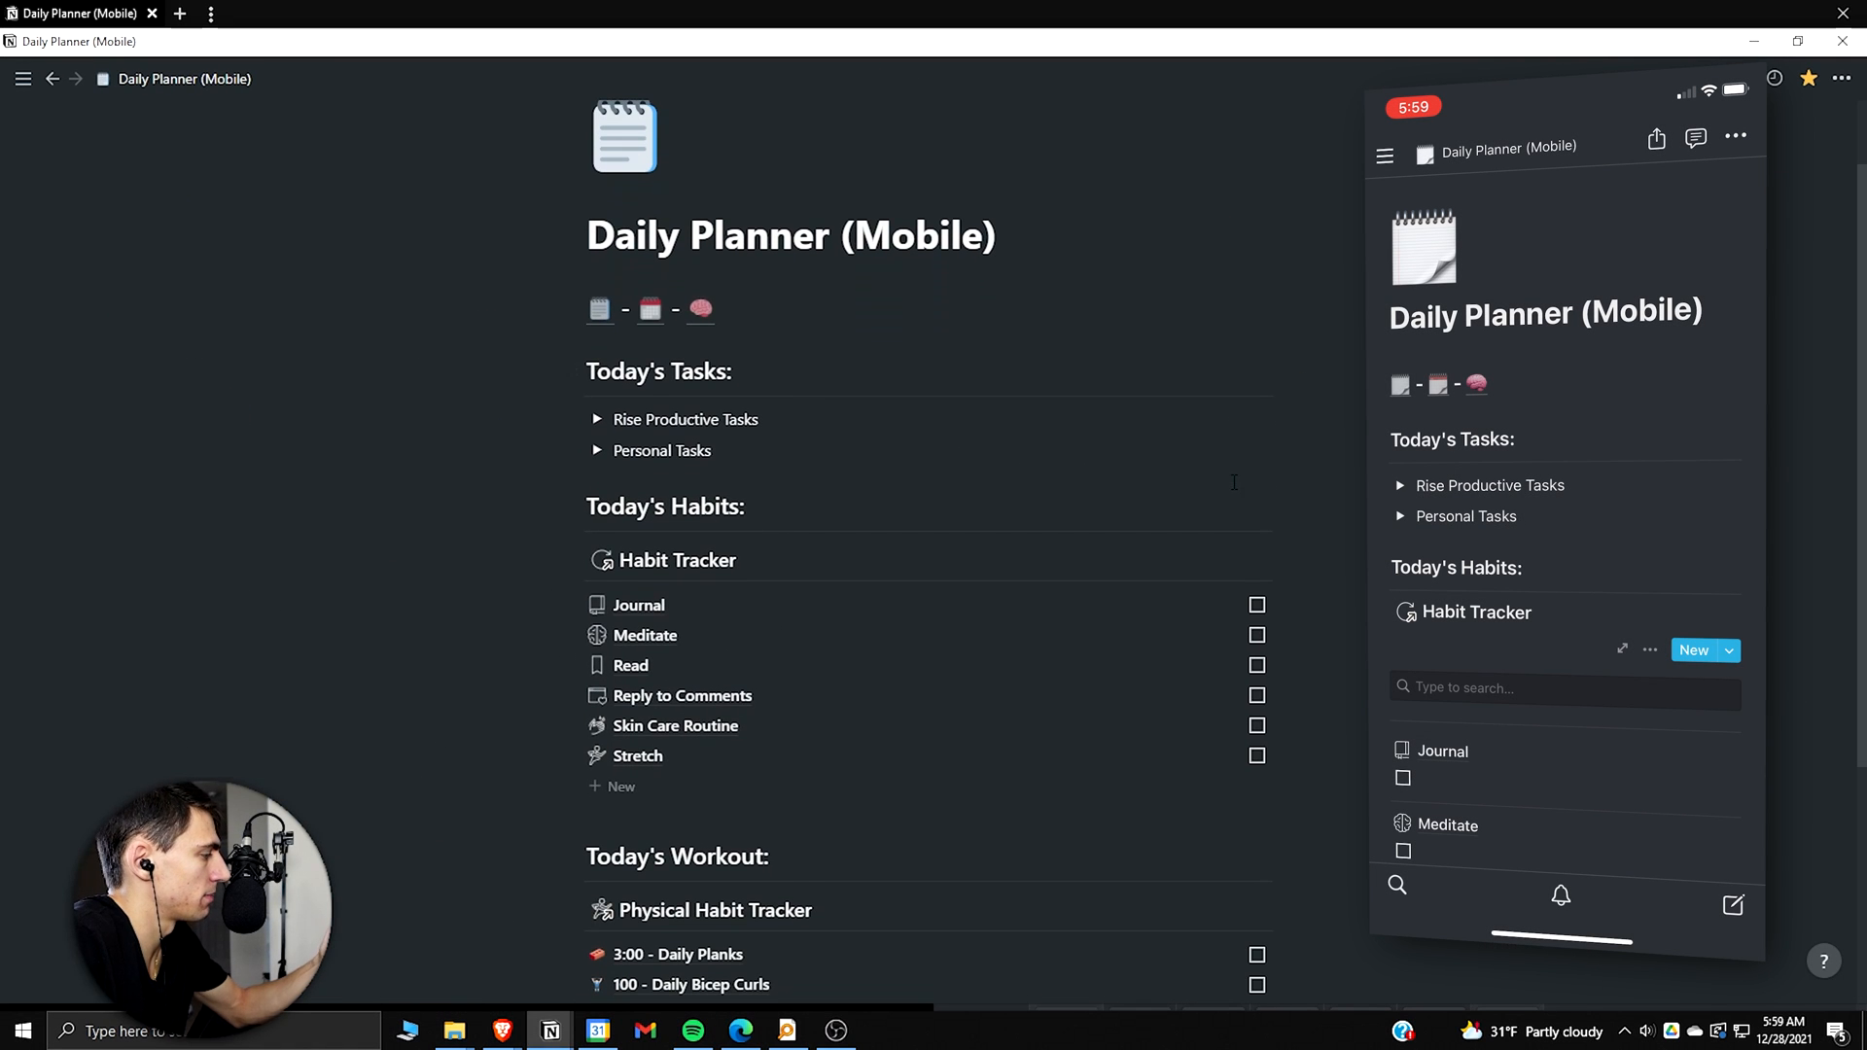
scroll(down, 3)
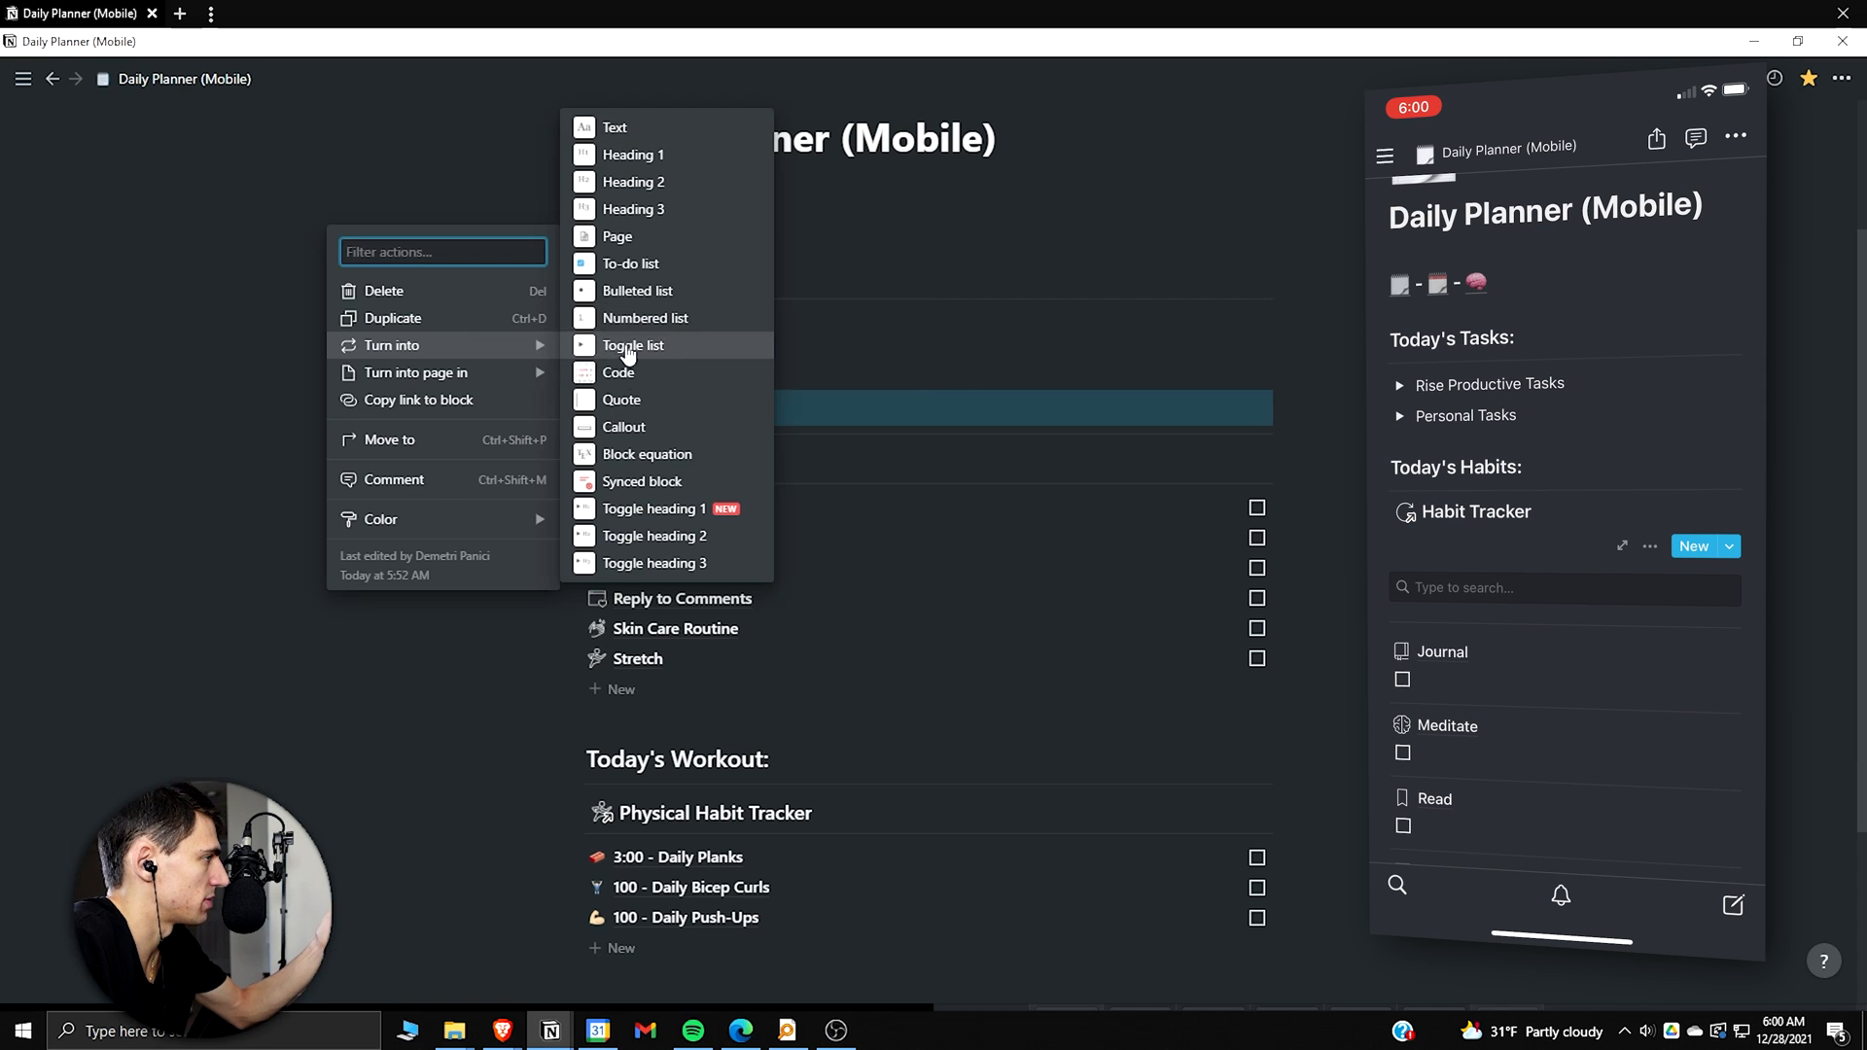
click(632, 346)
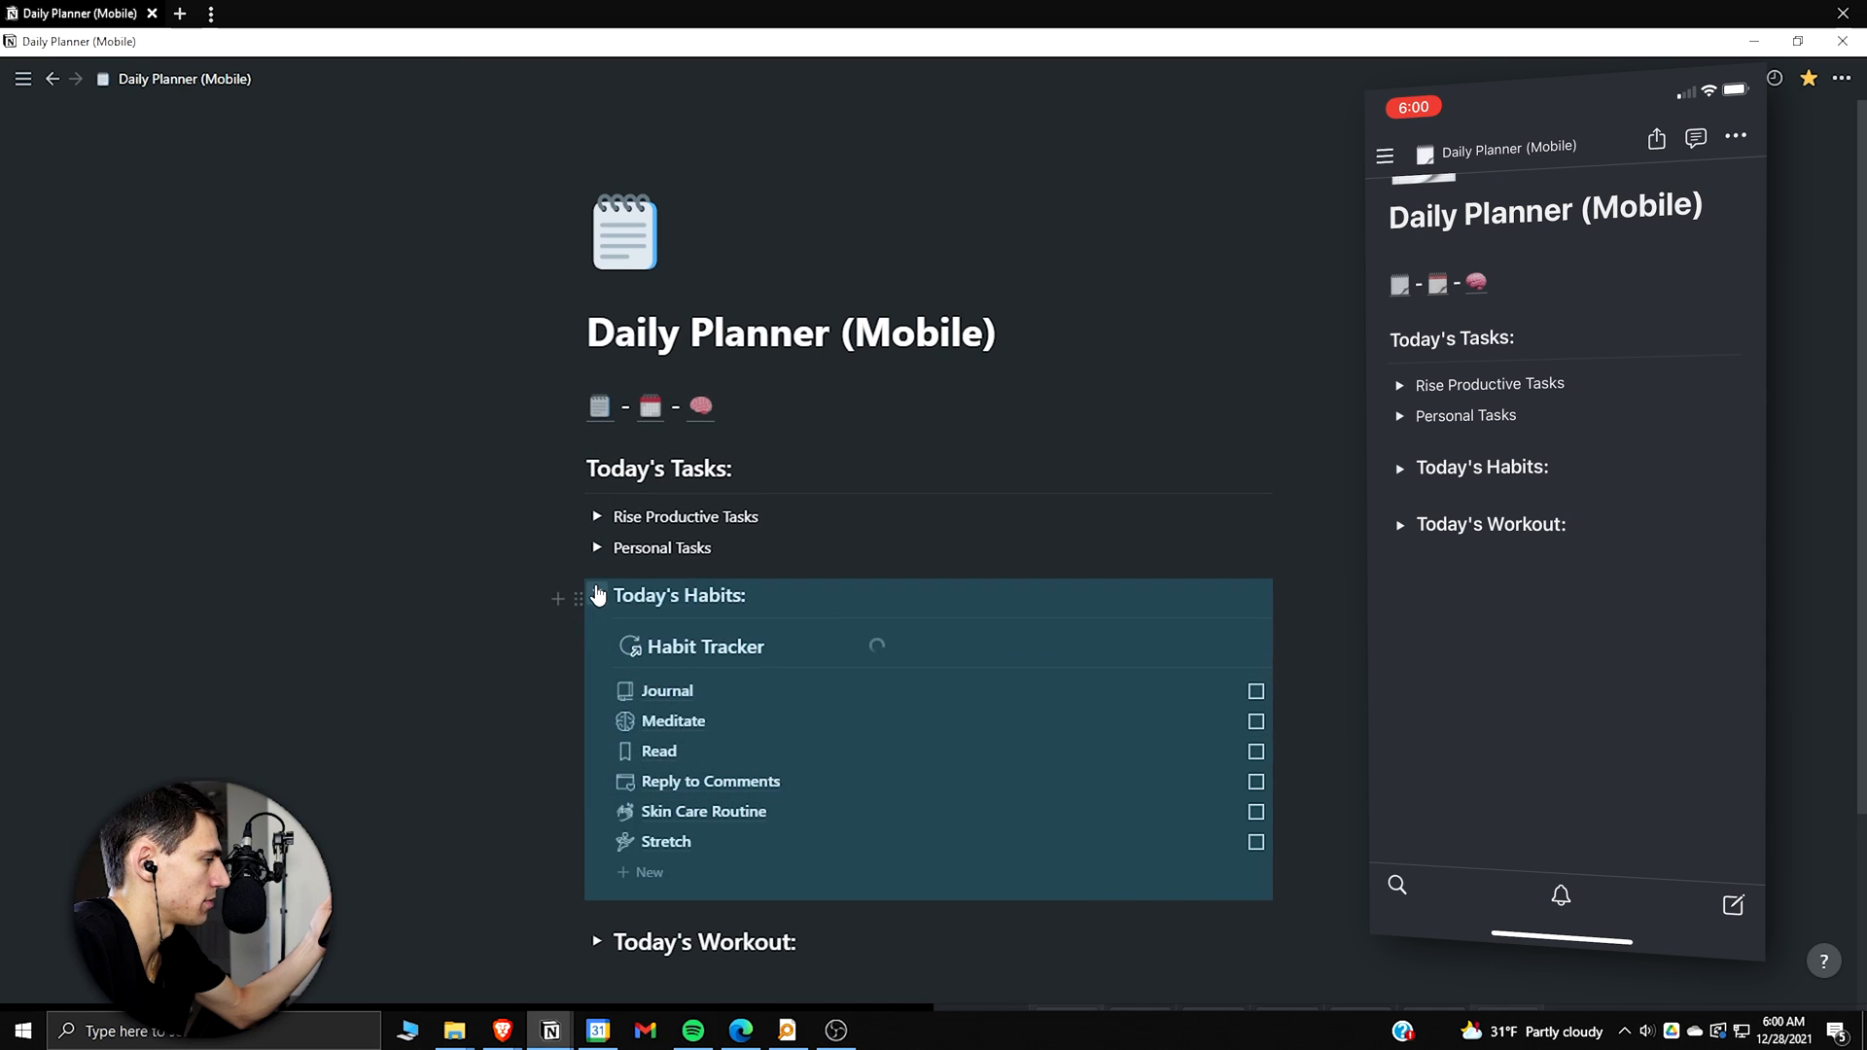
Step: Collapse and reselect the Today's Habits toggle, then review the sections below it
click(597, 596)
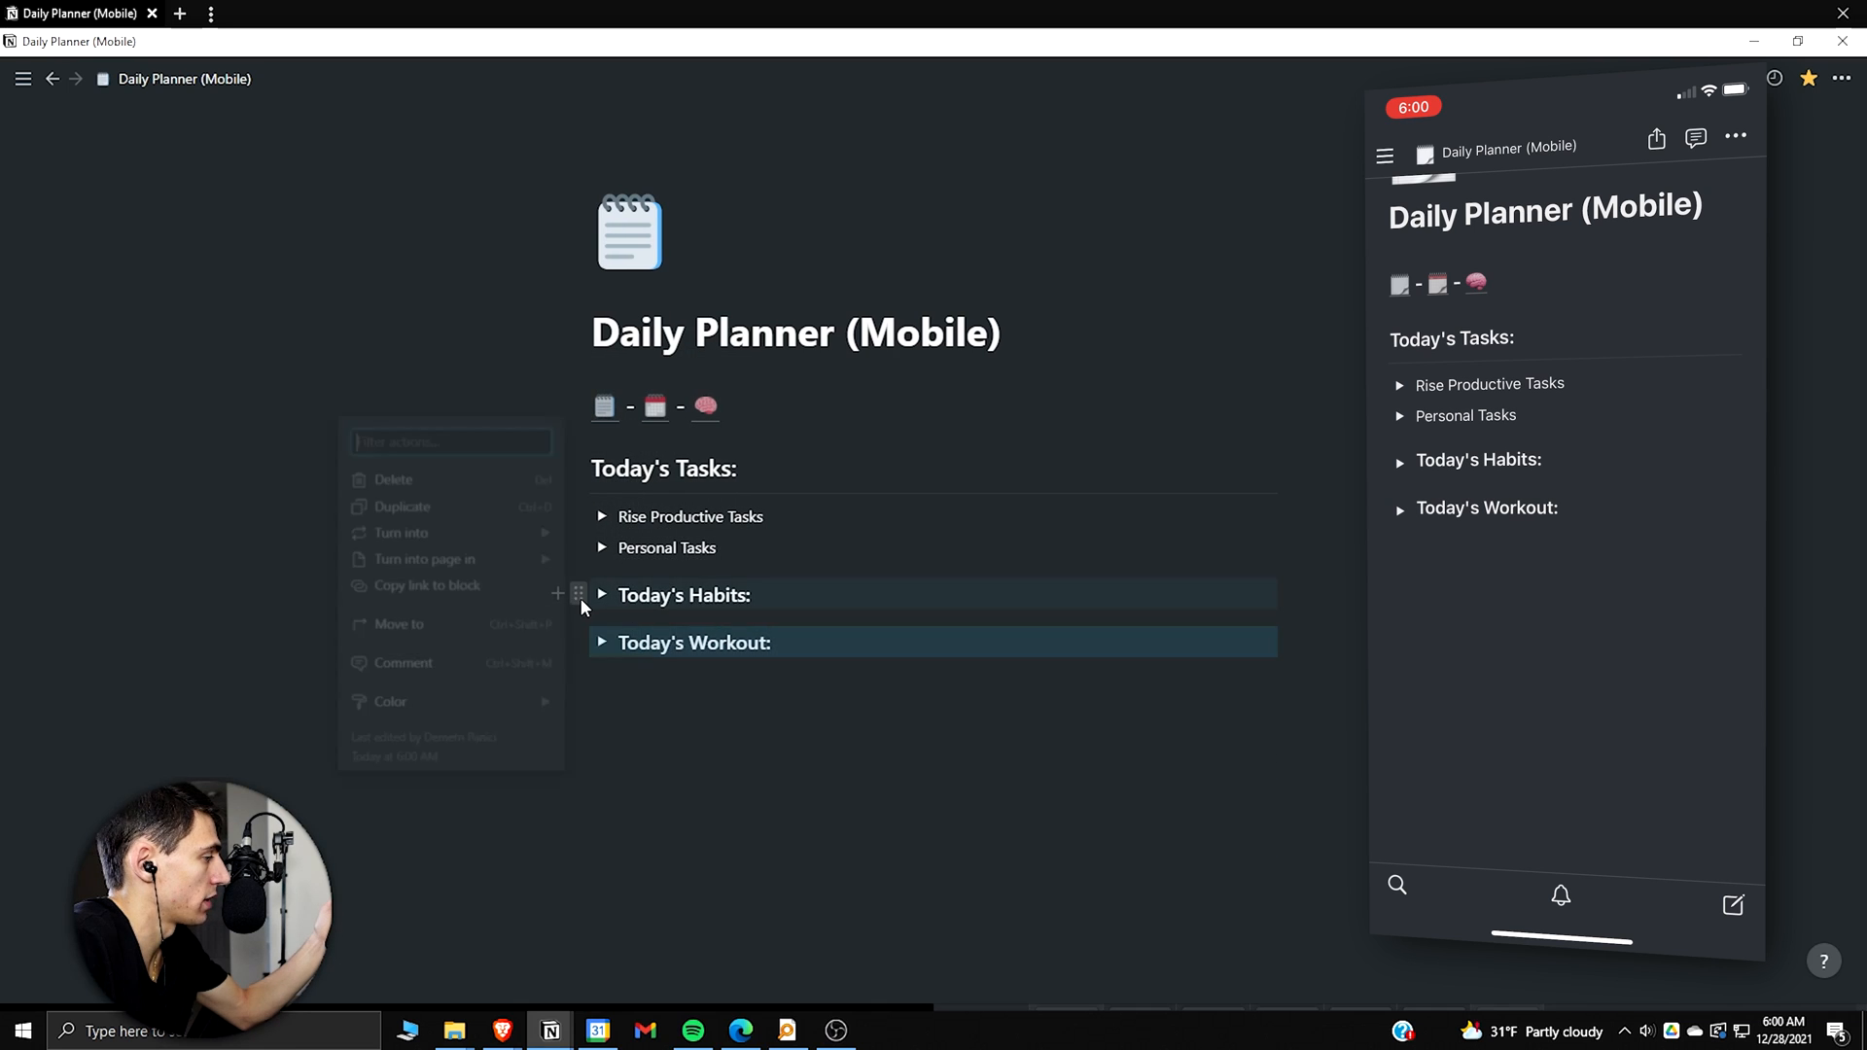
click(399, 531)
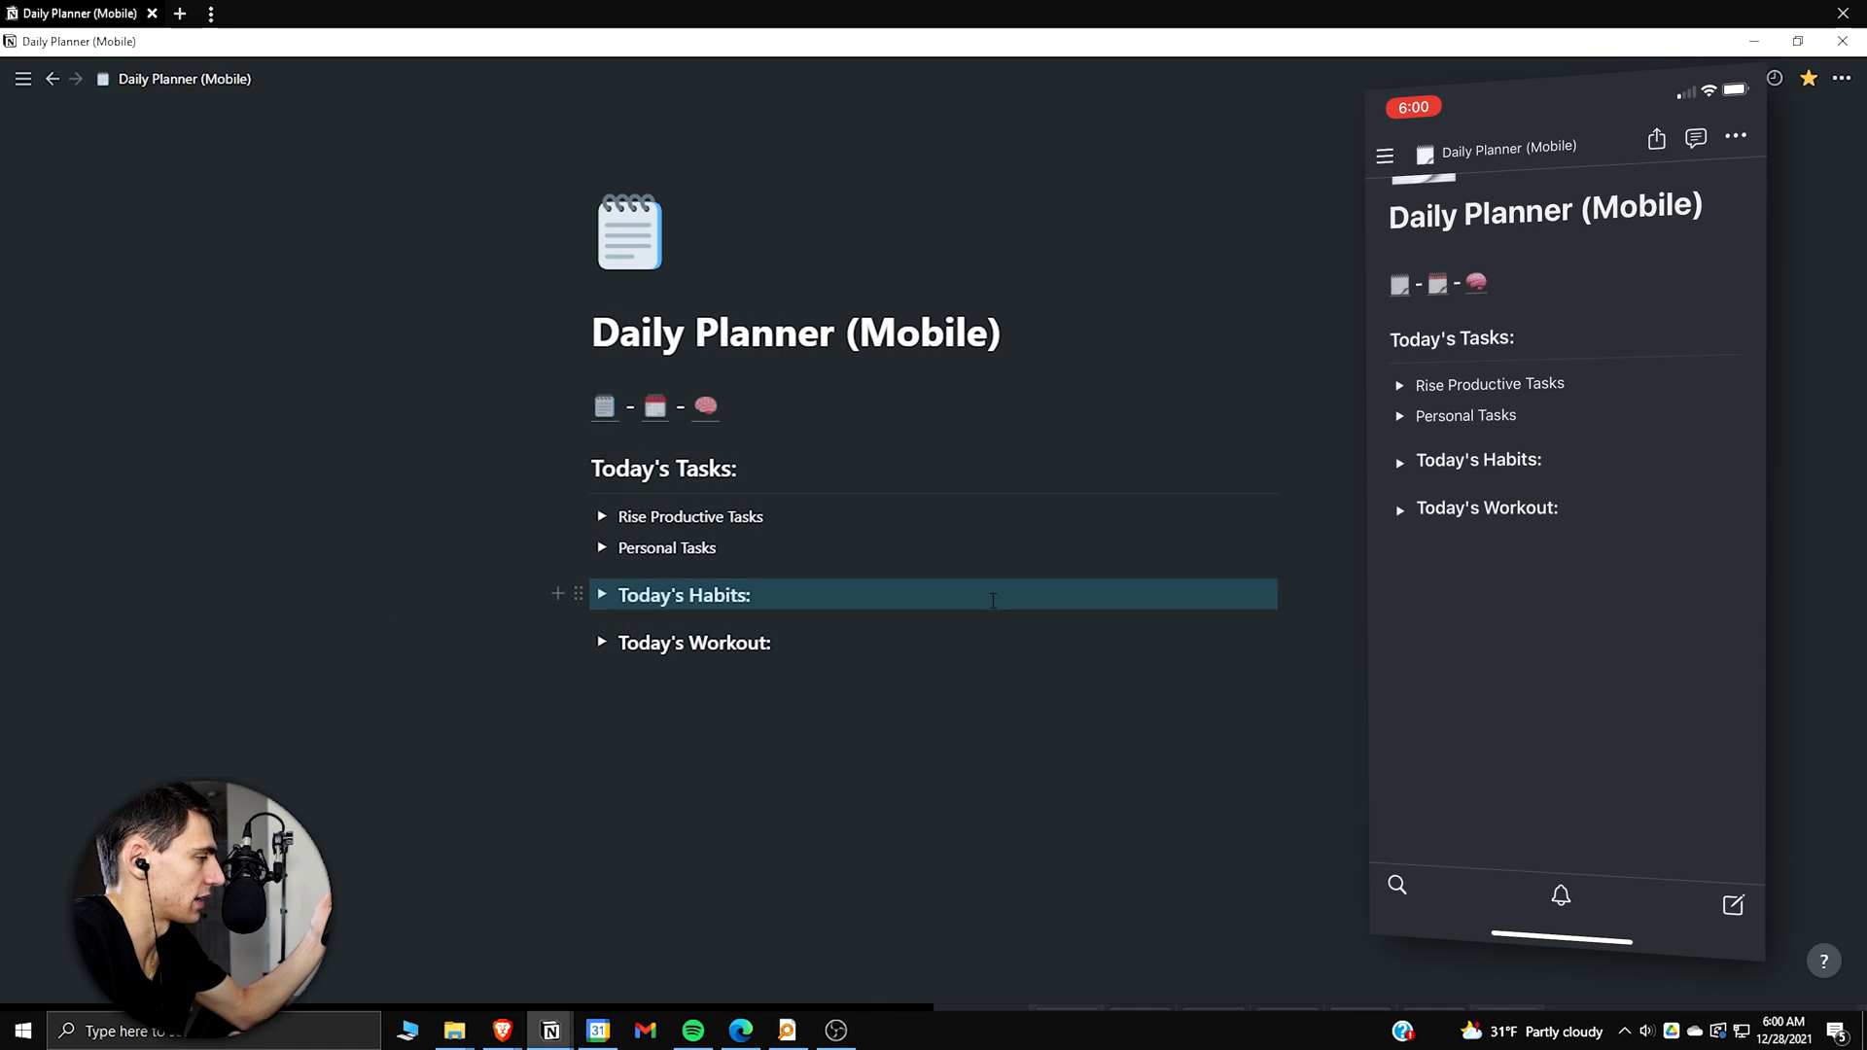
click(601, 595)
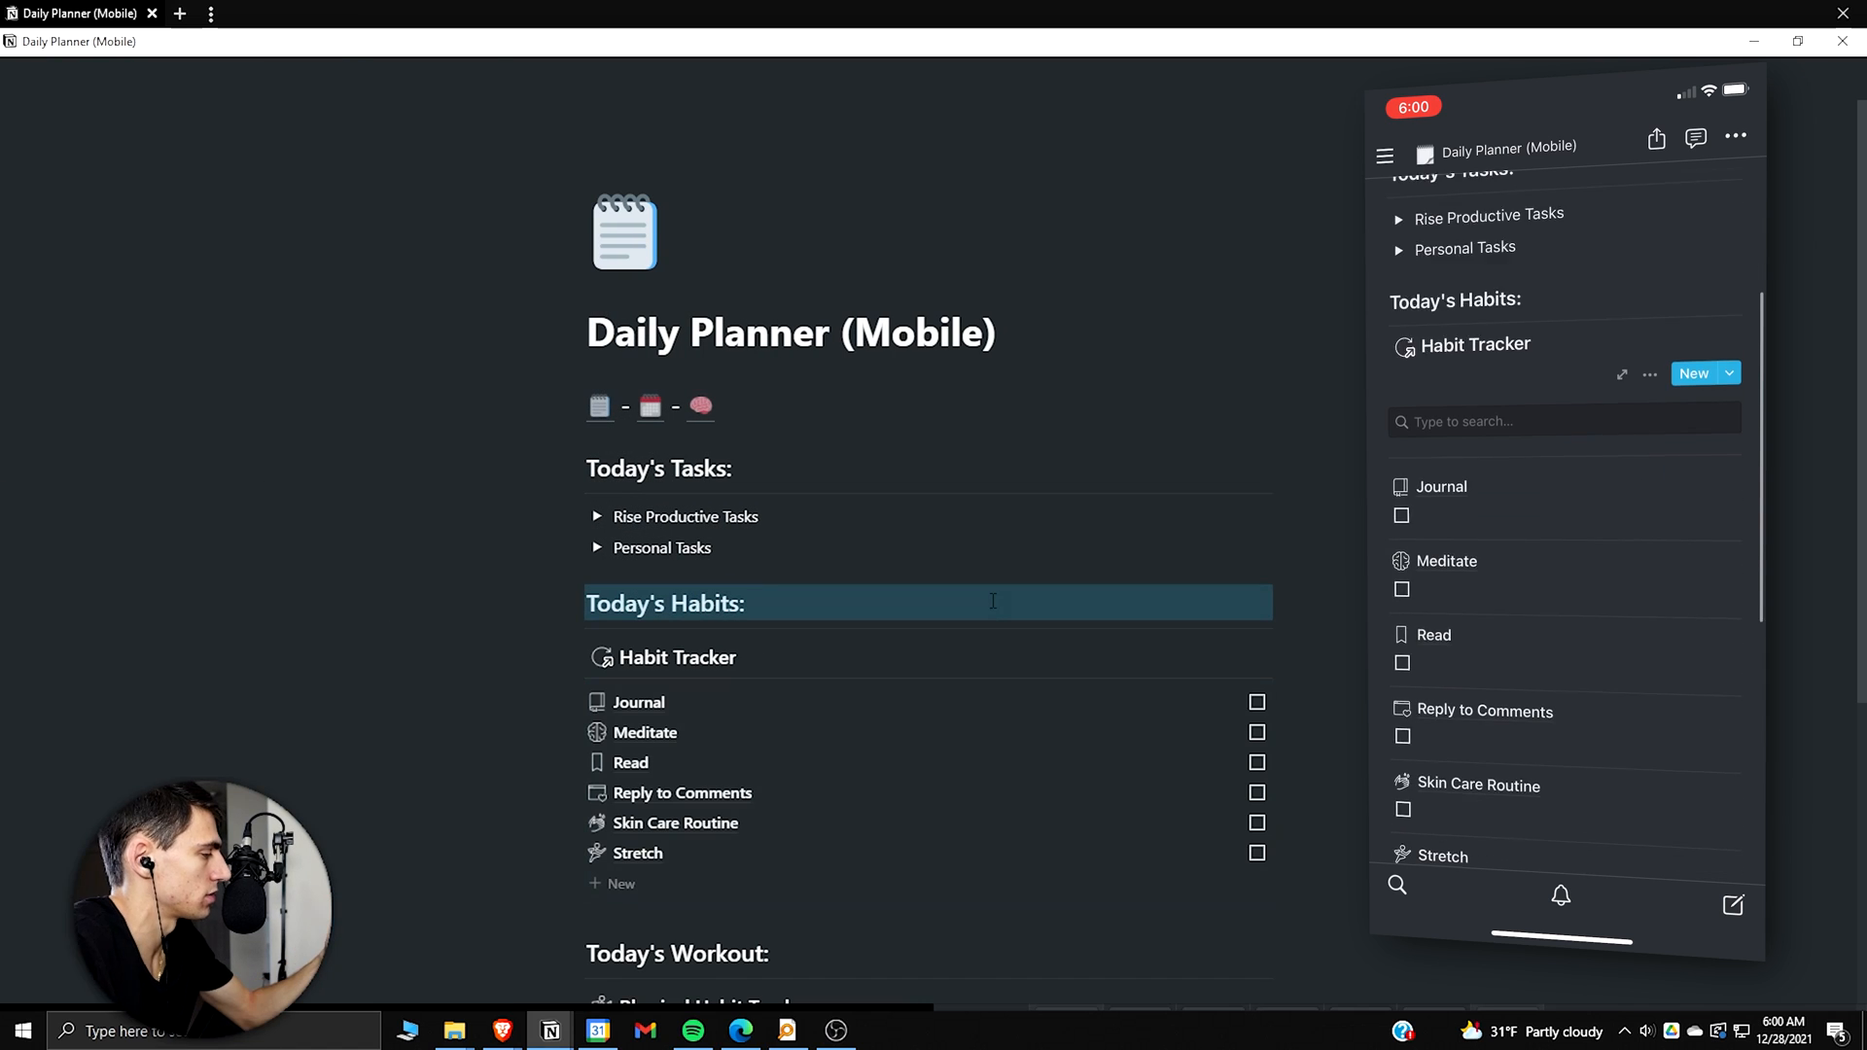
scroll(down, 3)
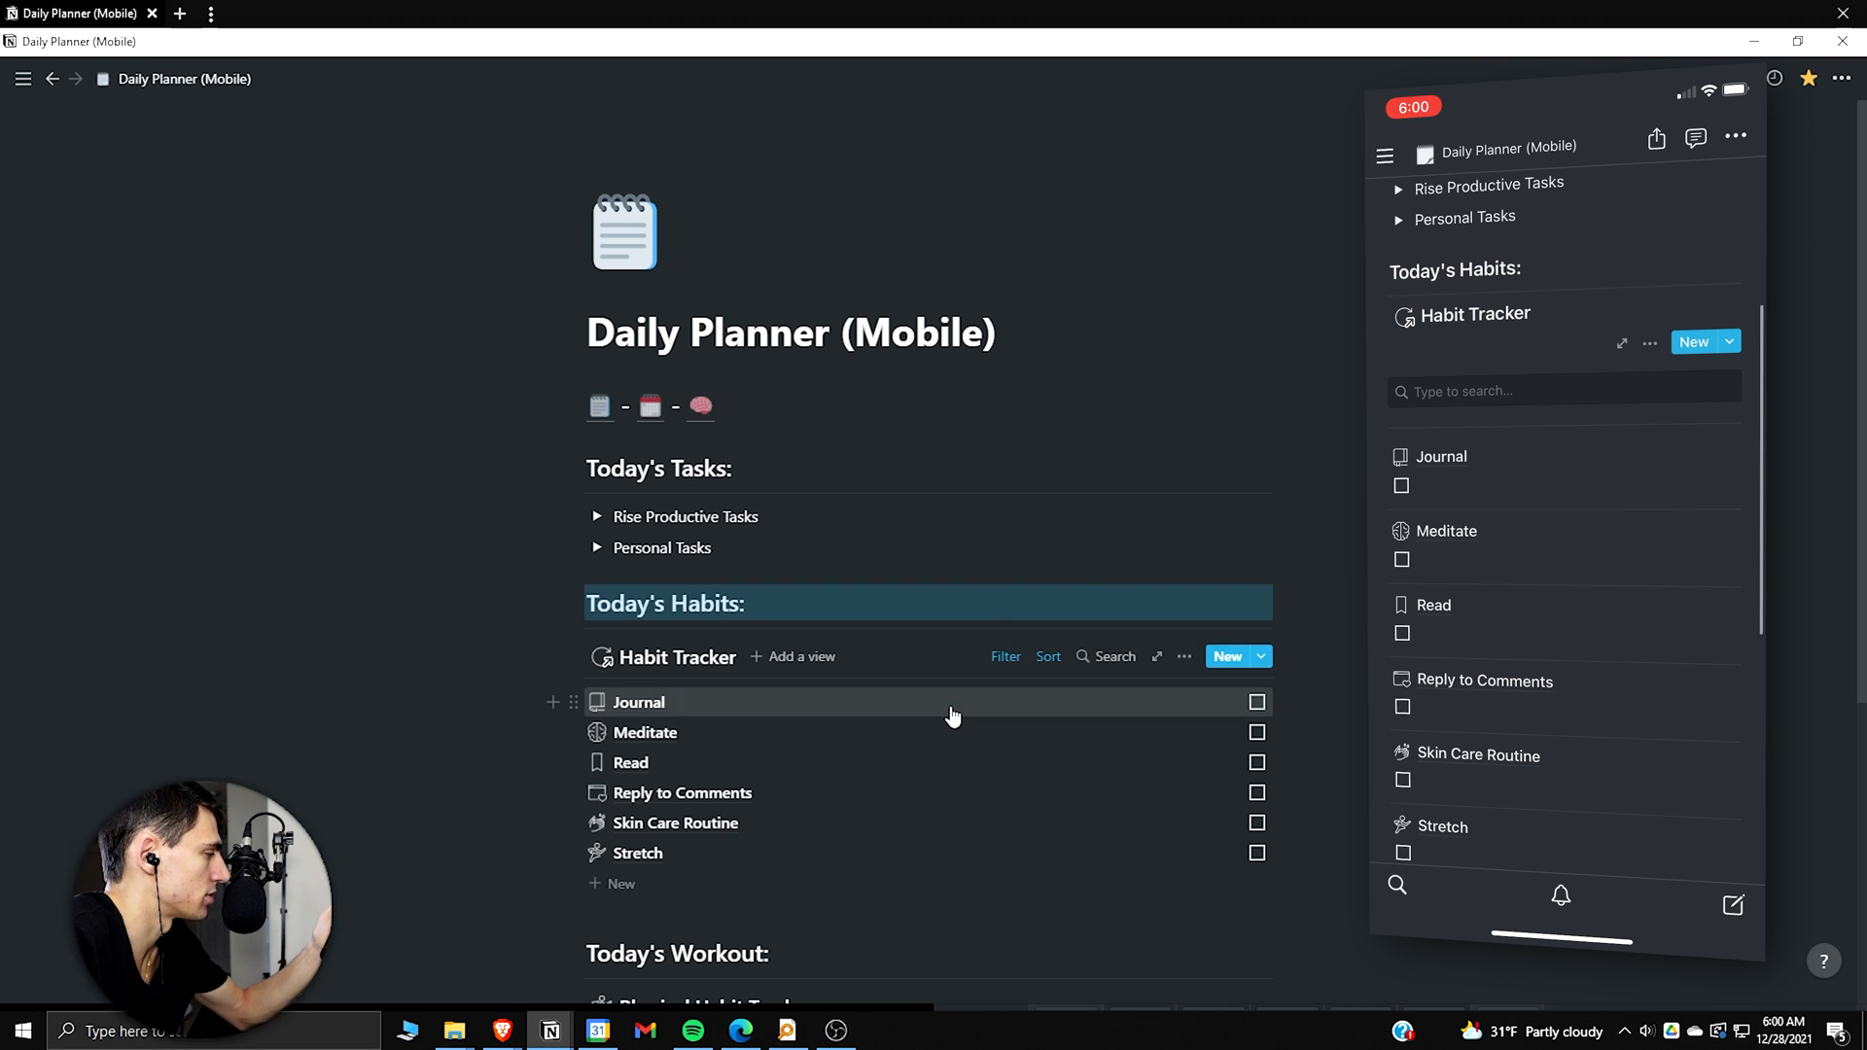
scroll(down, 3)
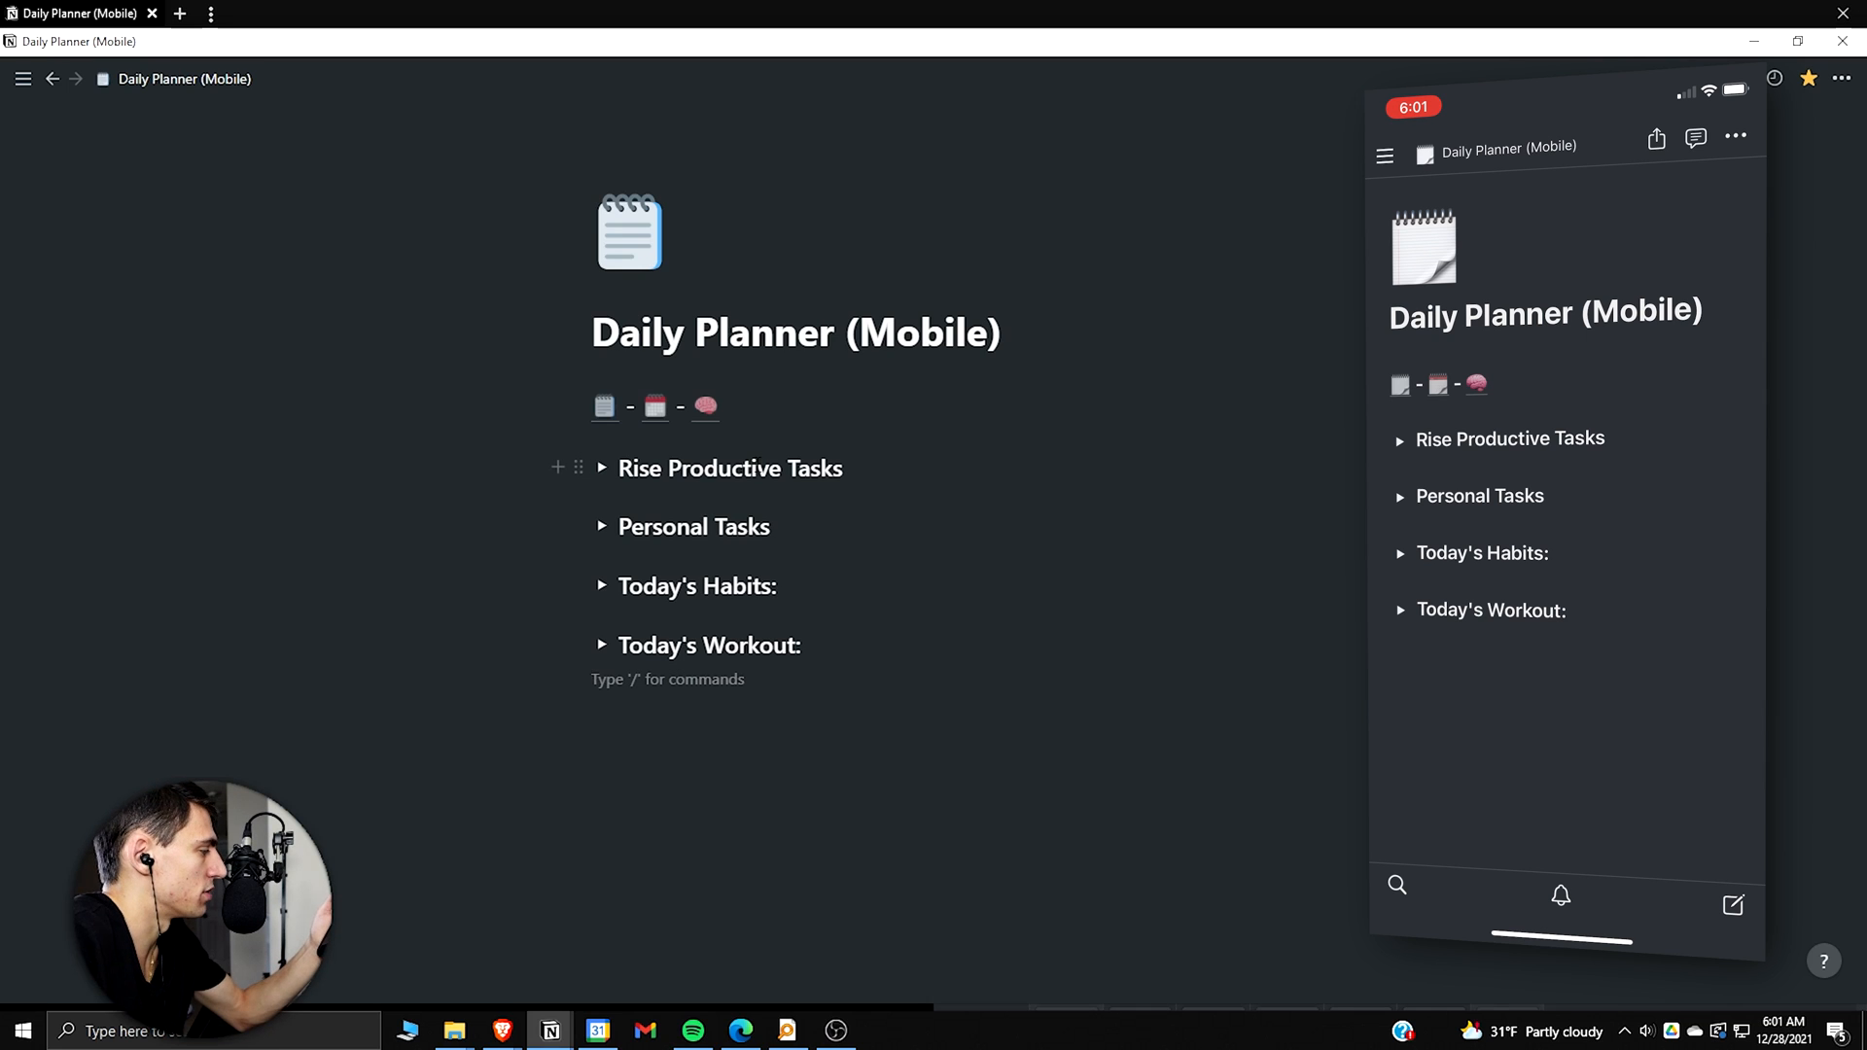
mouse_move(656, 406)
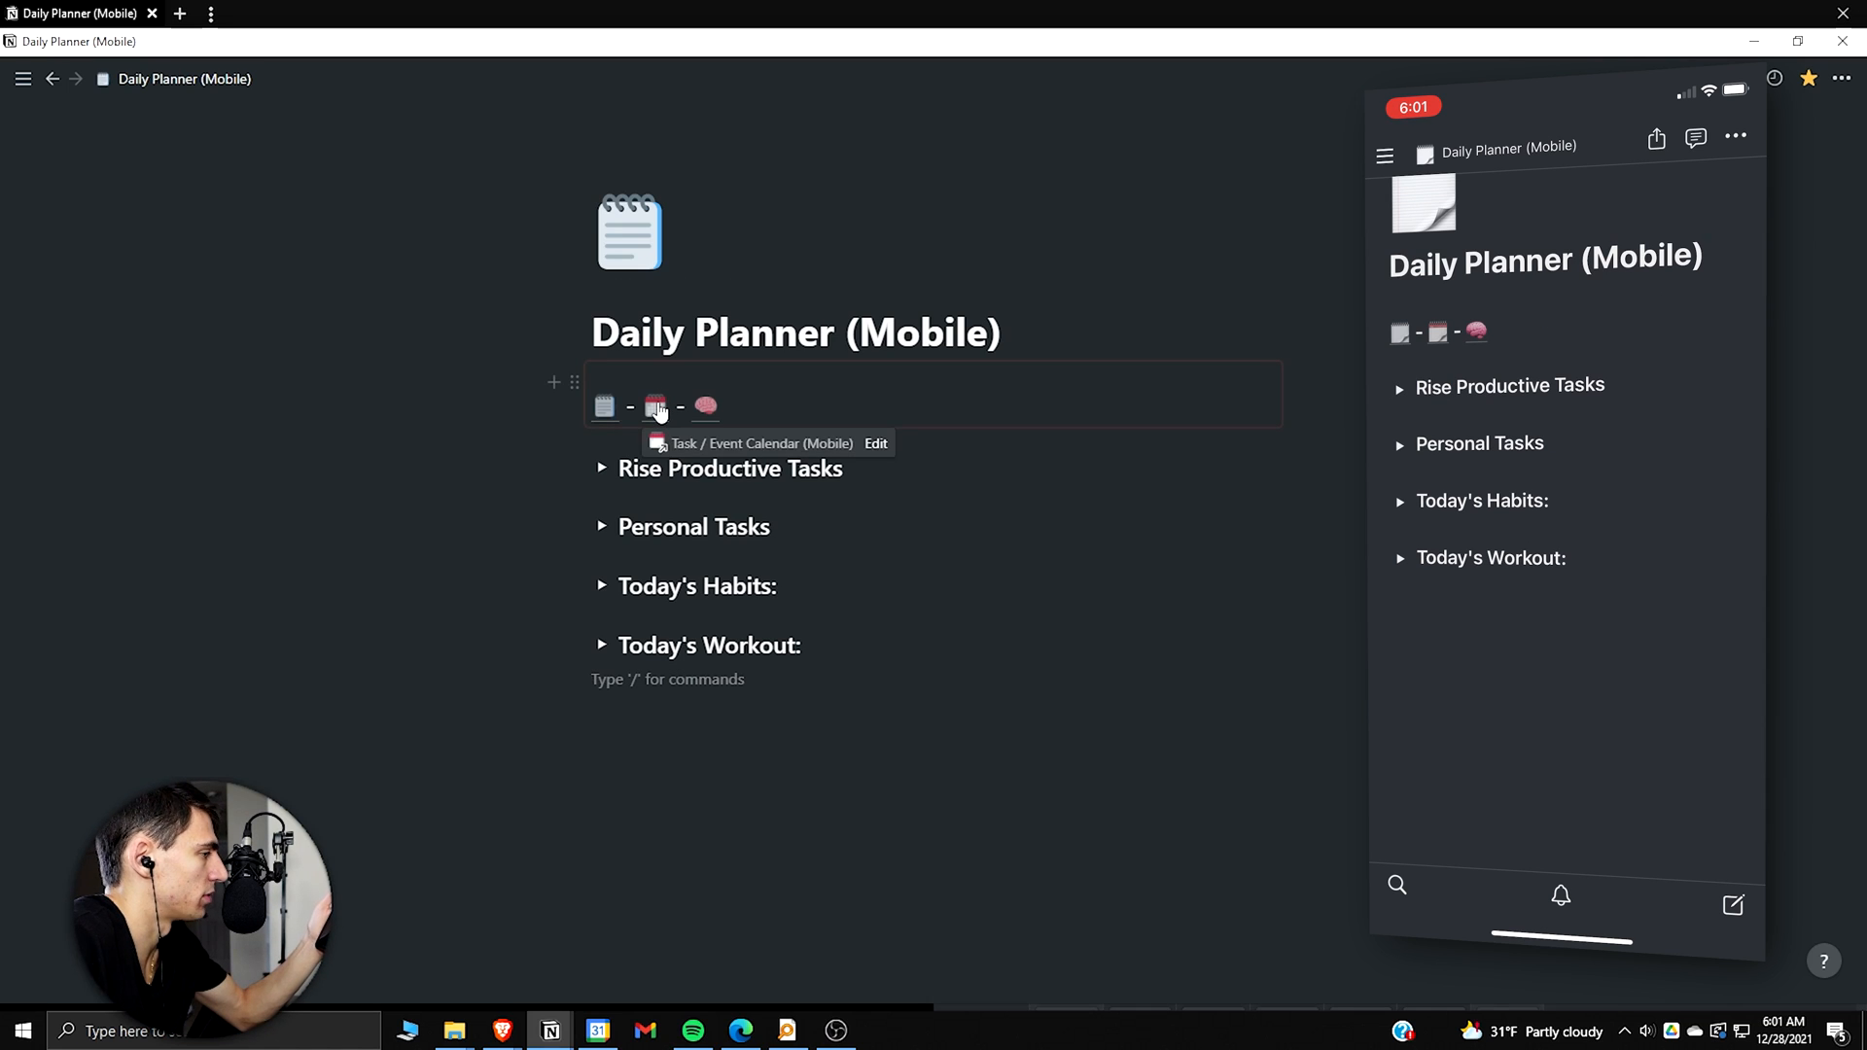
mouse_move(667, 399)
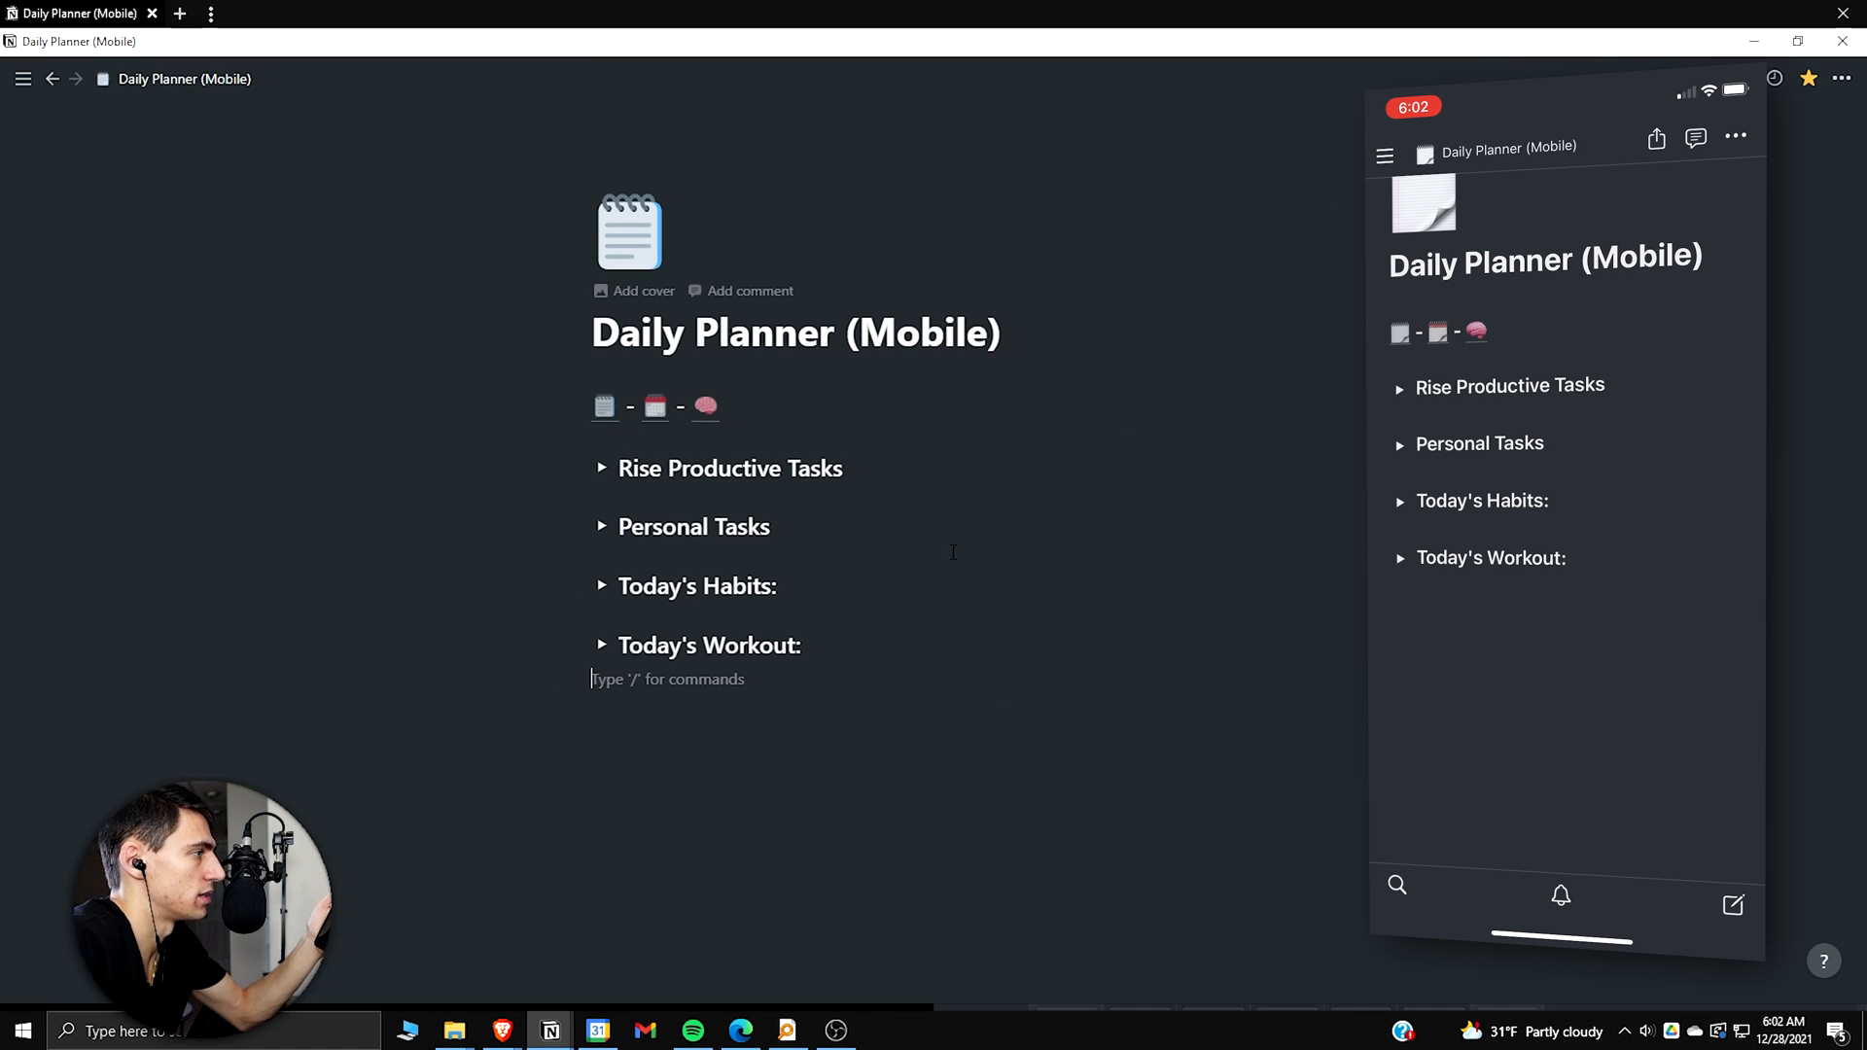
mouse_move(654, 409)
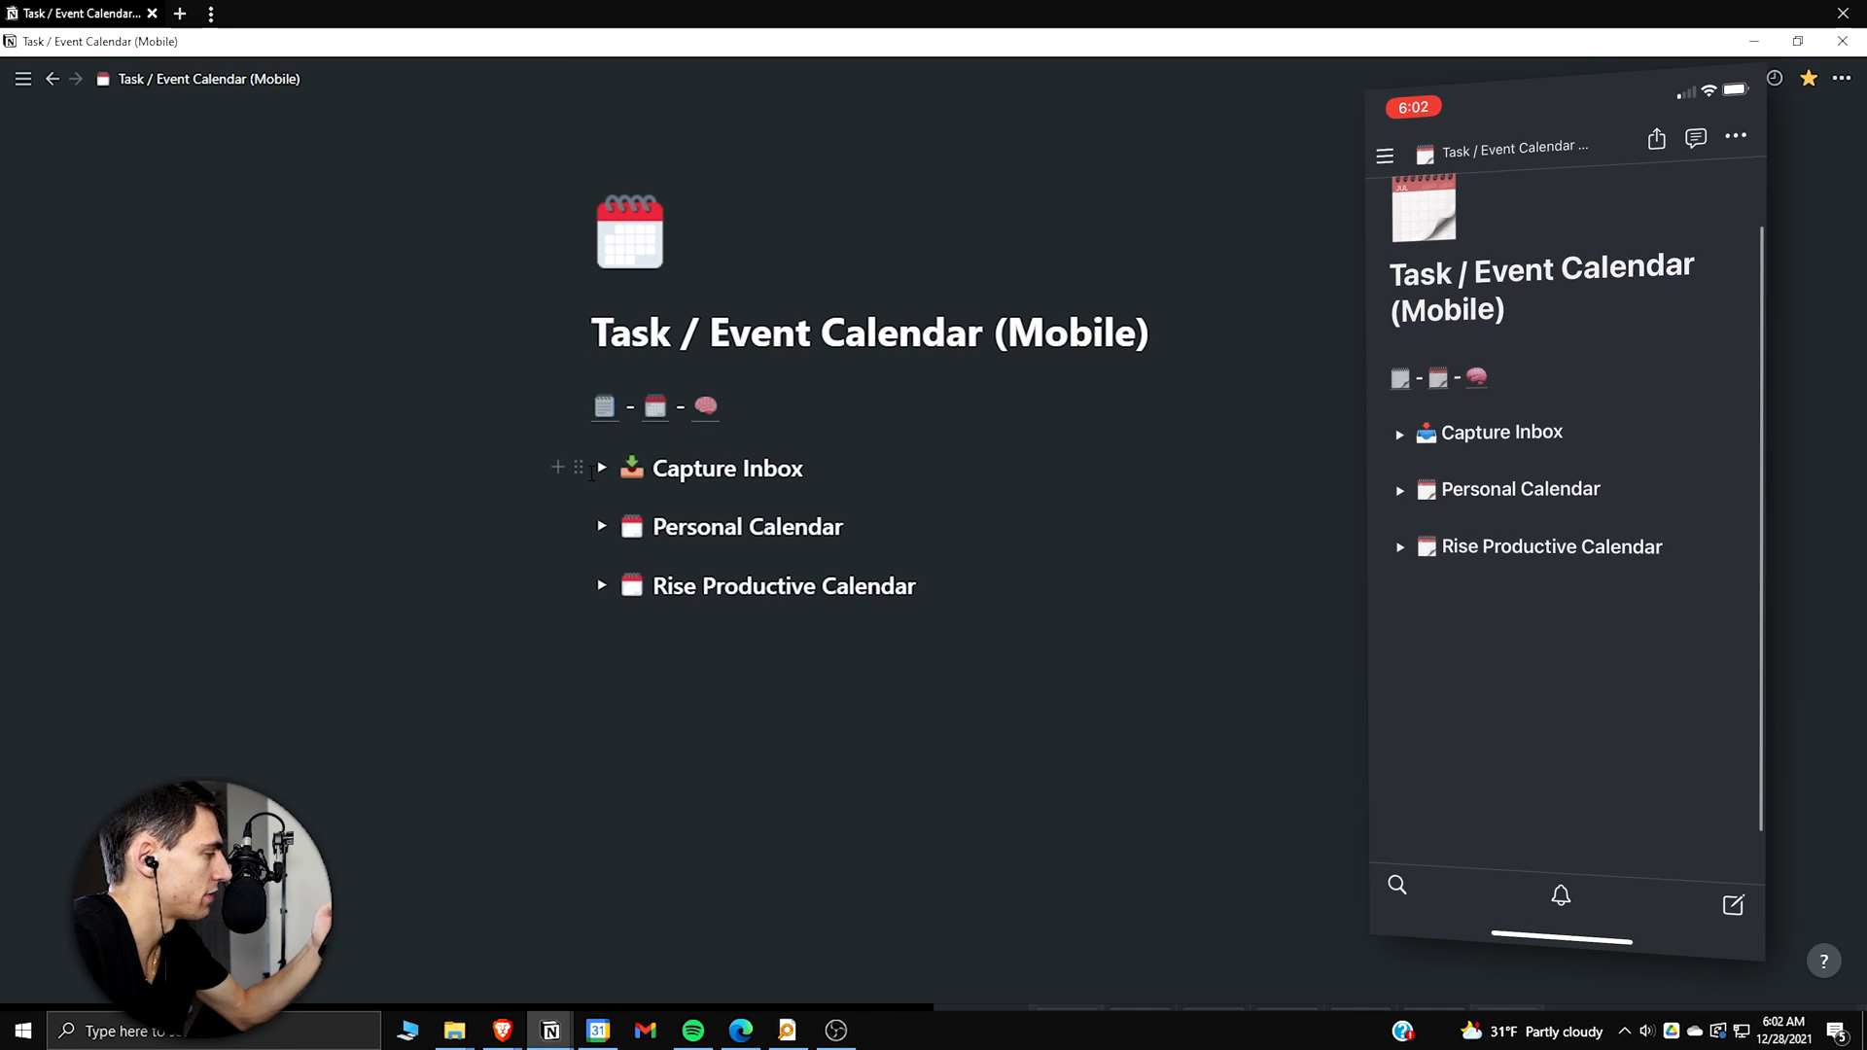
Step: On Task / Event Calendar (Mobile), convert Capture Inbox into a collapsed toggle heading like the calendars
click(1400, 432)
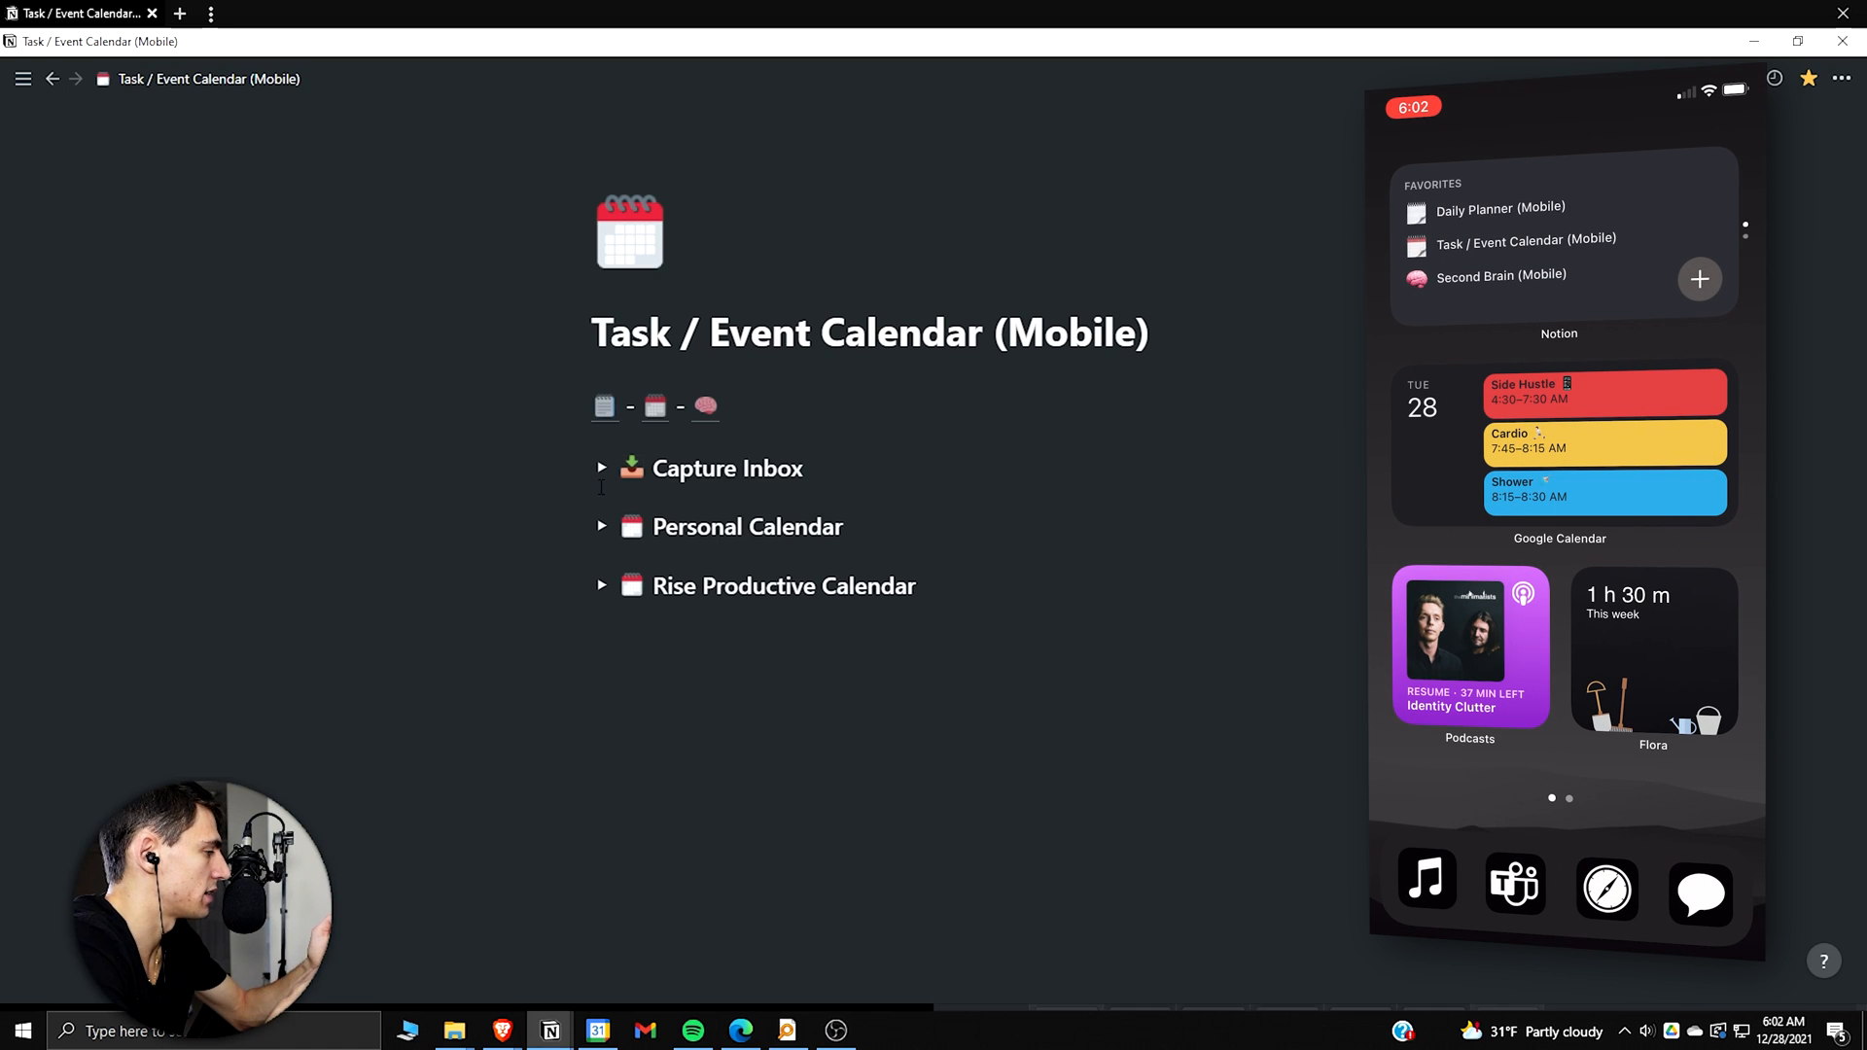
click(1525, 242)
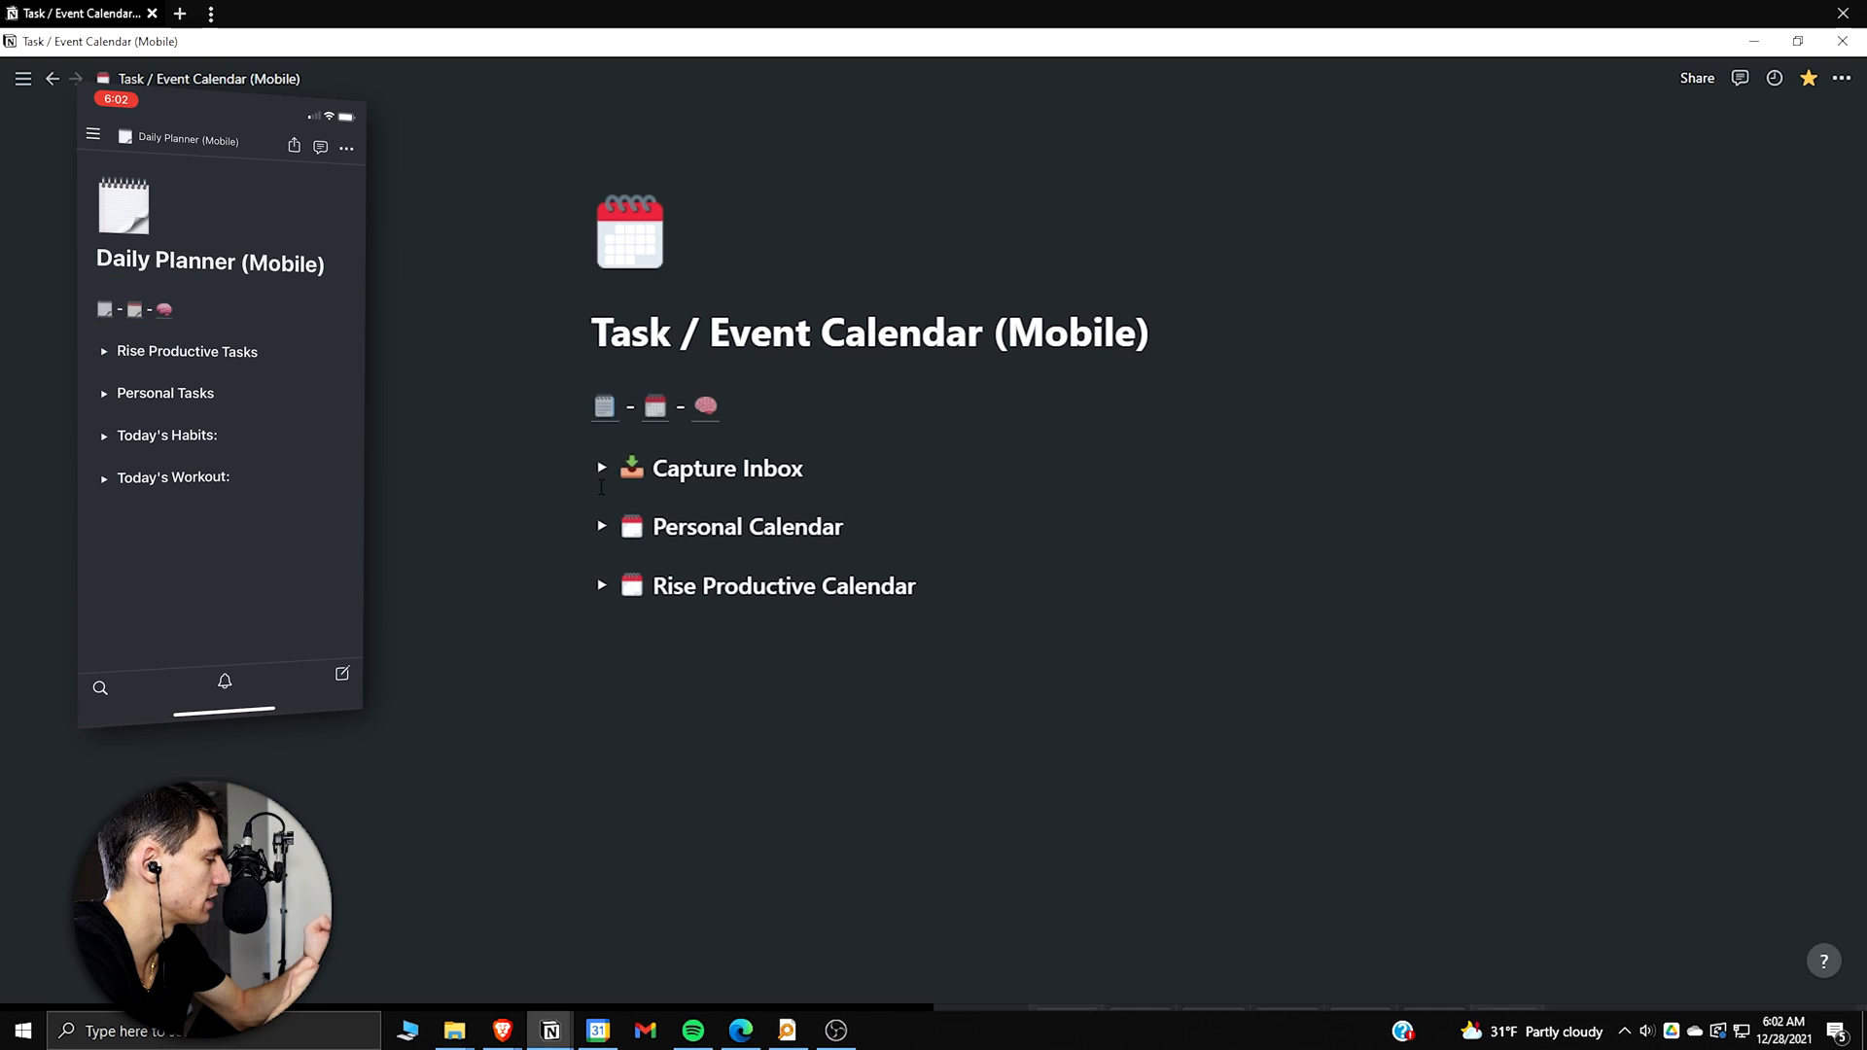
Step: Lock both mobile pages, Daily Planner (Mobile) and Second Brain (Mobile), via Lock page in the ••• menu
click(655, 406)
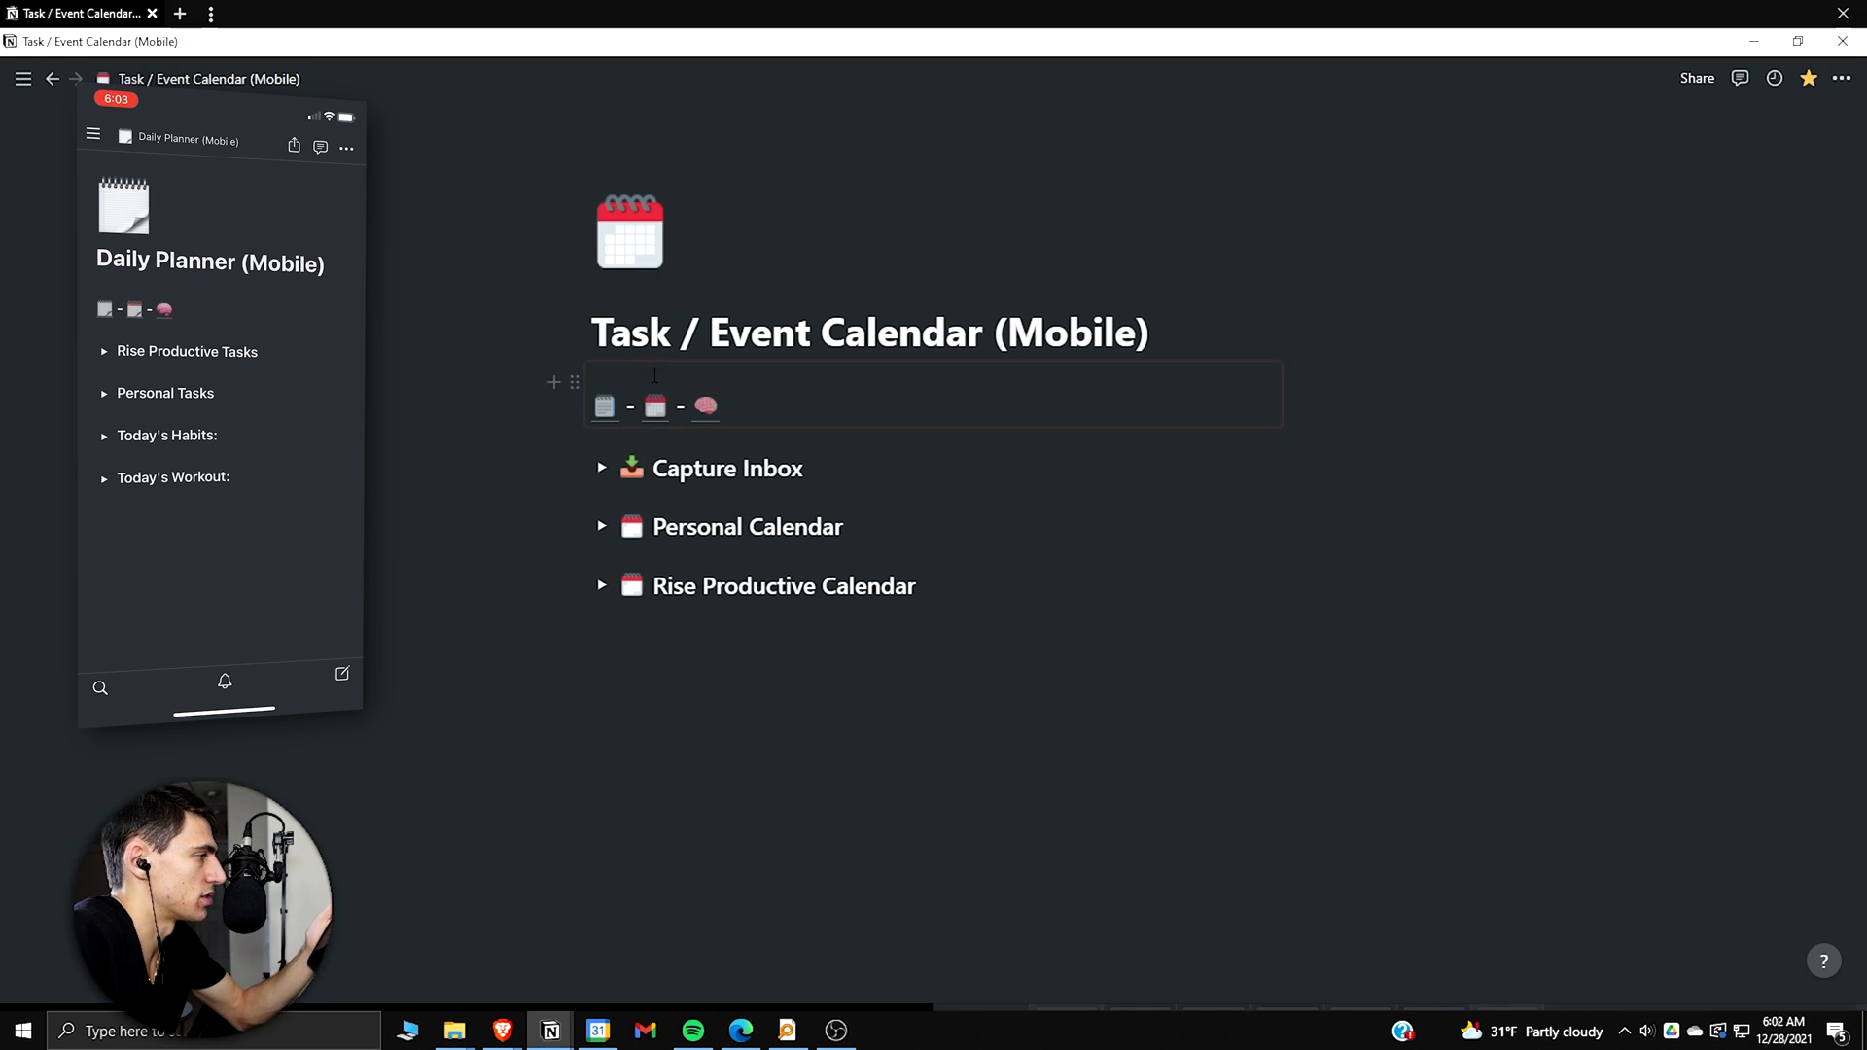
click(1838, 78)
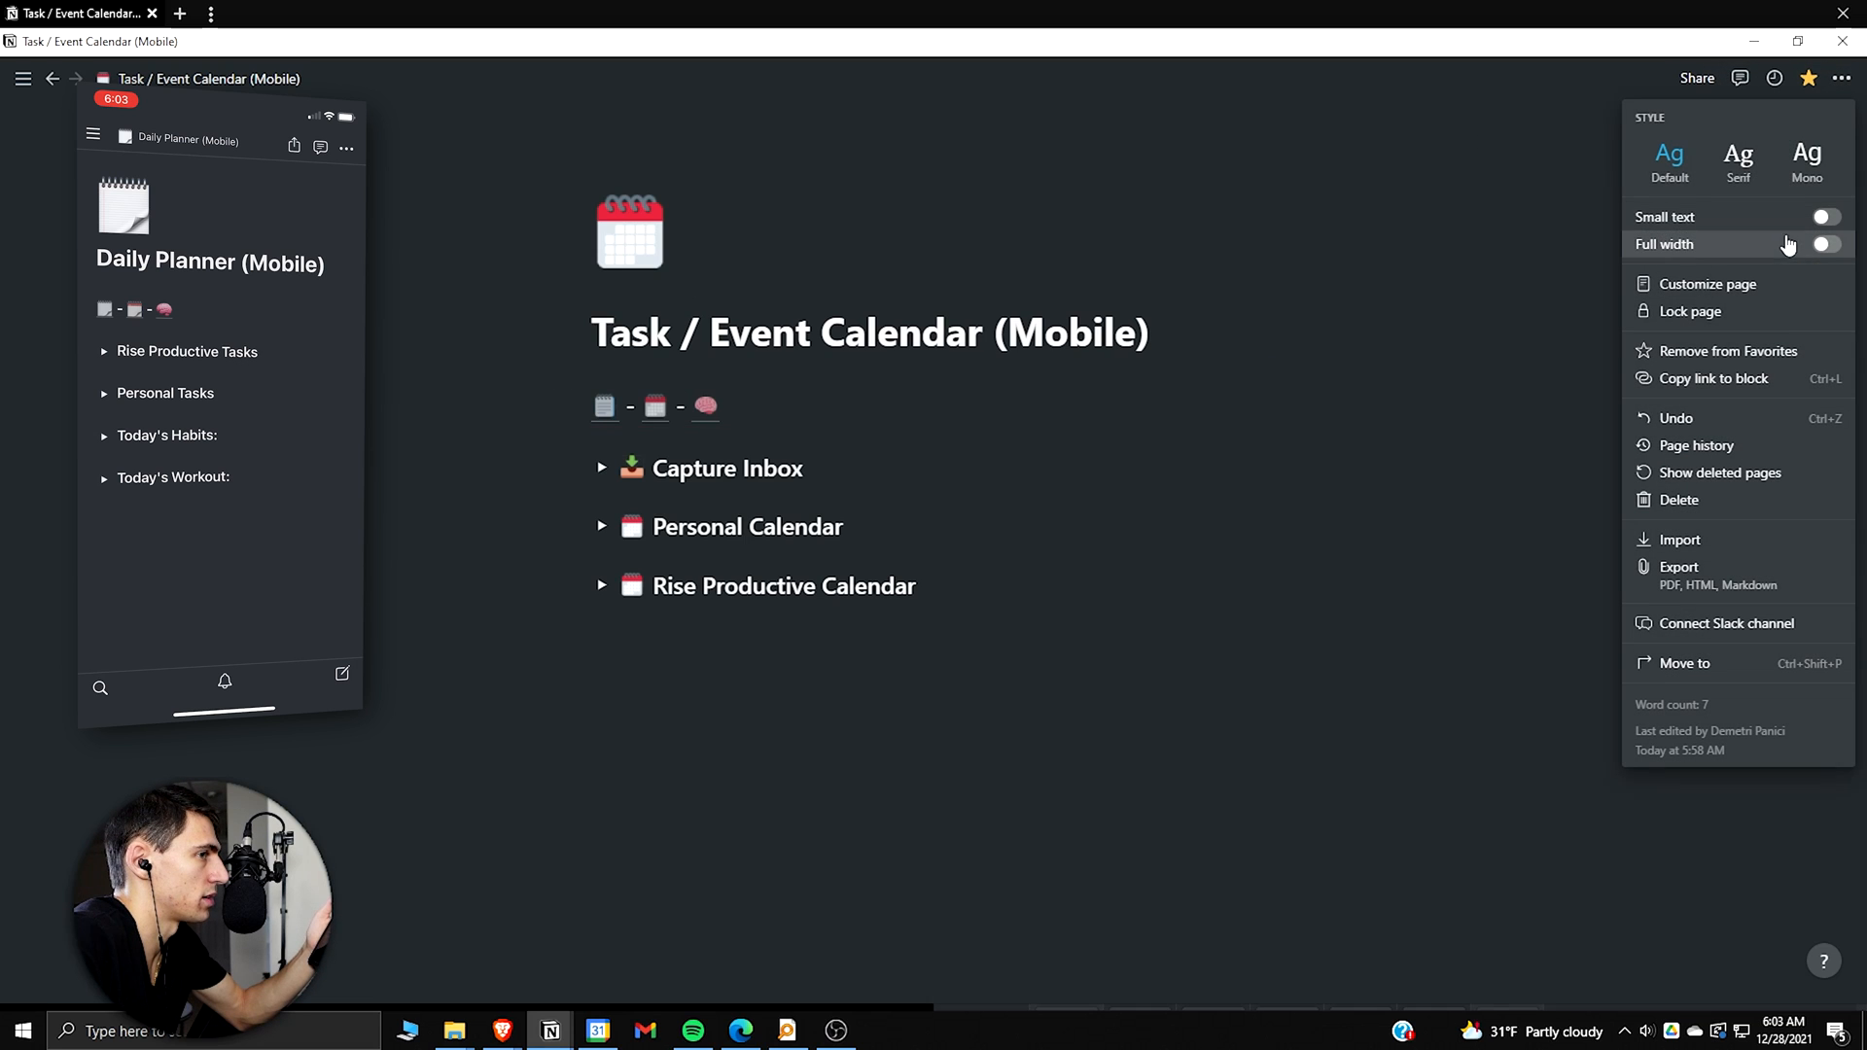
click(1688, 311)
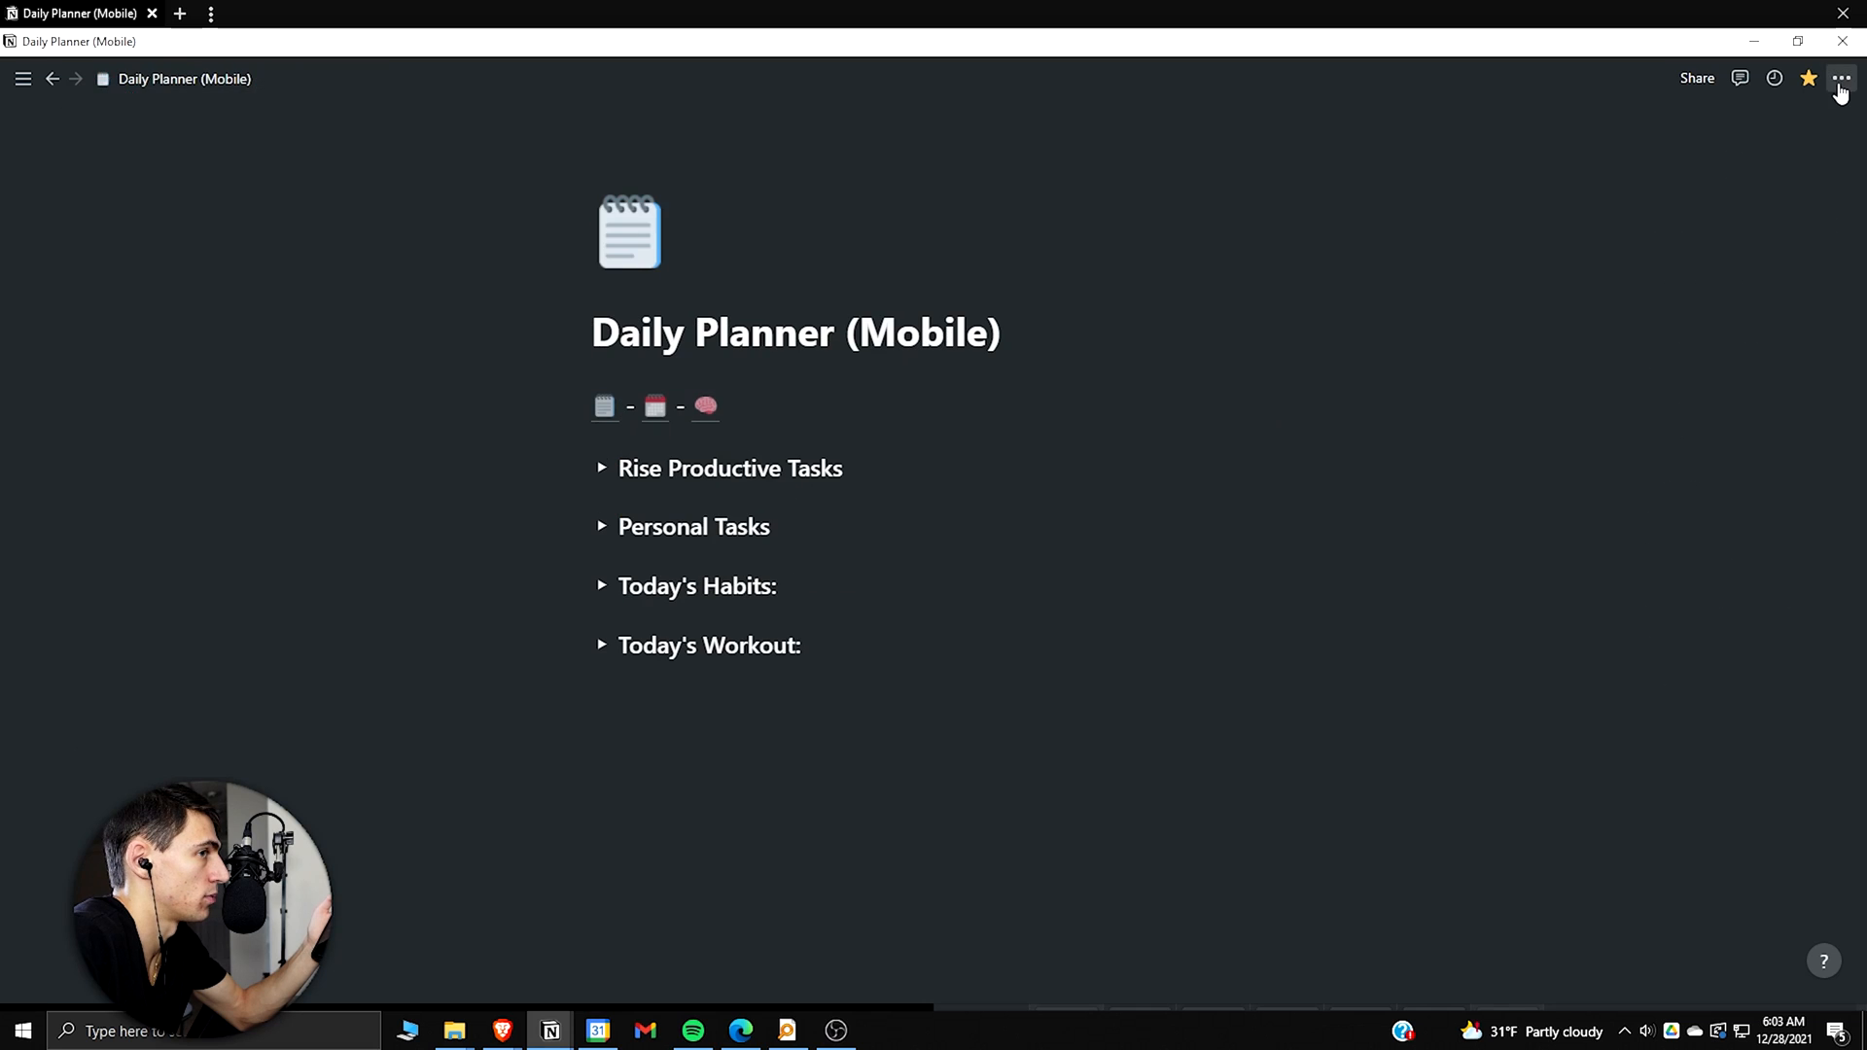
click(1840, 78)
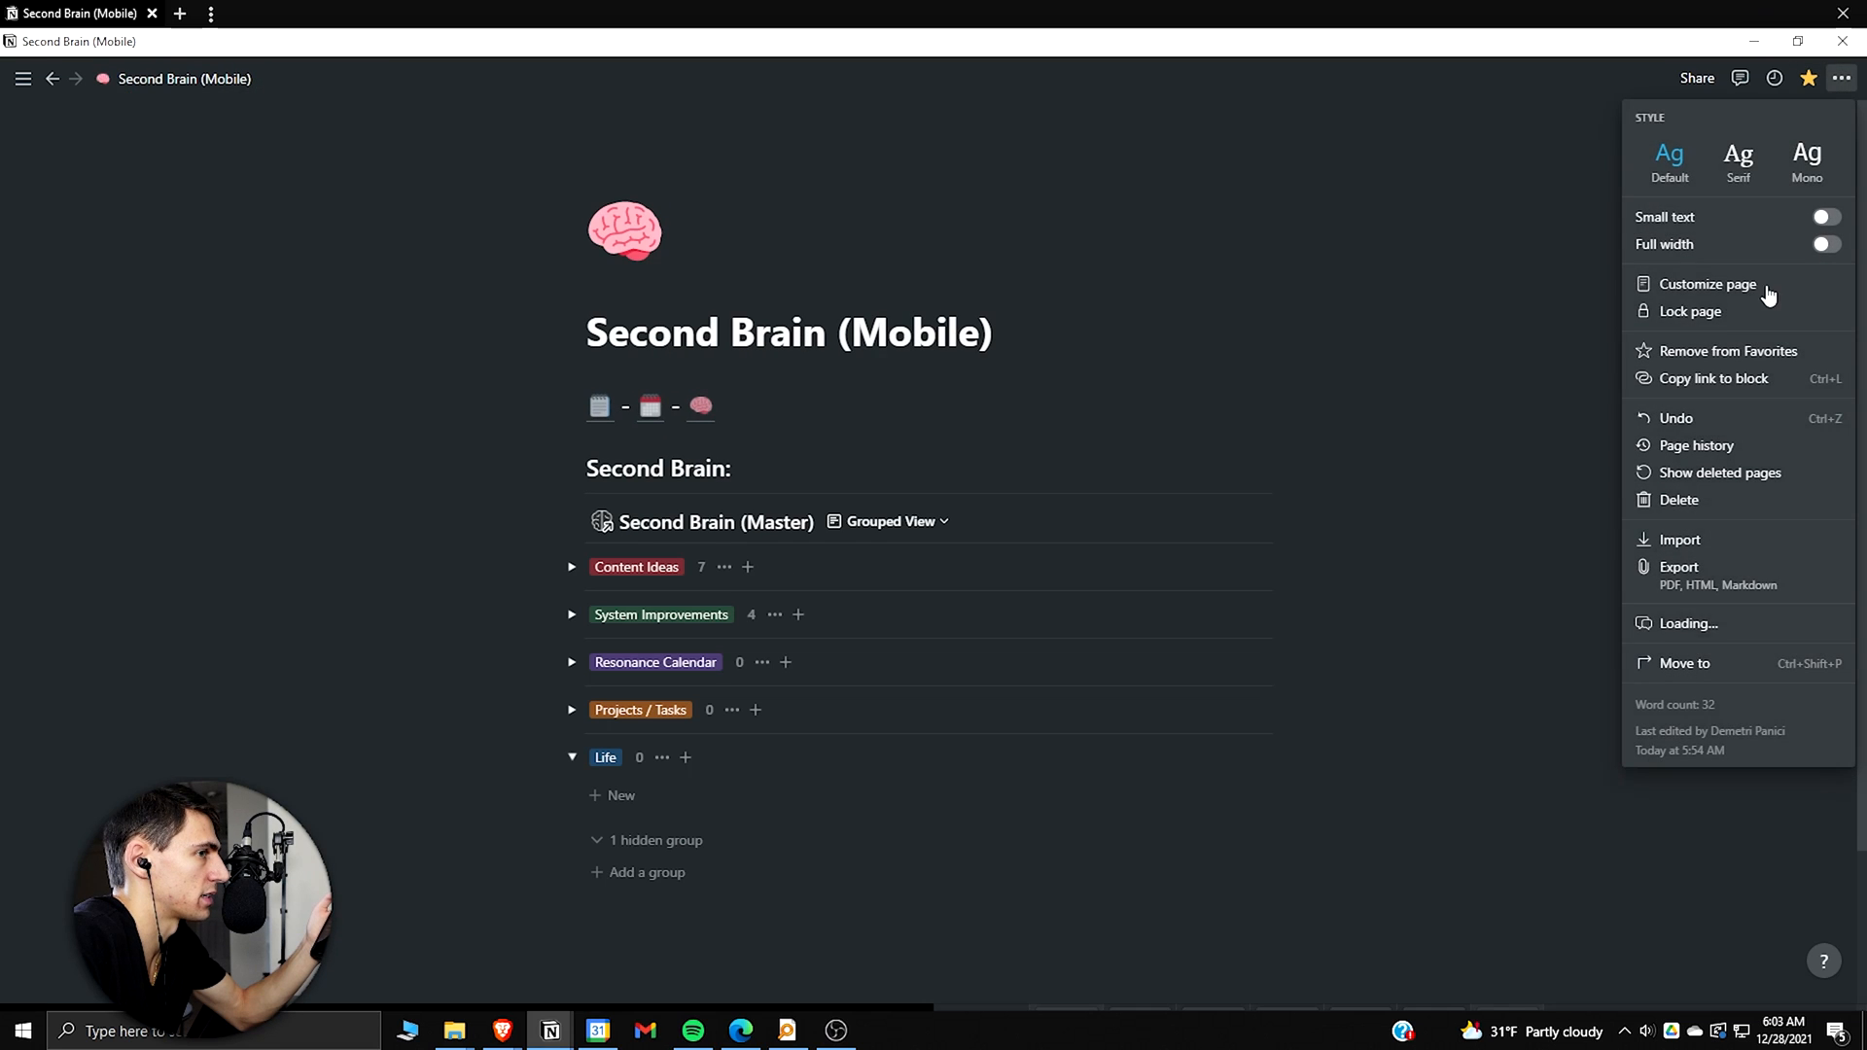
click(1688, 311)
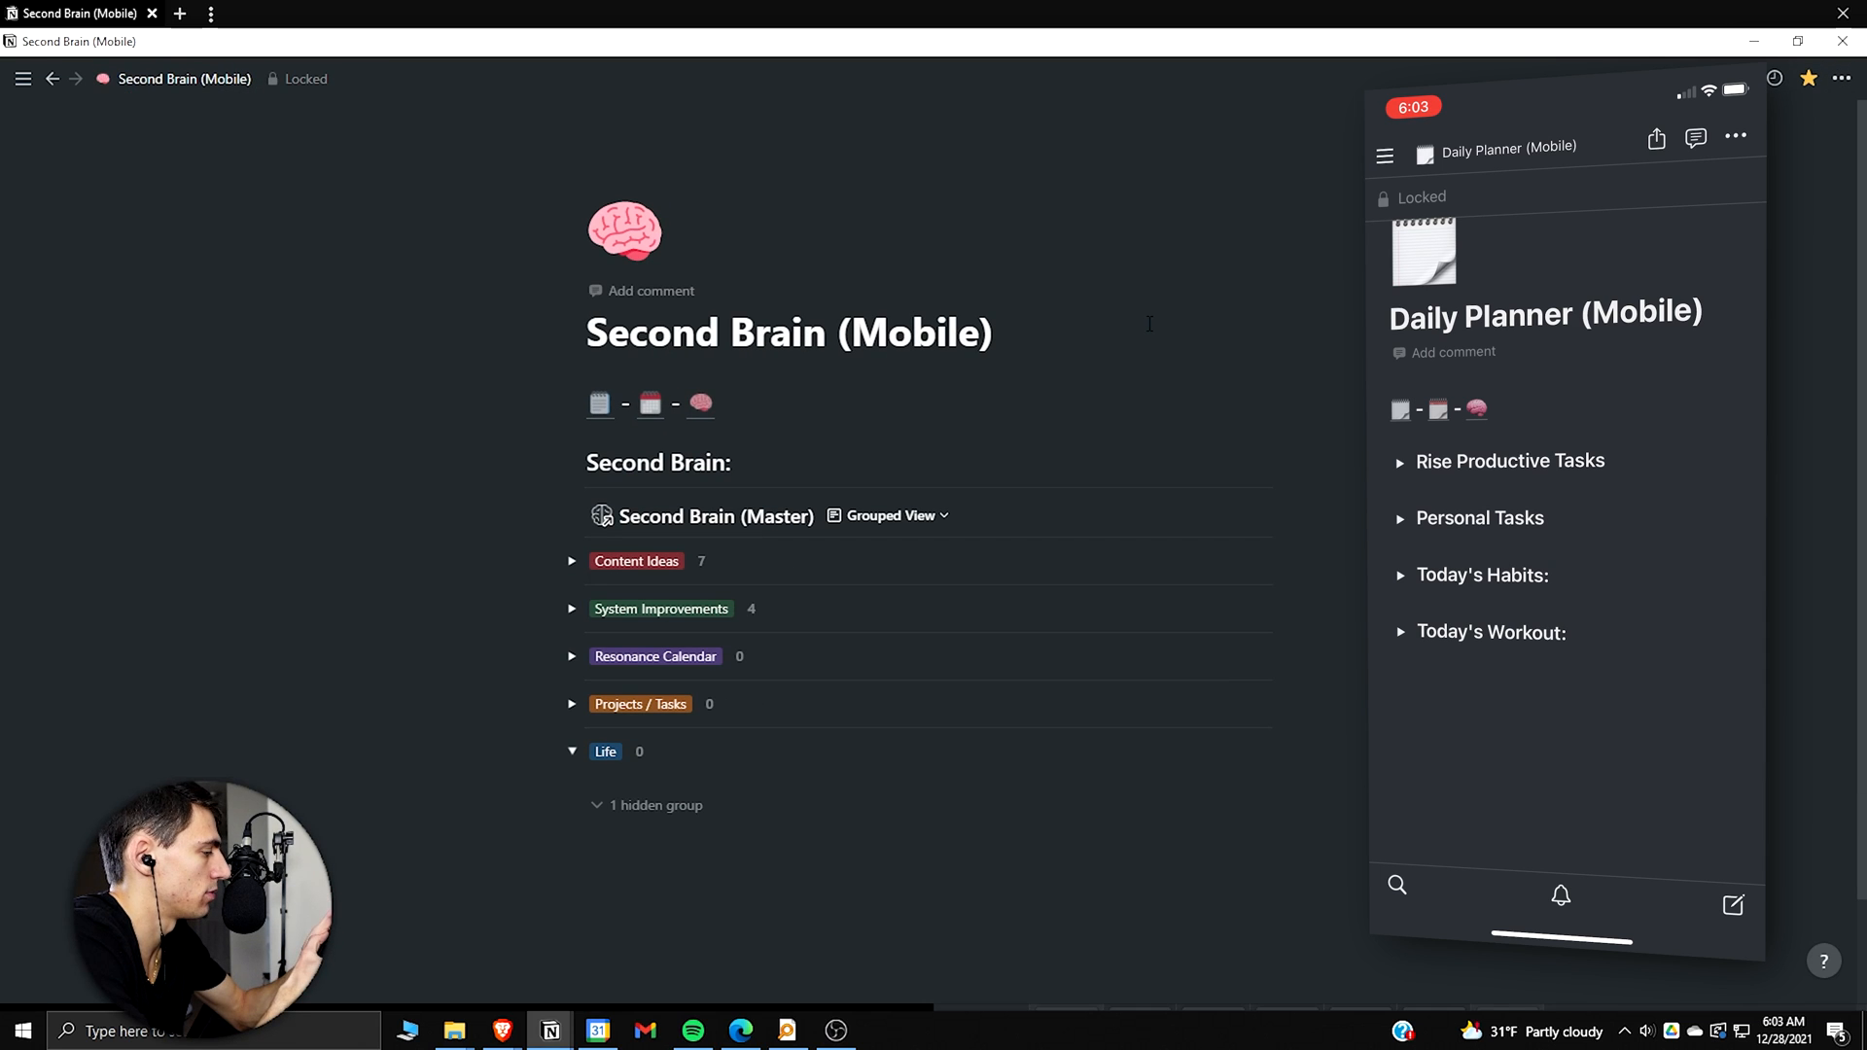